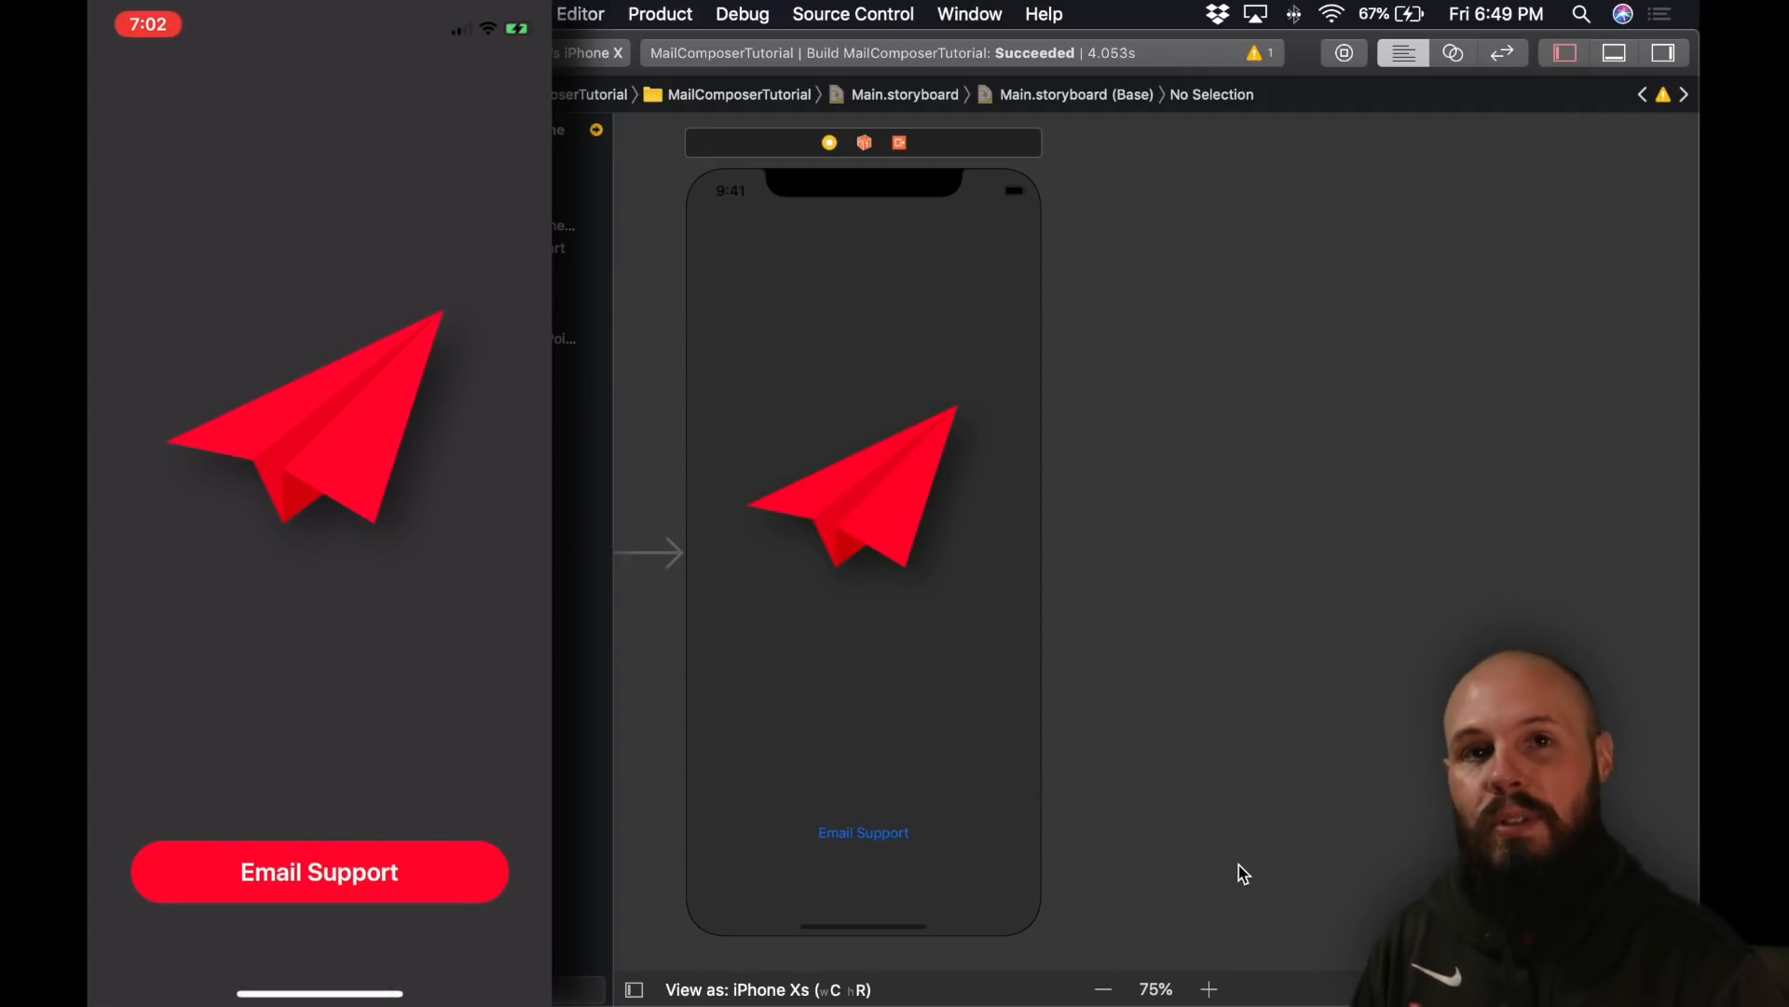
- Inspect the storyboard's paper-plane image and Email Support button, then switch to SAButton.swift
{"action": "left_click", "coordinate": [319, 872]}
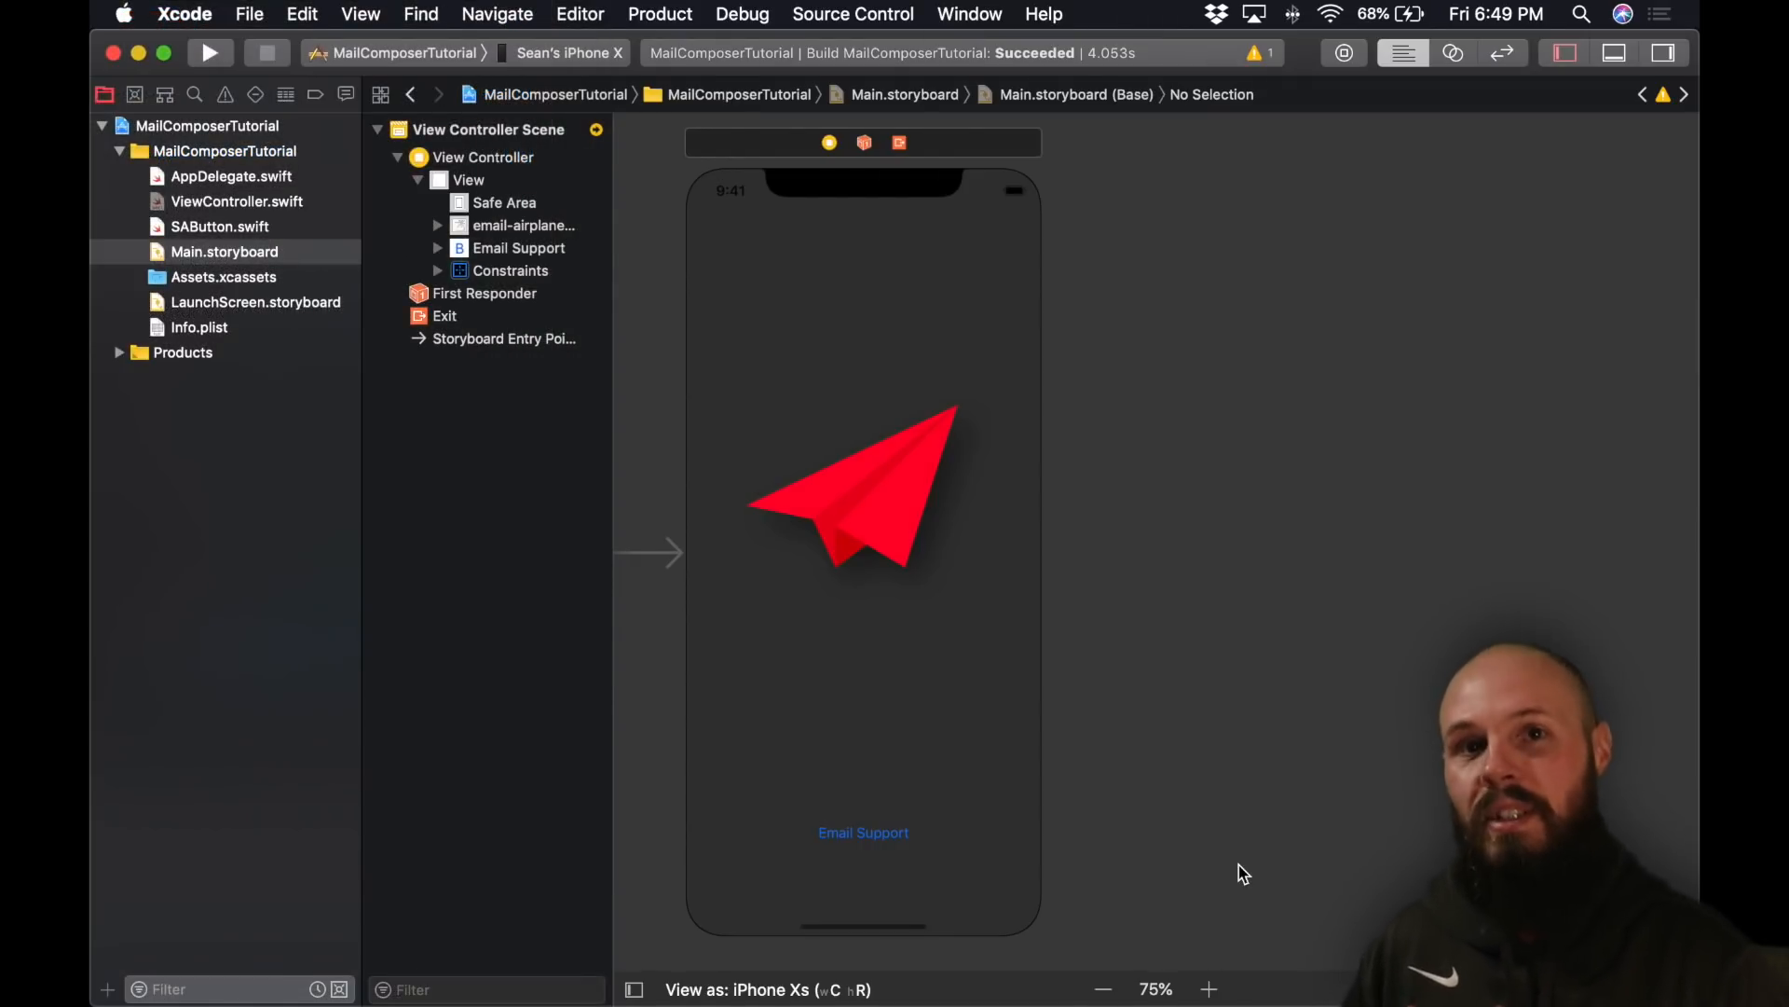
{"action": "mouse_move", "coordinate": [1167, 684]}
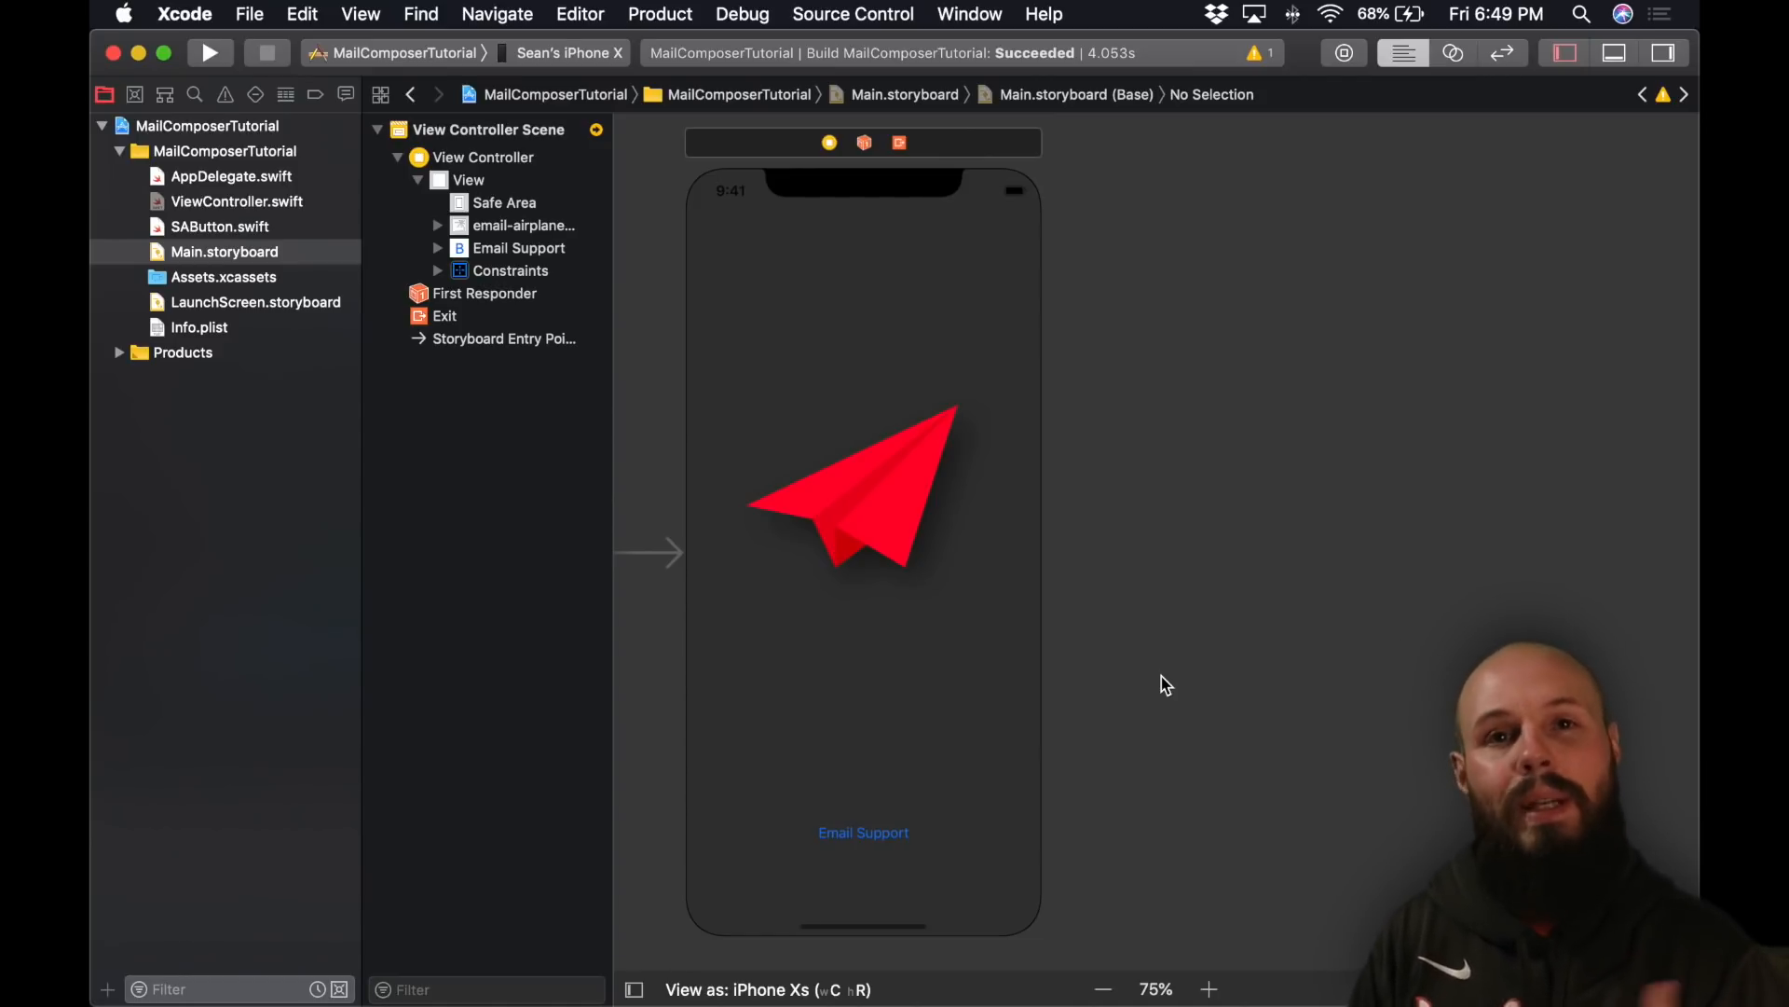
{"action": "left_click", "coordinate": [863, 498]}
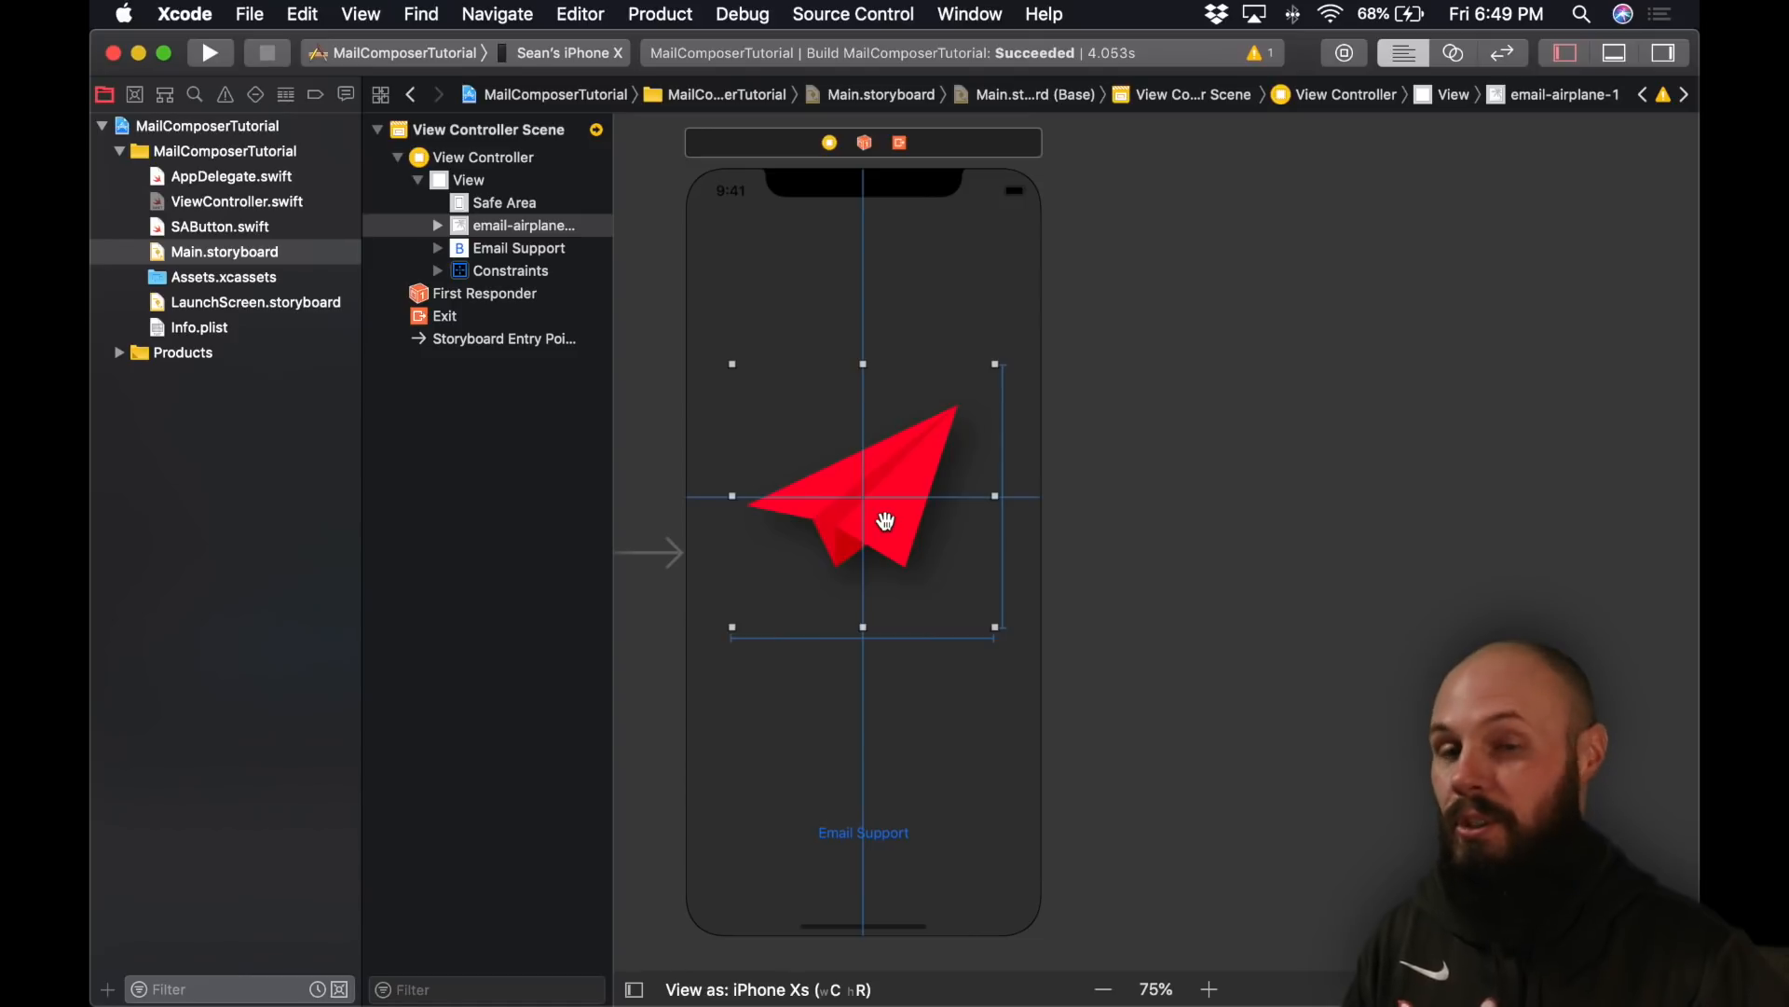
{"action": "left_click", "coordinate": [863, 832]}
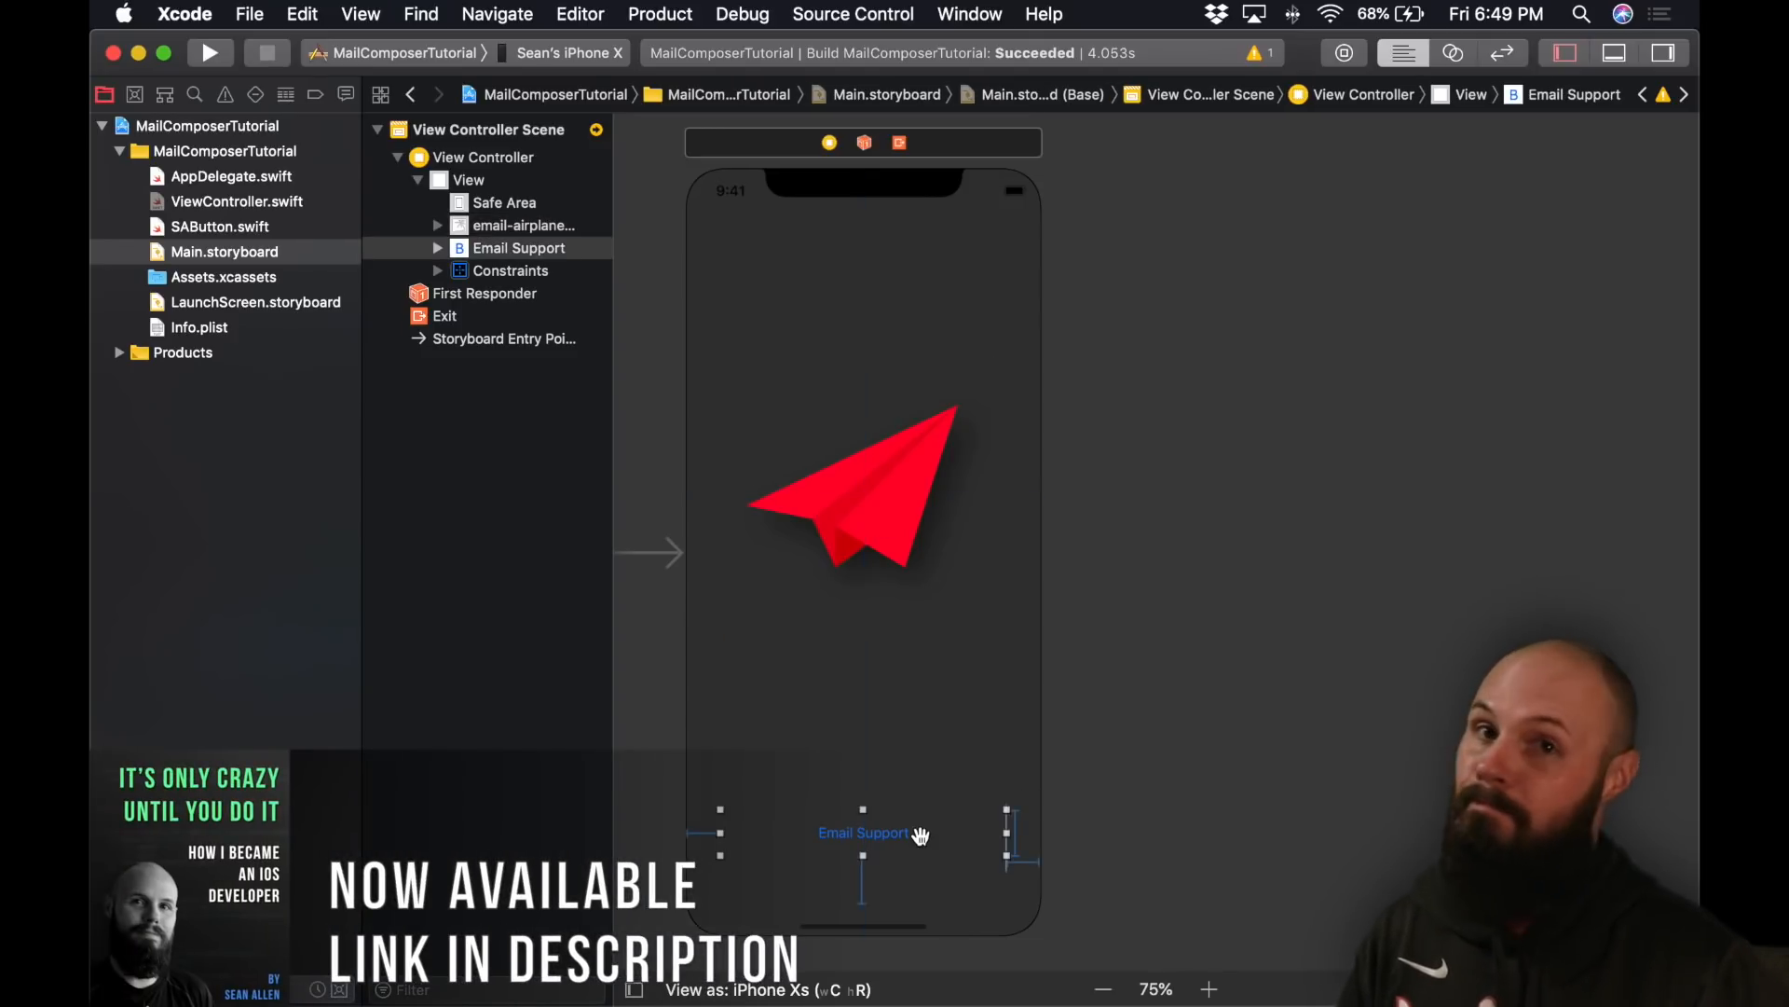
{"action": "mouse_move", "coordinate": [210, 237]}
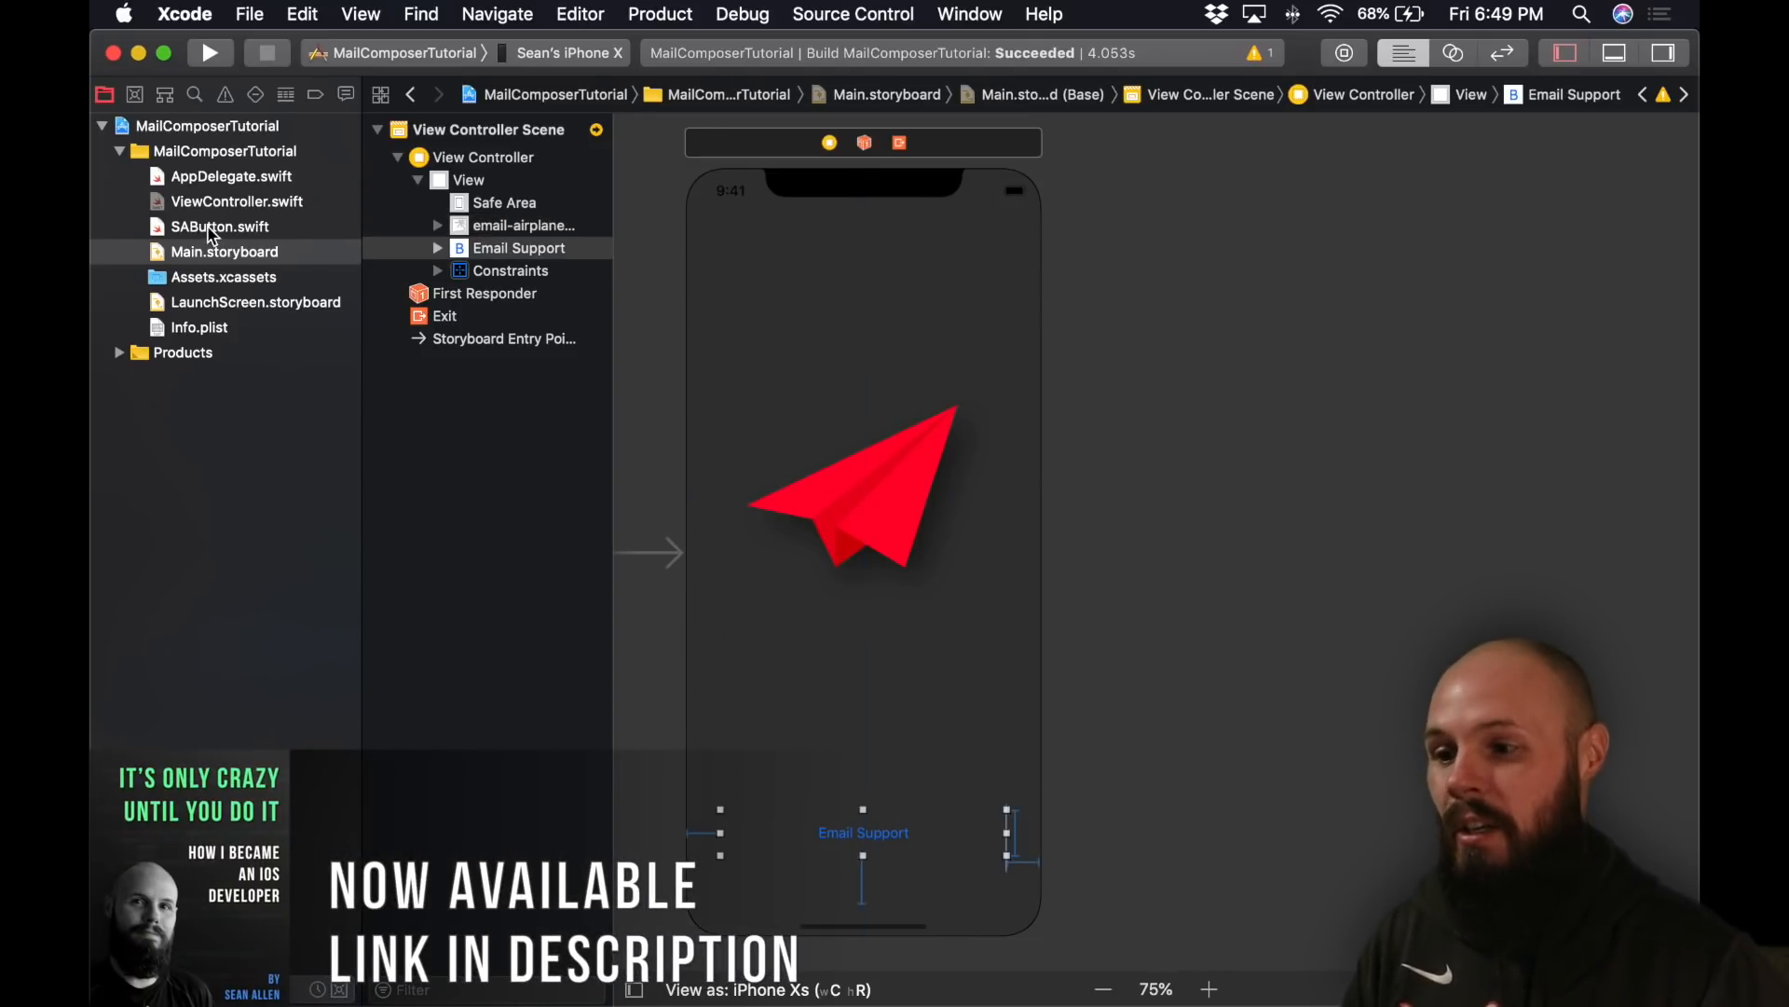
{"action": "left_click", "coordinate": [220, 226]}
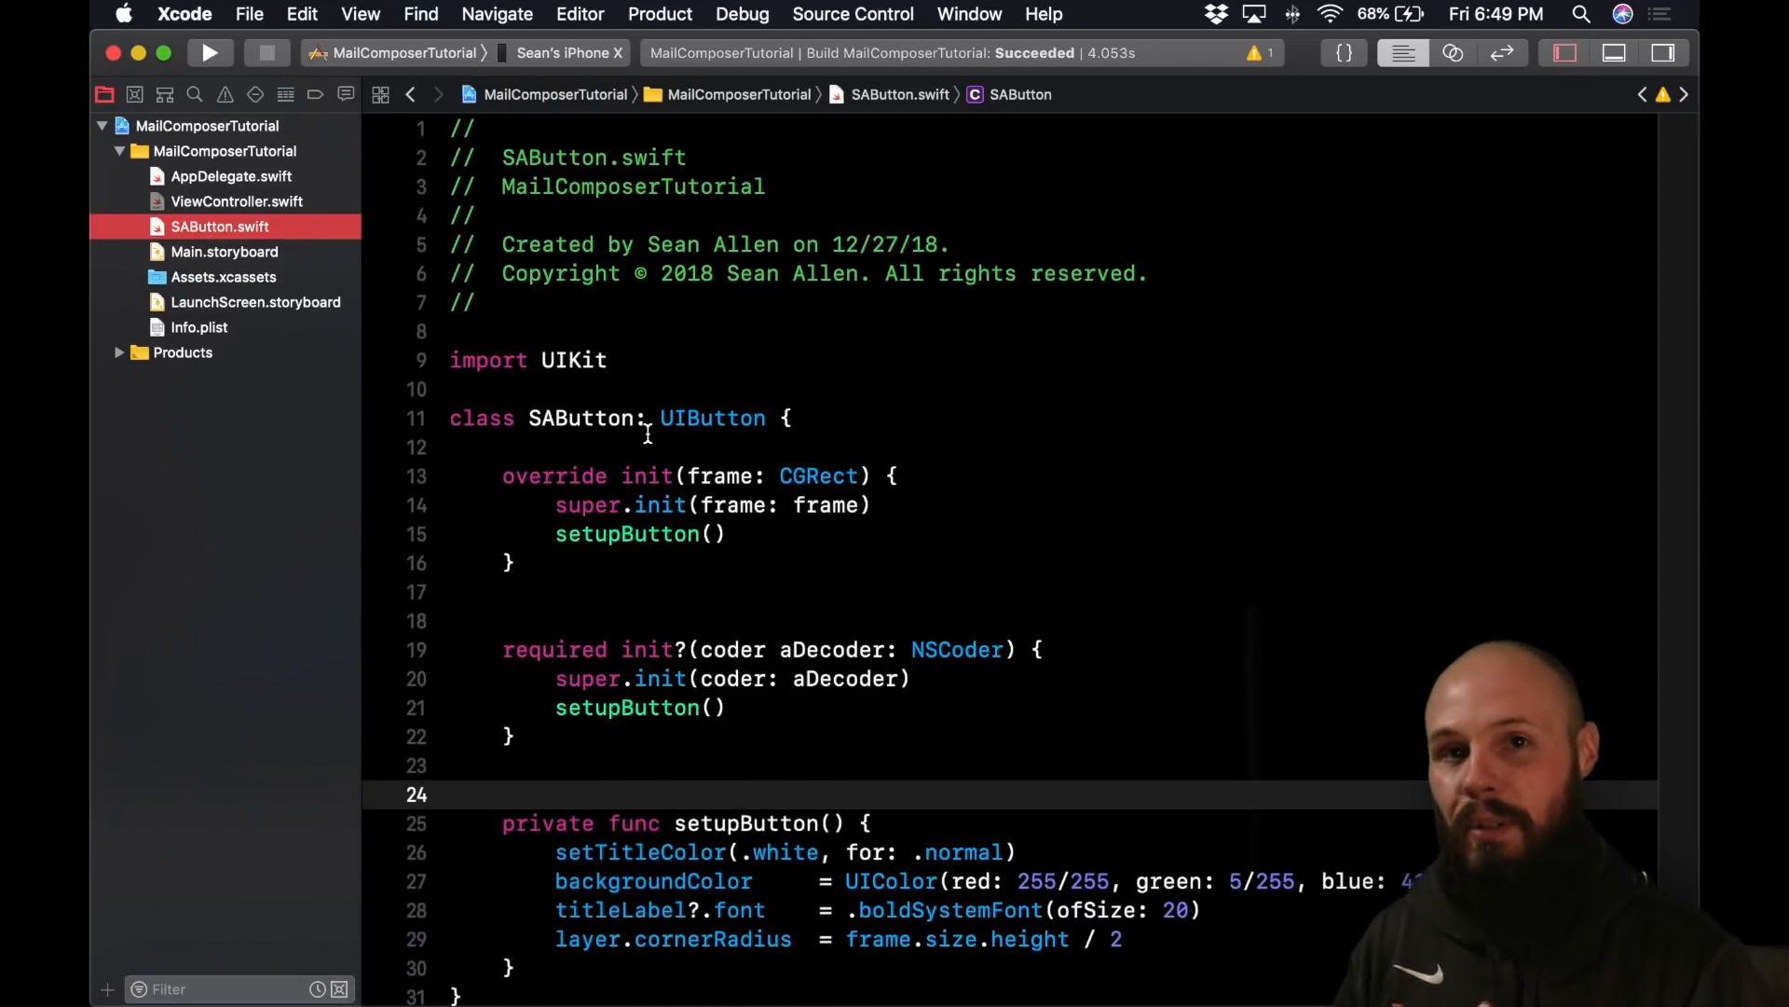
- Bring up ViewController.swift and place the cursor after the import UIKit line
{"action": "left_click", "coordinate": [237, 202]}
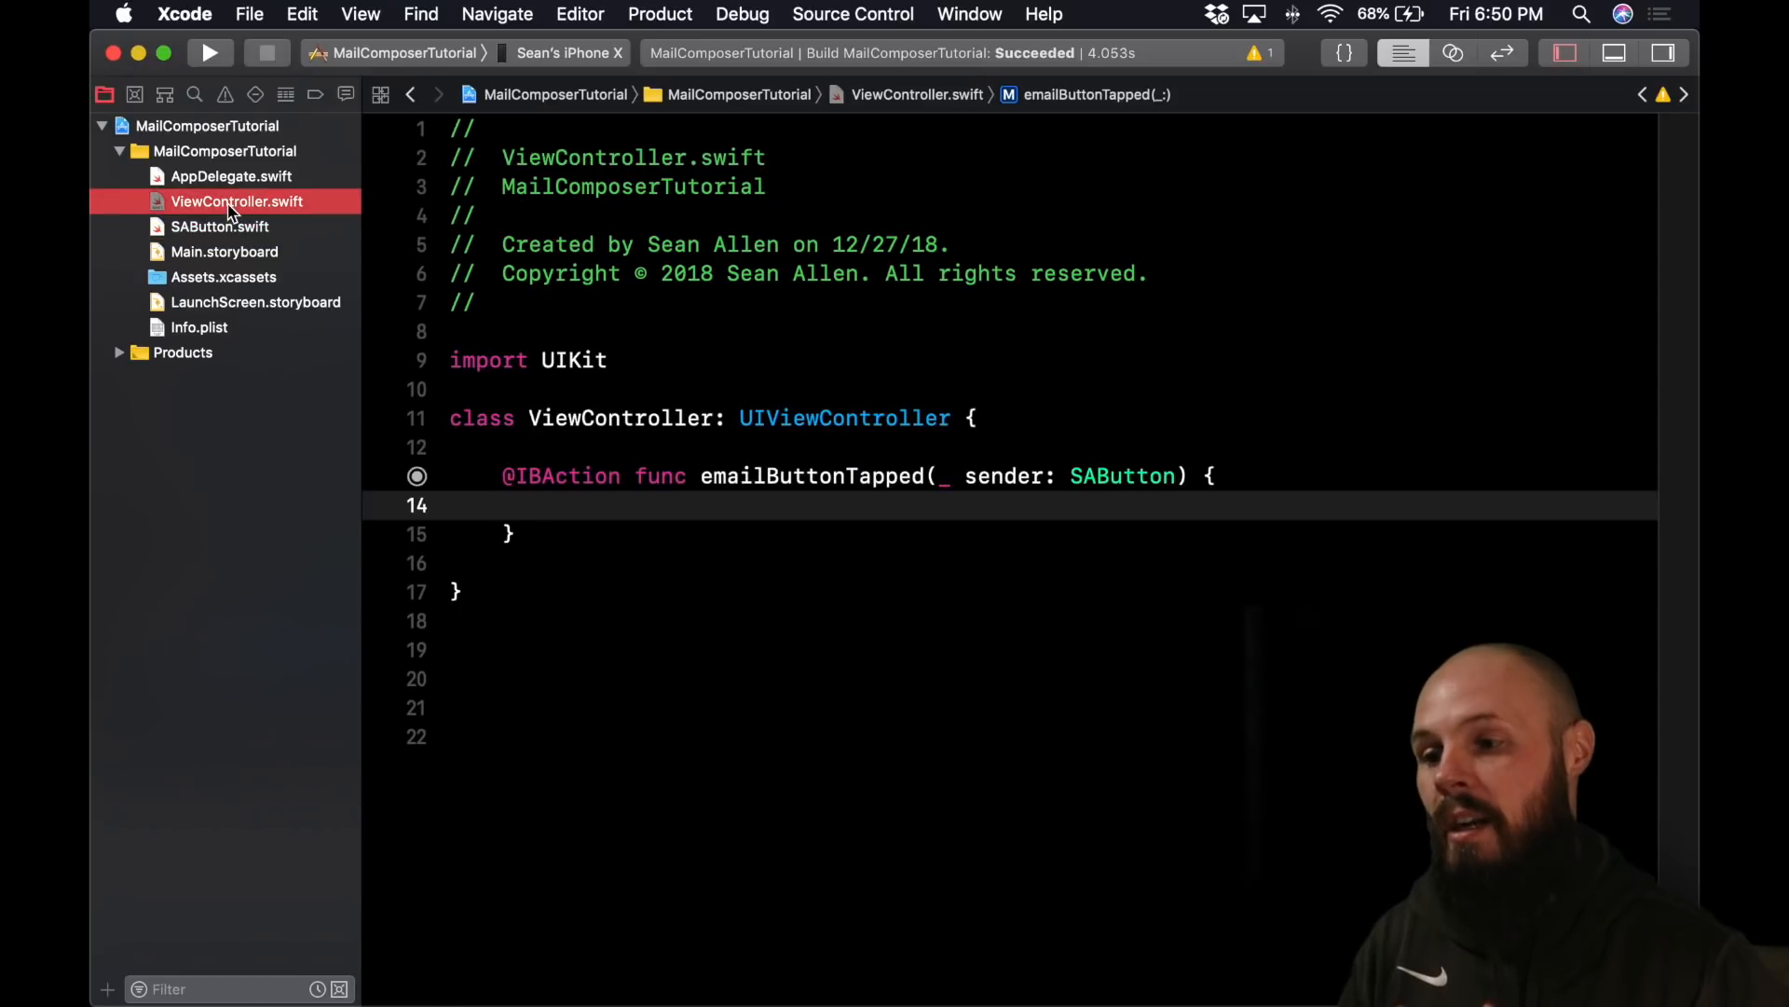
{"action": "mouse_move", "coordinate": [578, 537]}
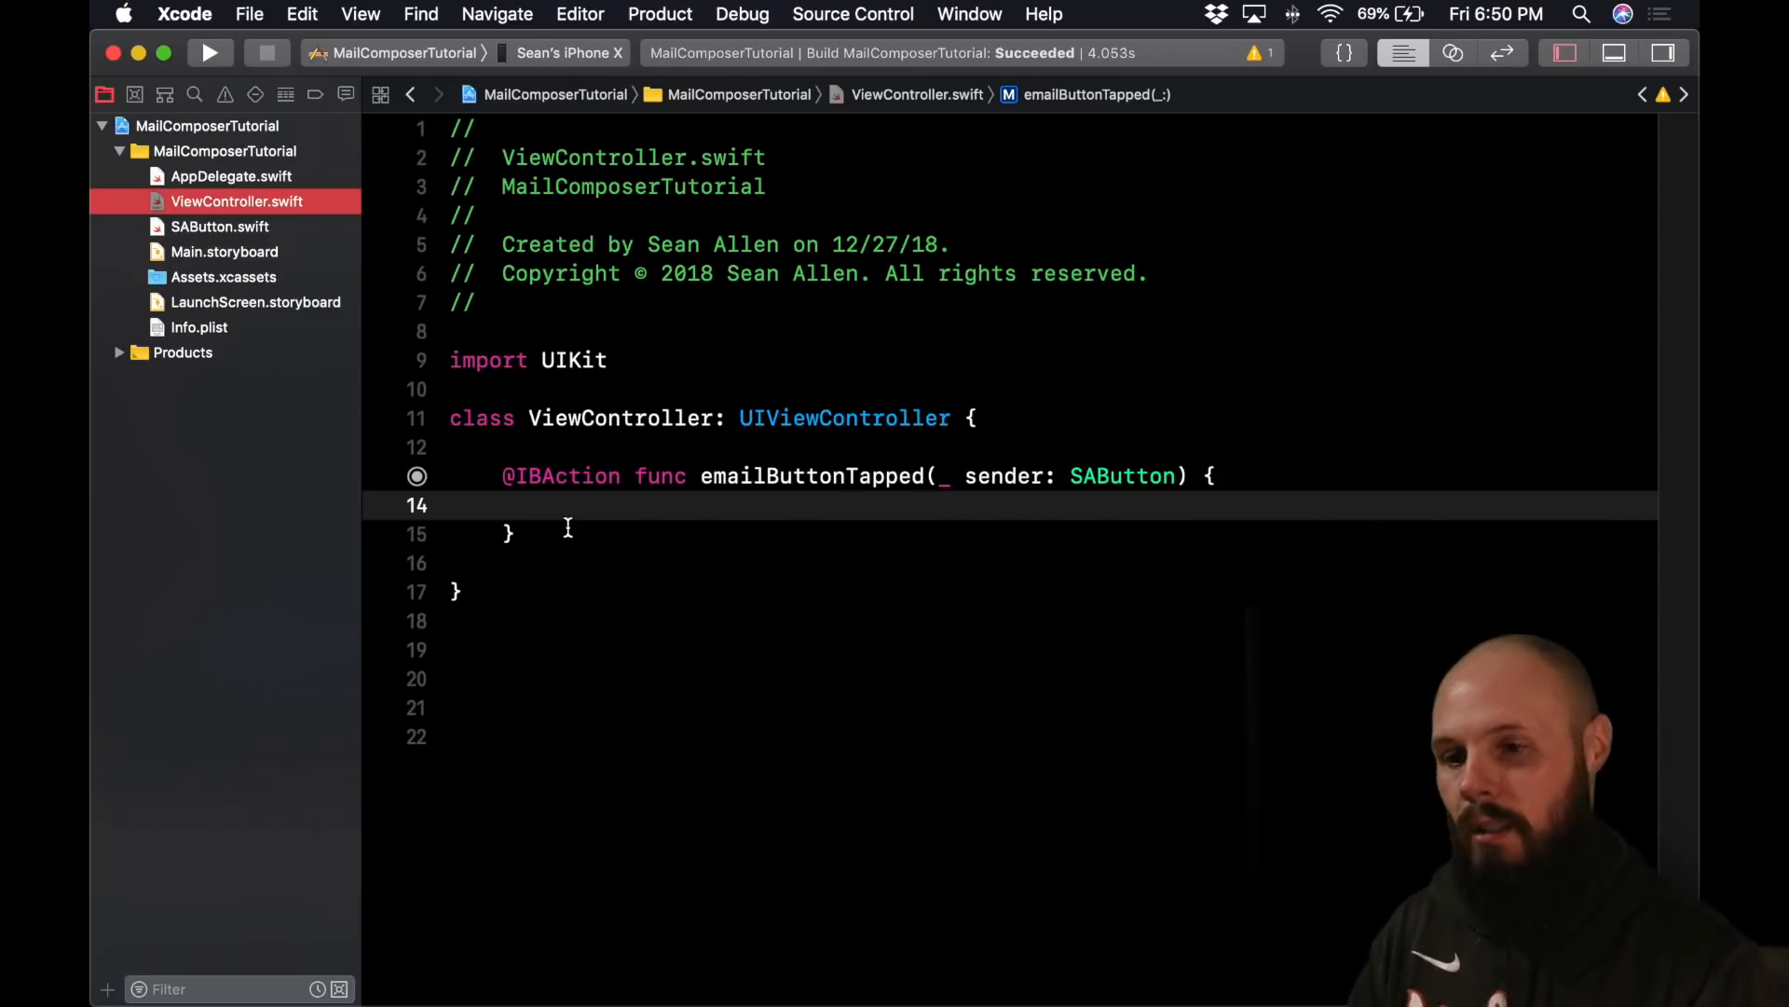
{"action": "left_click", "coordinate": [611, 359]}
{"action": "type", "text": "import M"}
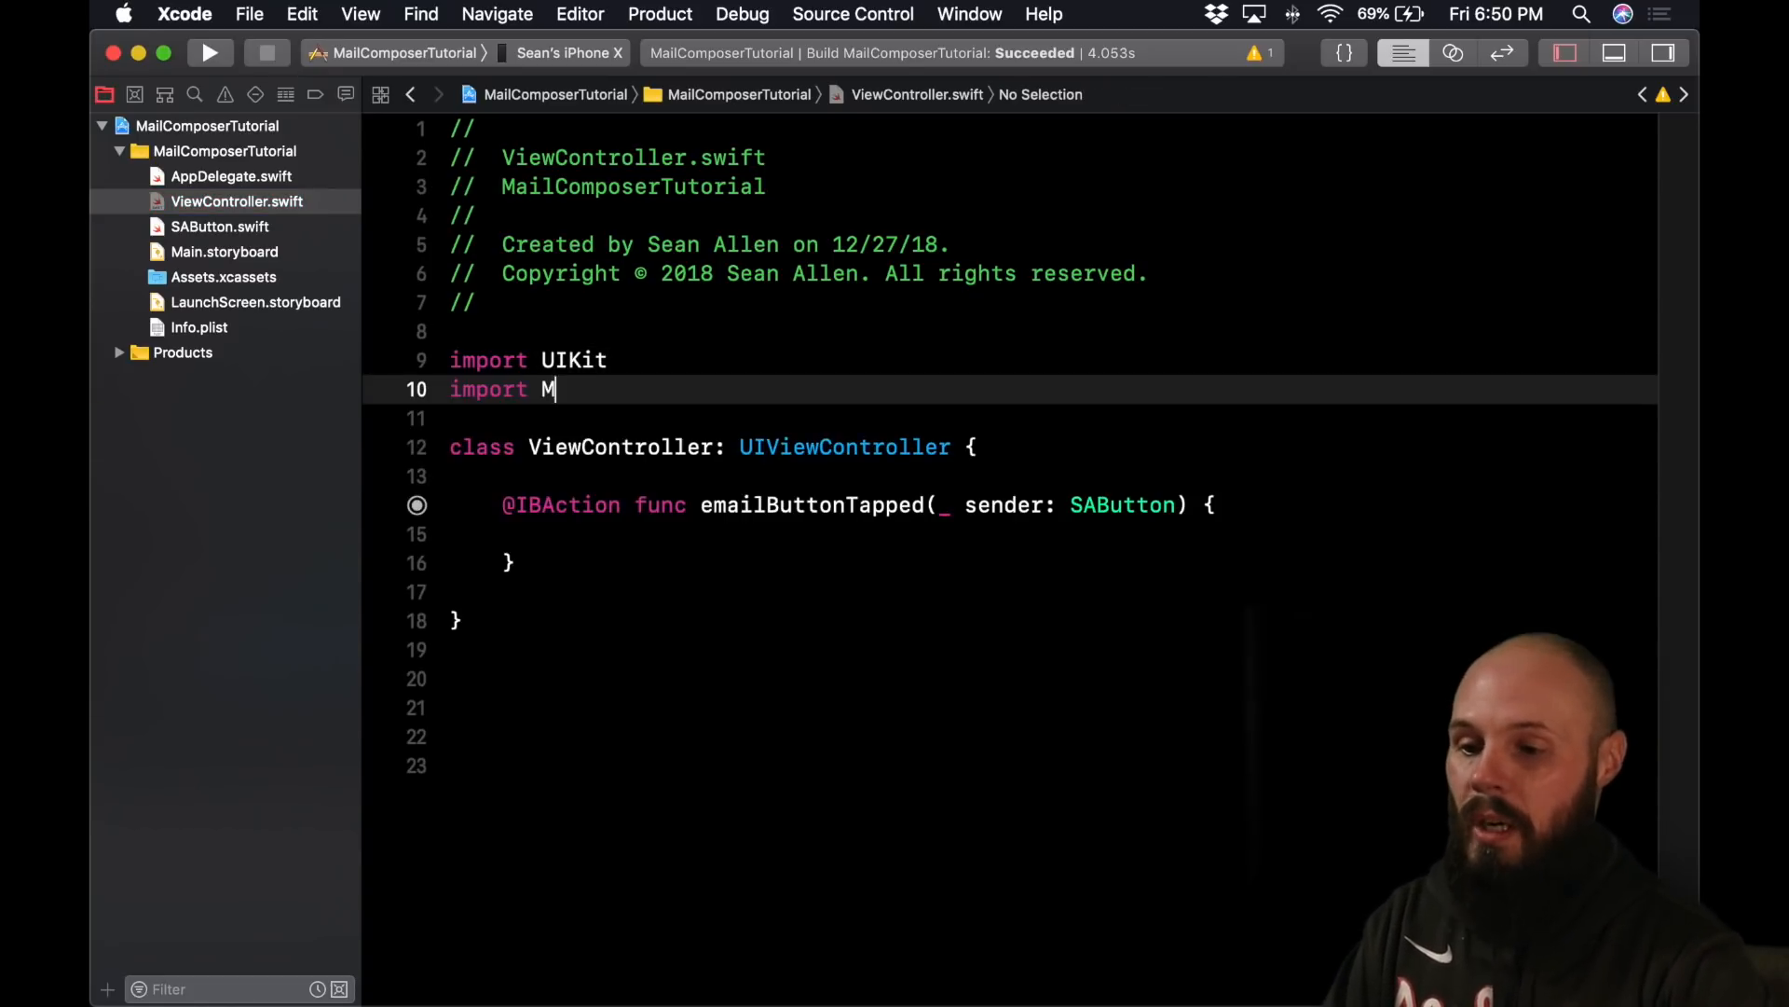
- Import MessageUI and declare an empty func showMailComposer() {} below the email action
{"action": "type", "text": "essageUI"}
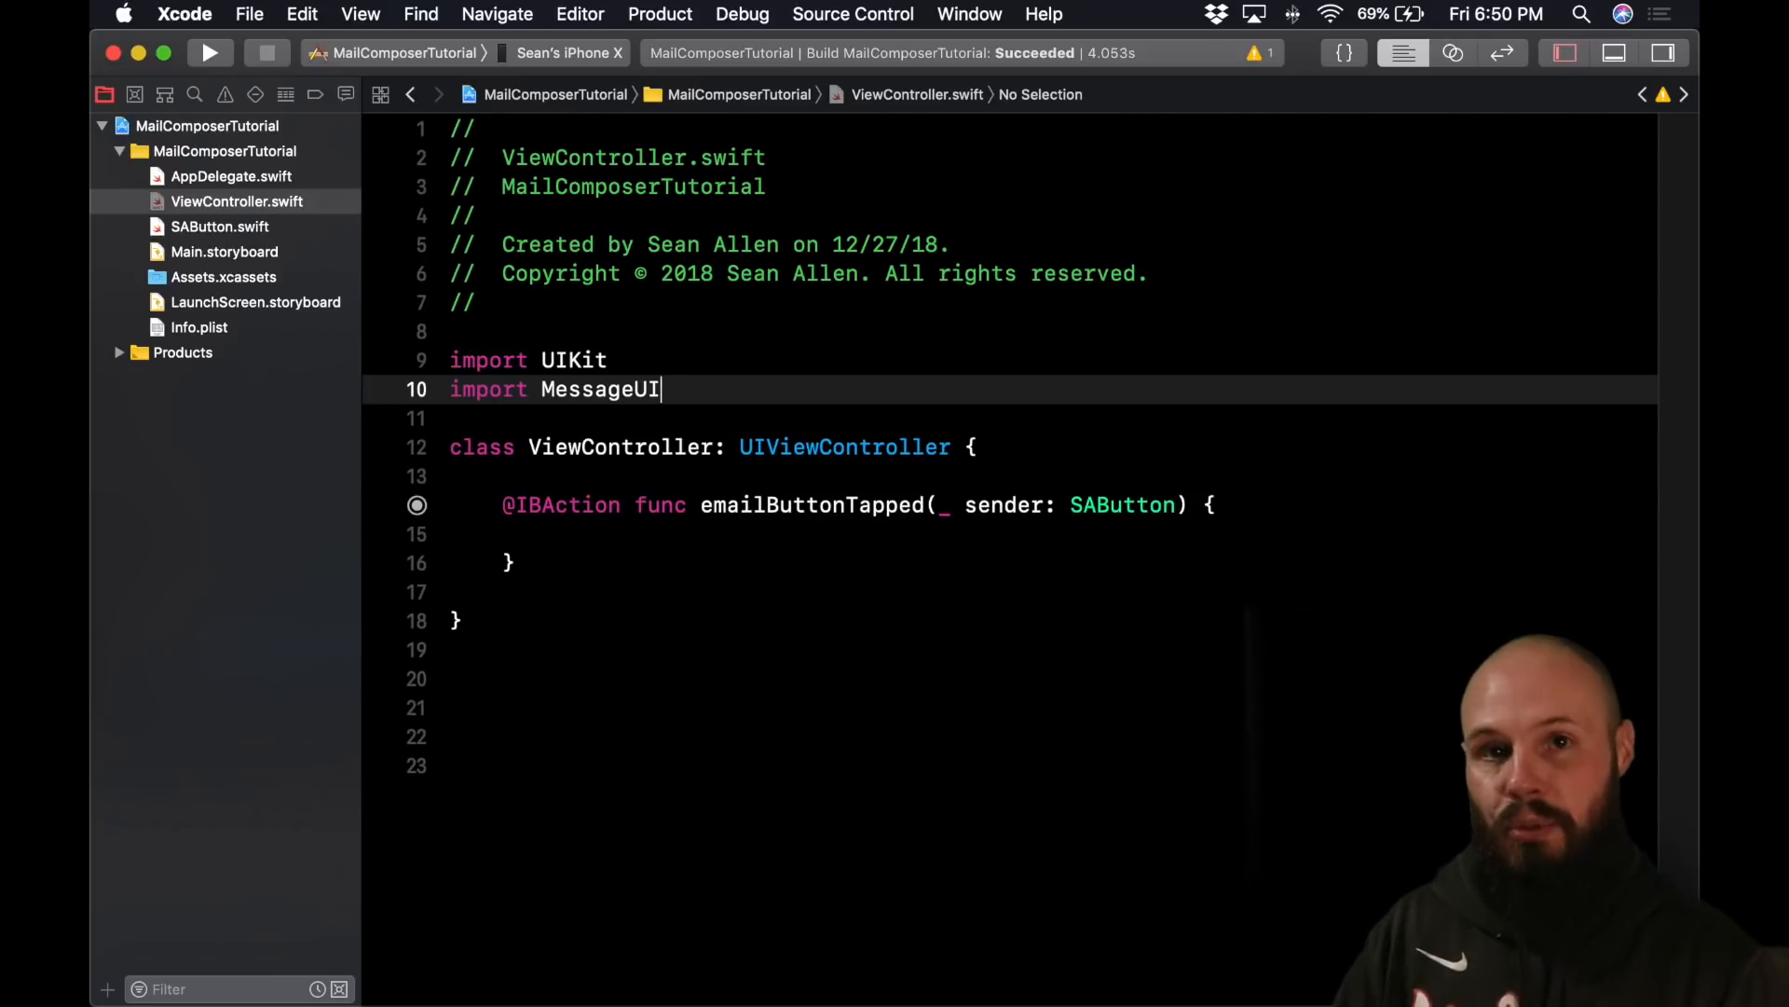
{"action": "left_click", "coordinate": [531, 563]}
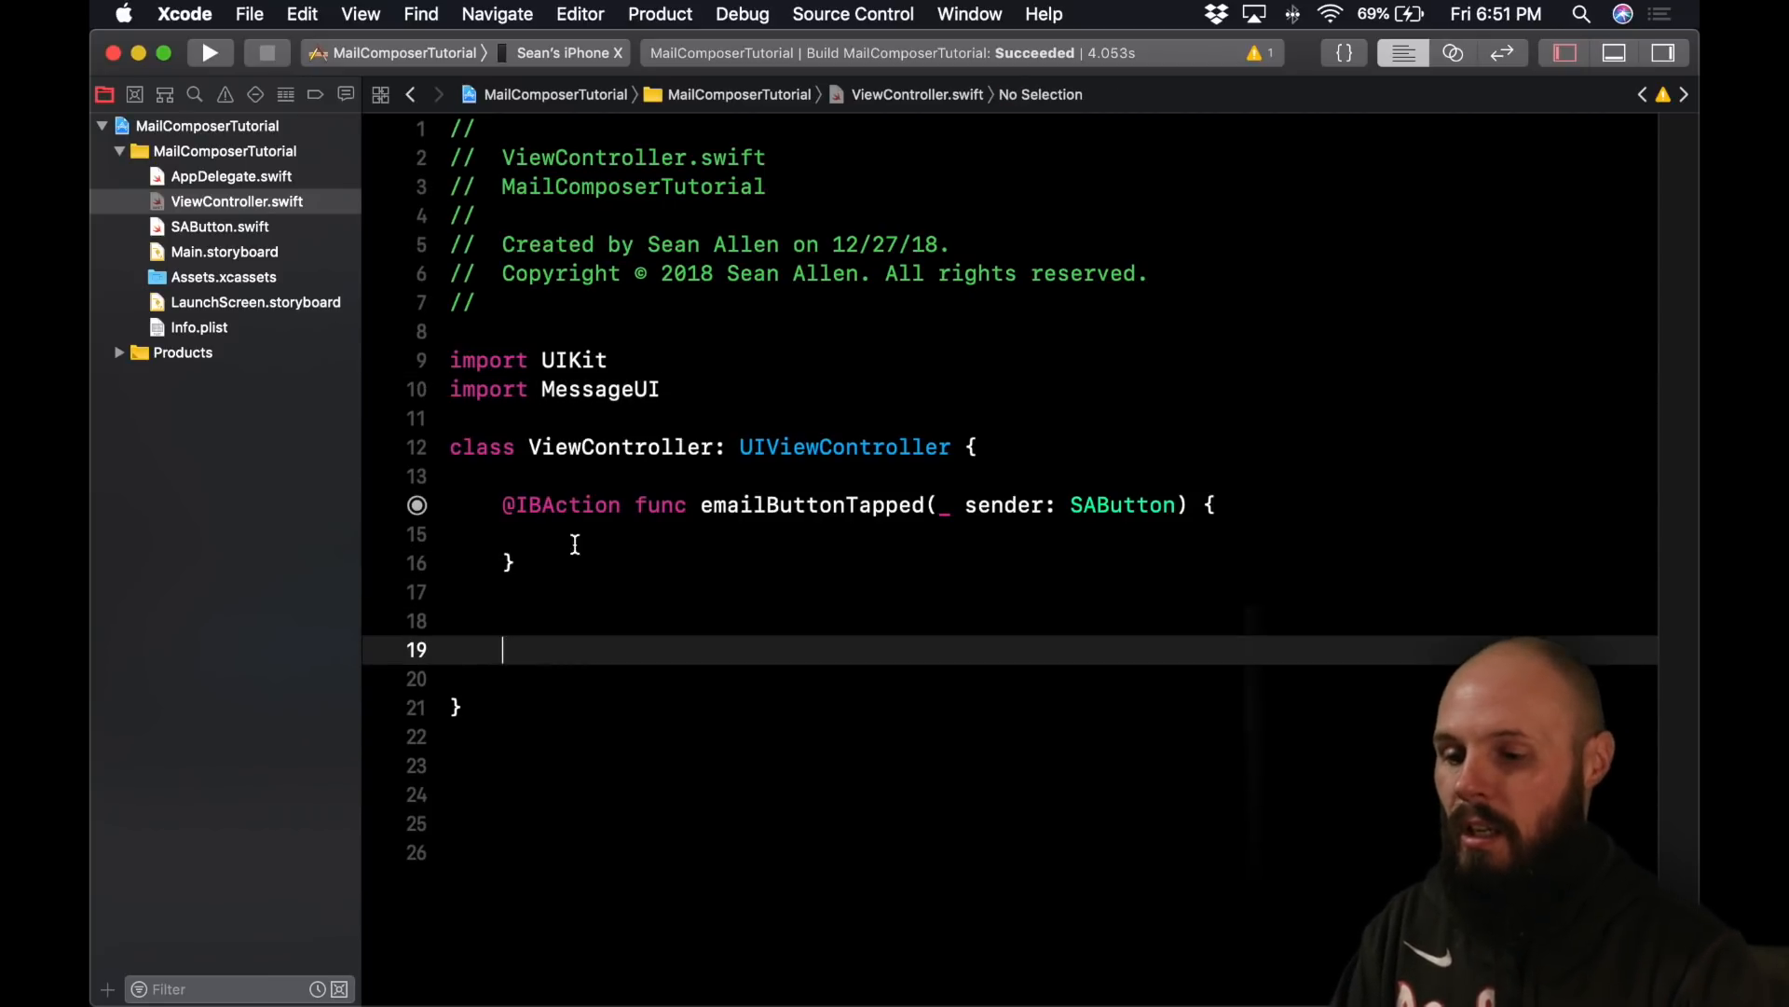
{"action": "type", "text": "func"}
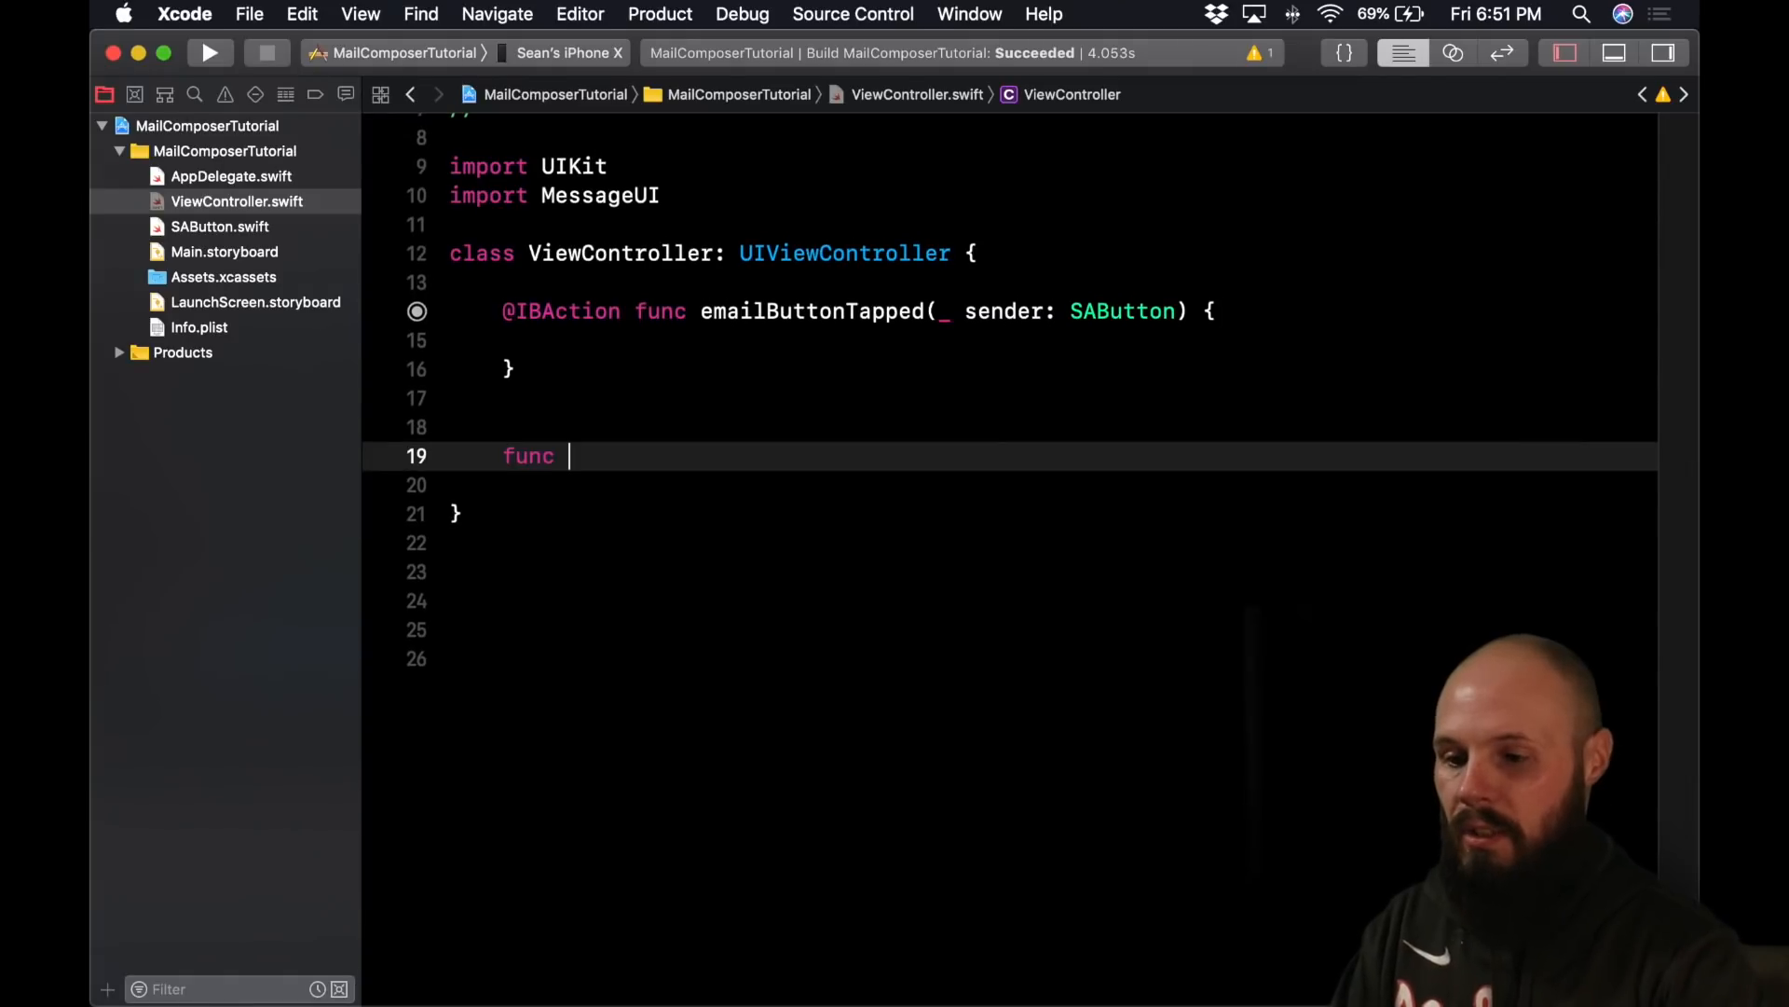
{"action": "type", "text": "showMailCo"}
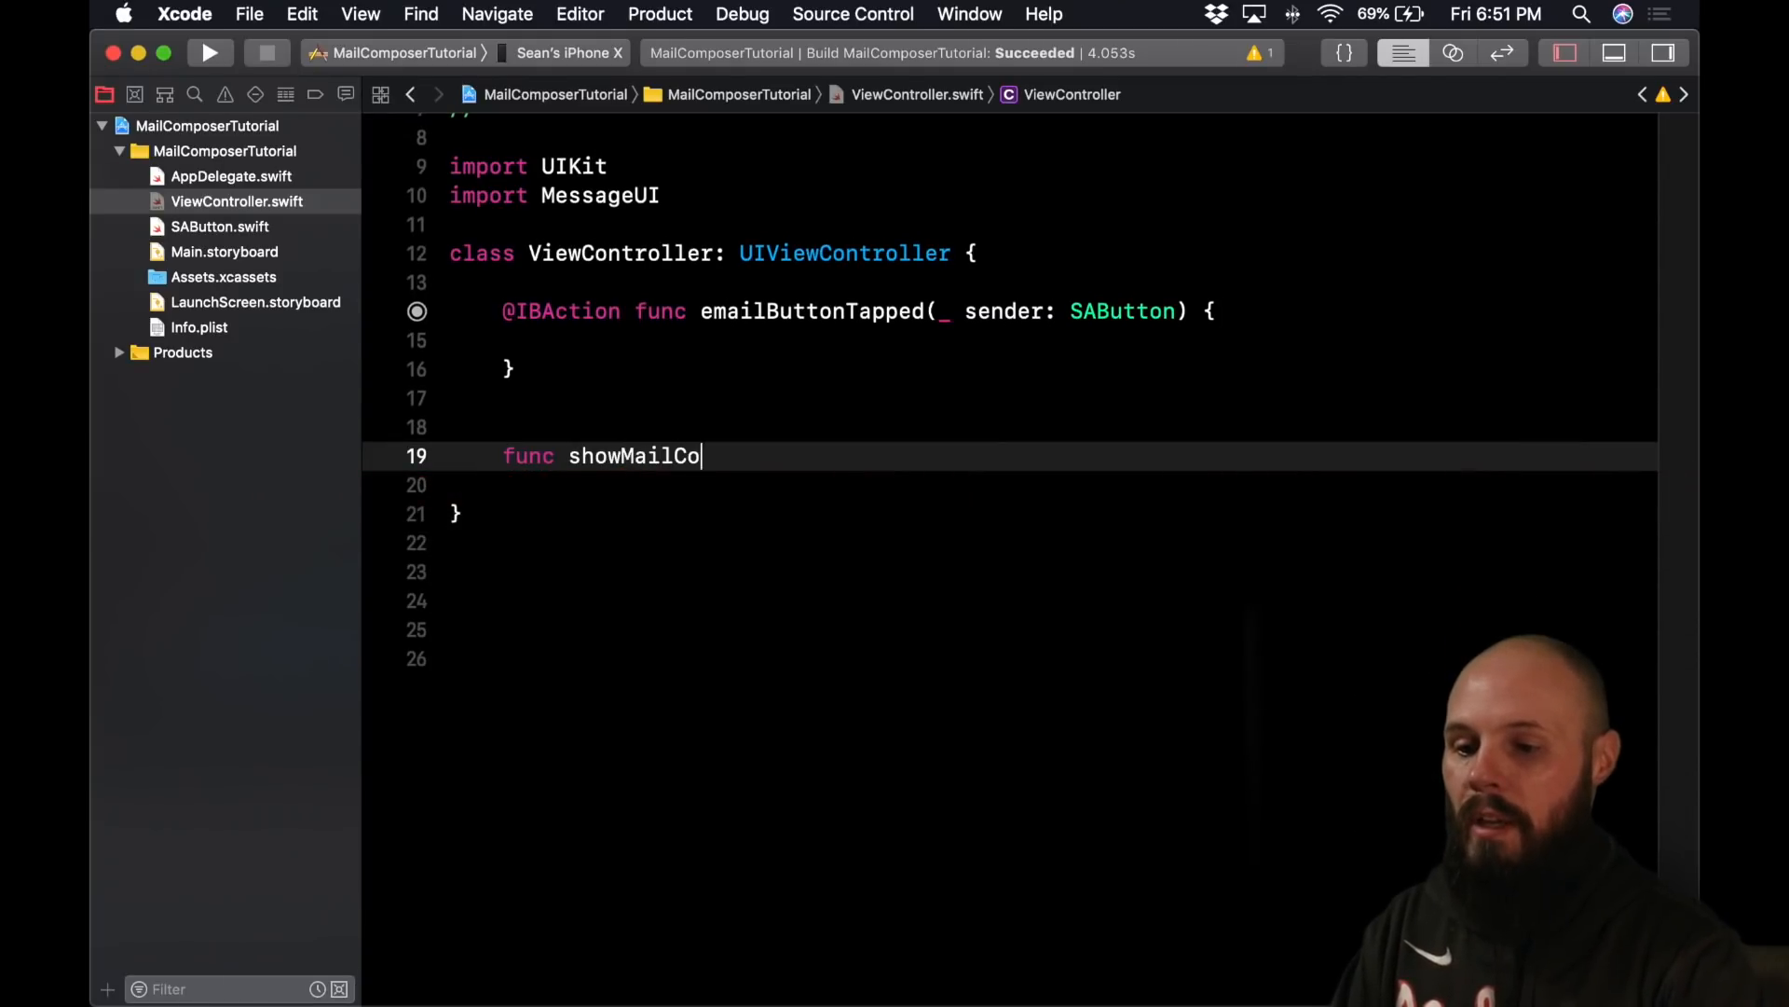
{"action": "type", "text": "mposer() {"}
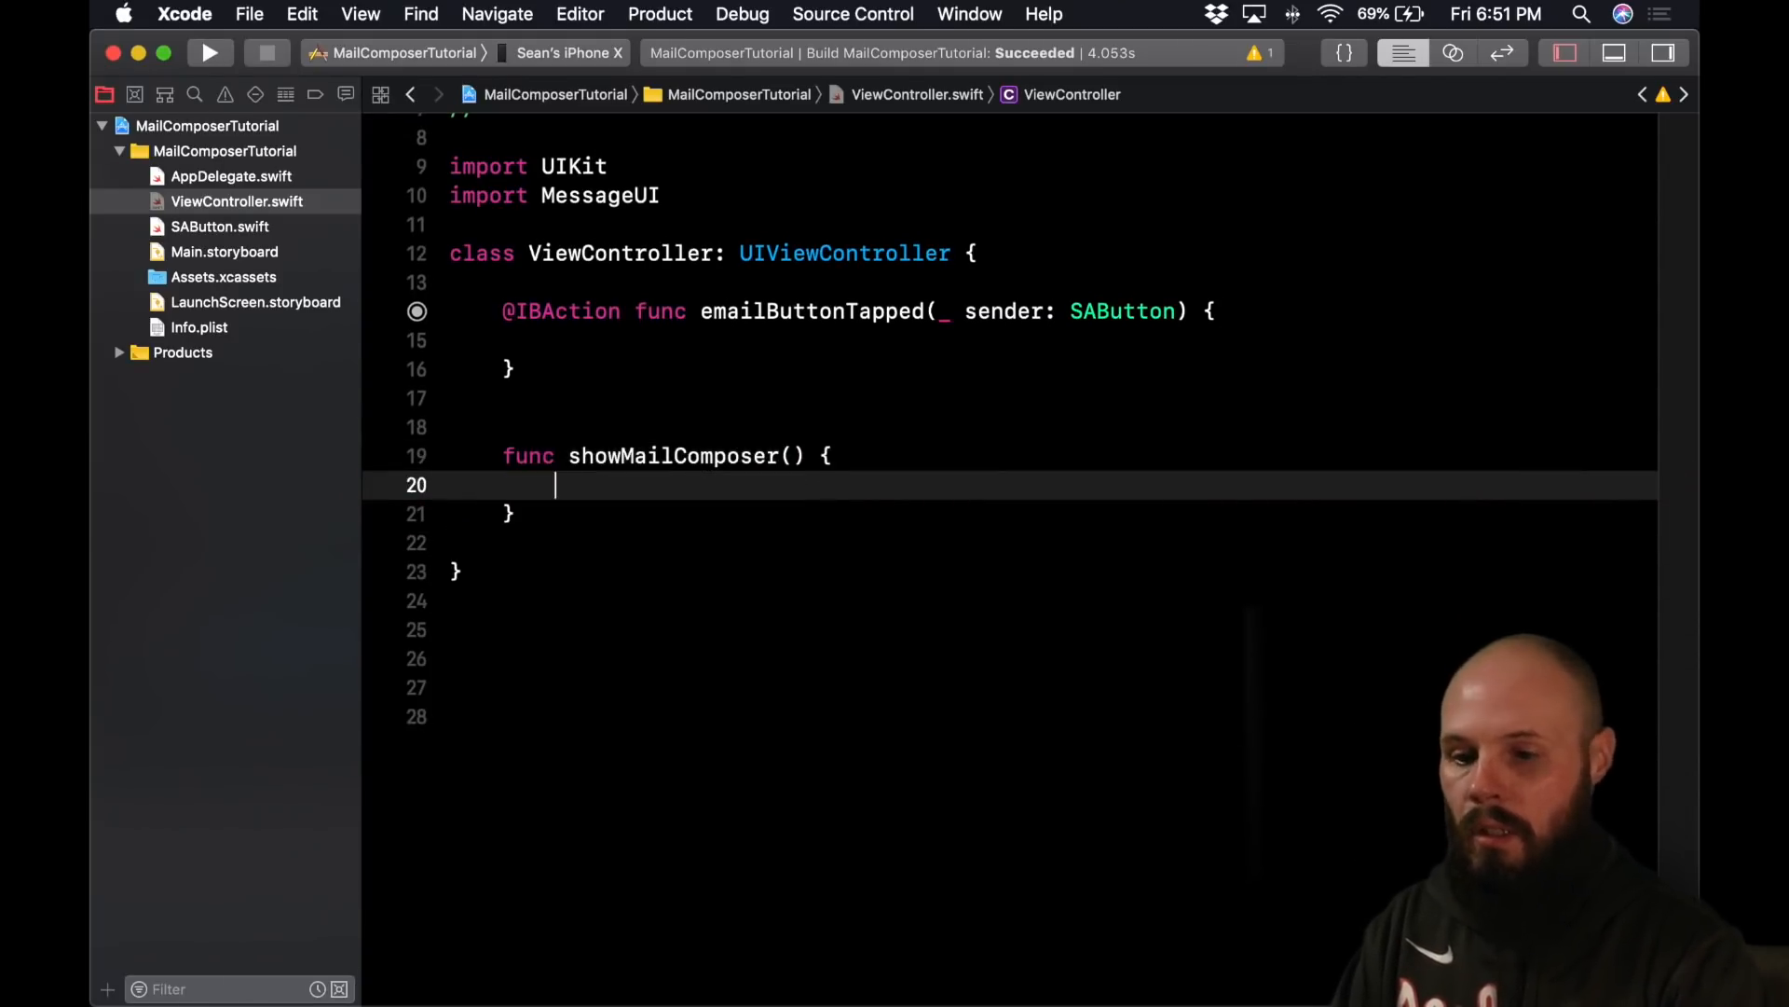
- Call showMailComposer() in emailButtonTapped with the comment '// This needs to be ran on a device'
{"action": "type", "text": "sho"}
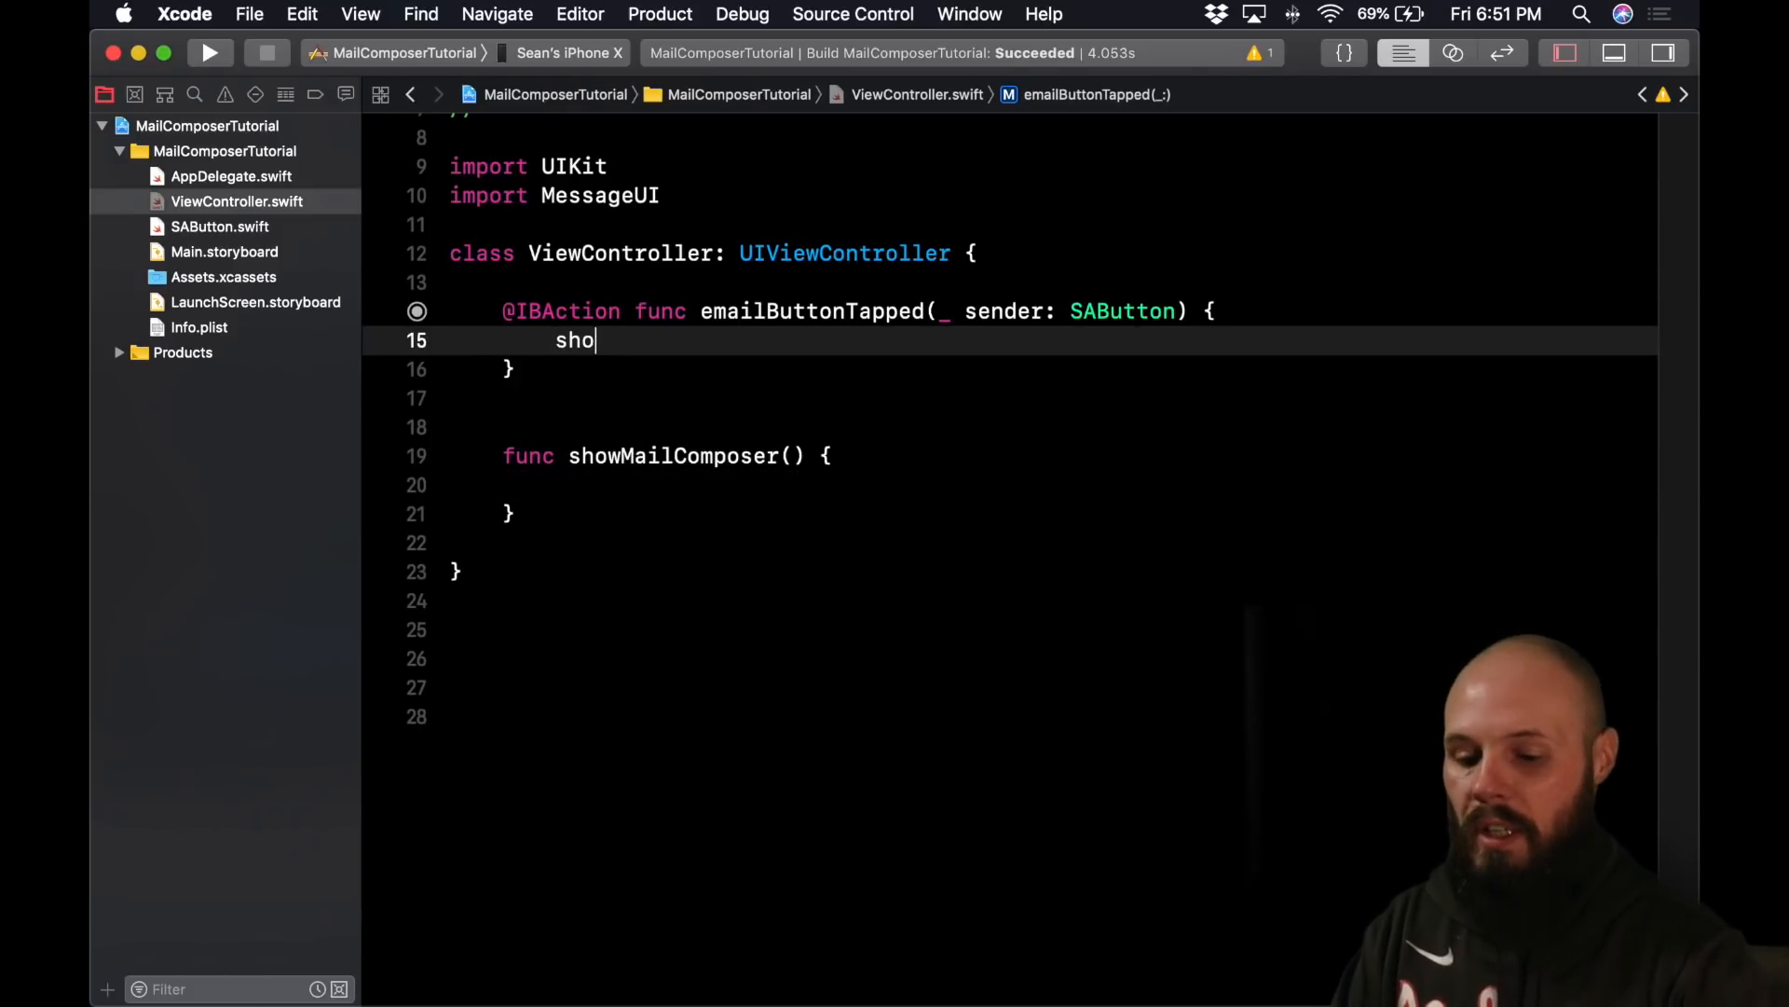
{"action": "type", "text": "wMailComposer()"}
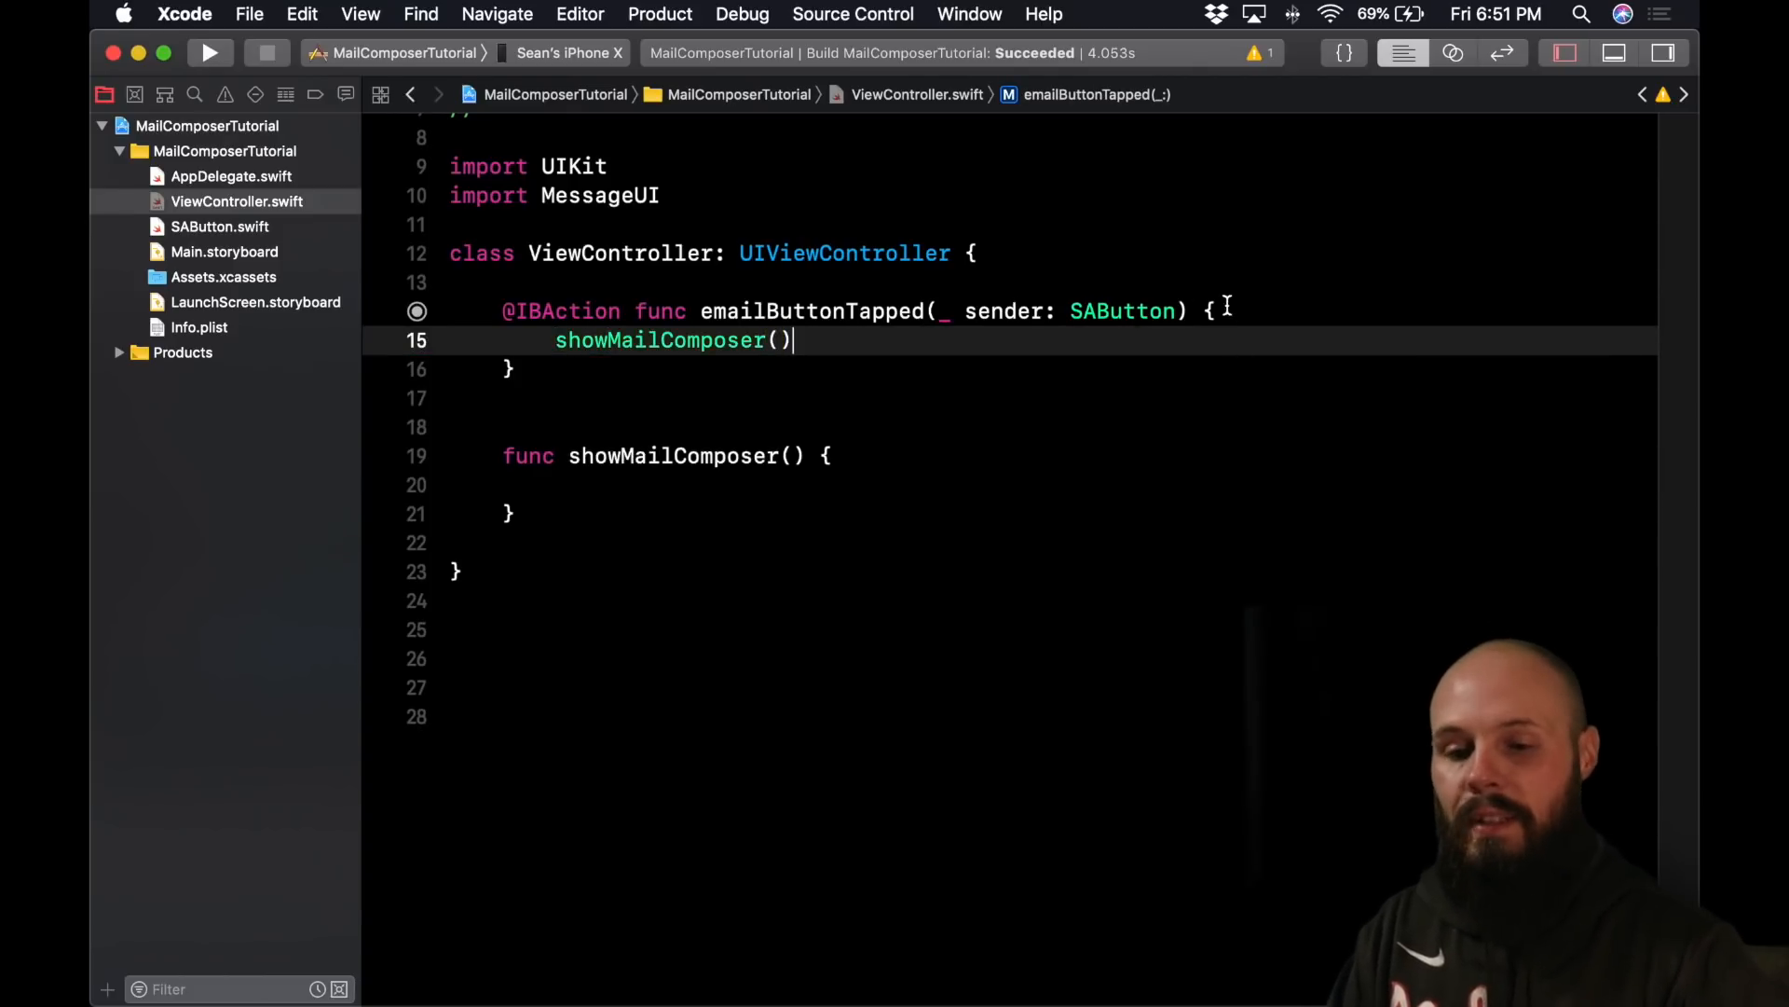
{"action": "type", "text": "// This"}
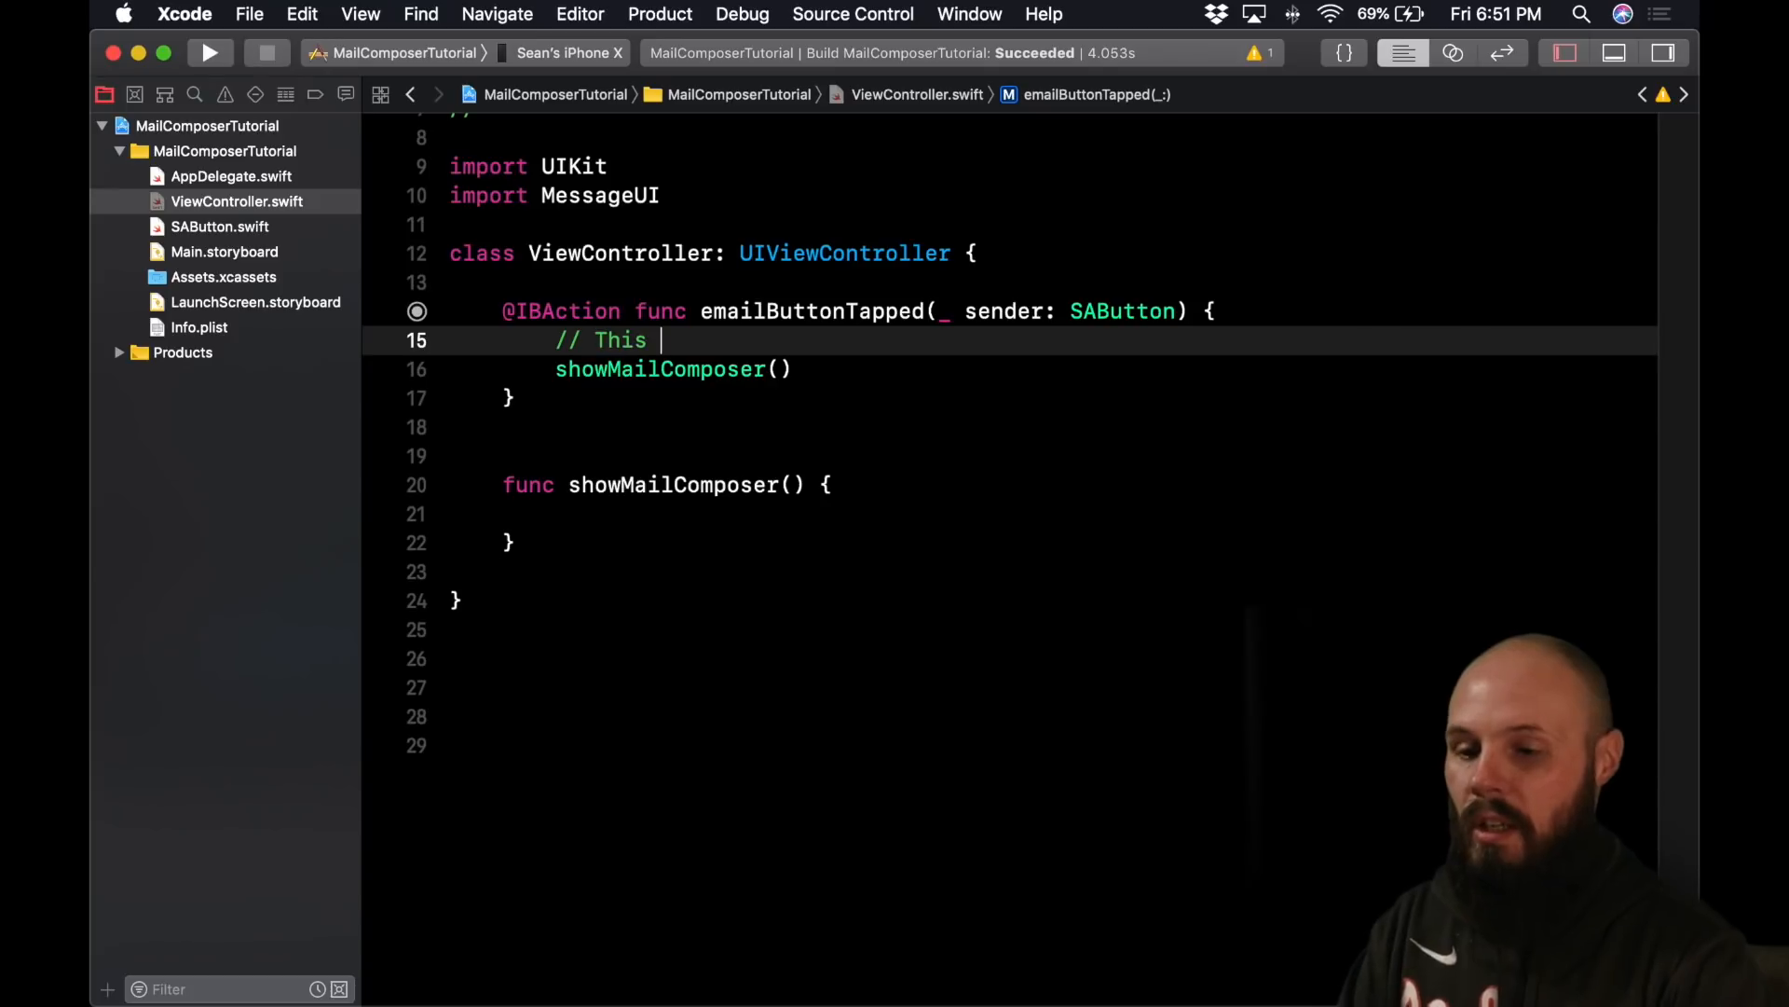
{"action": "type", "text": "needs to"}
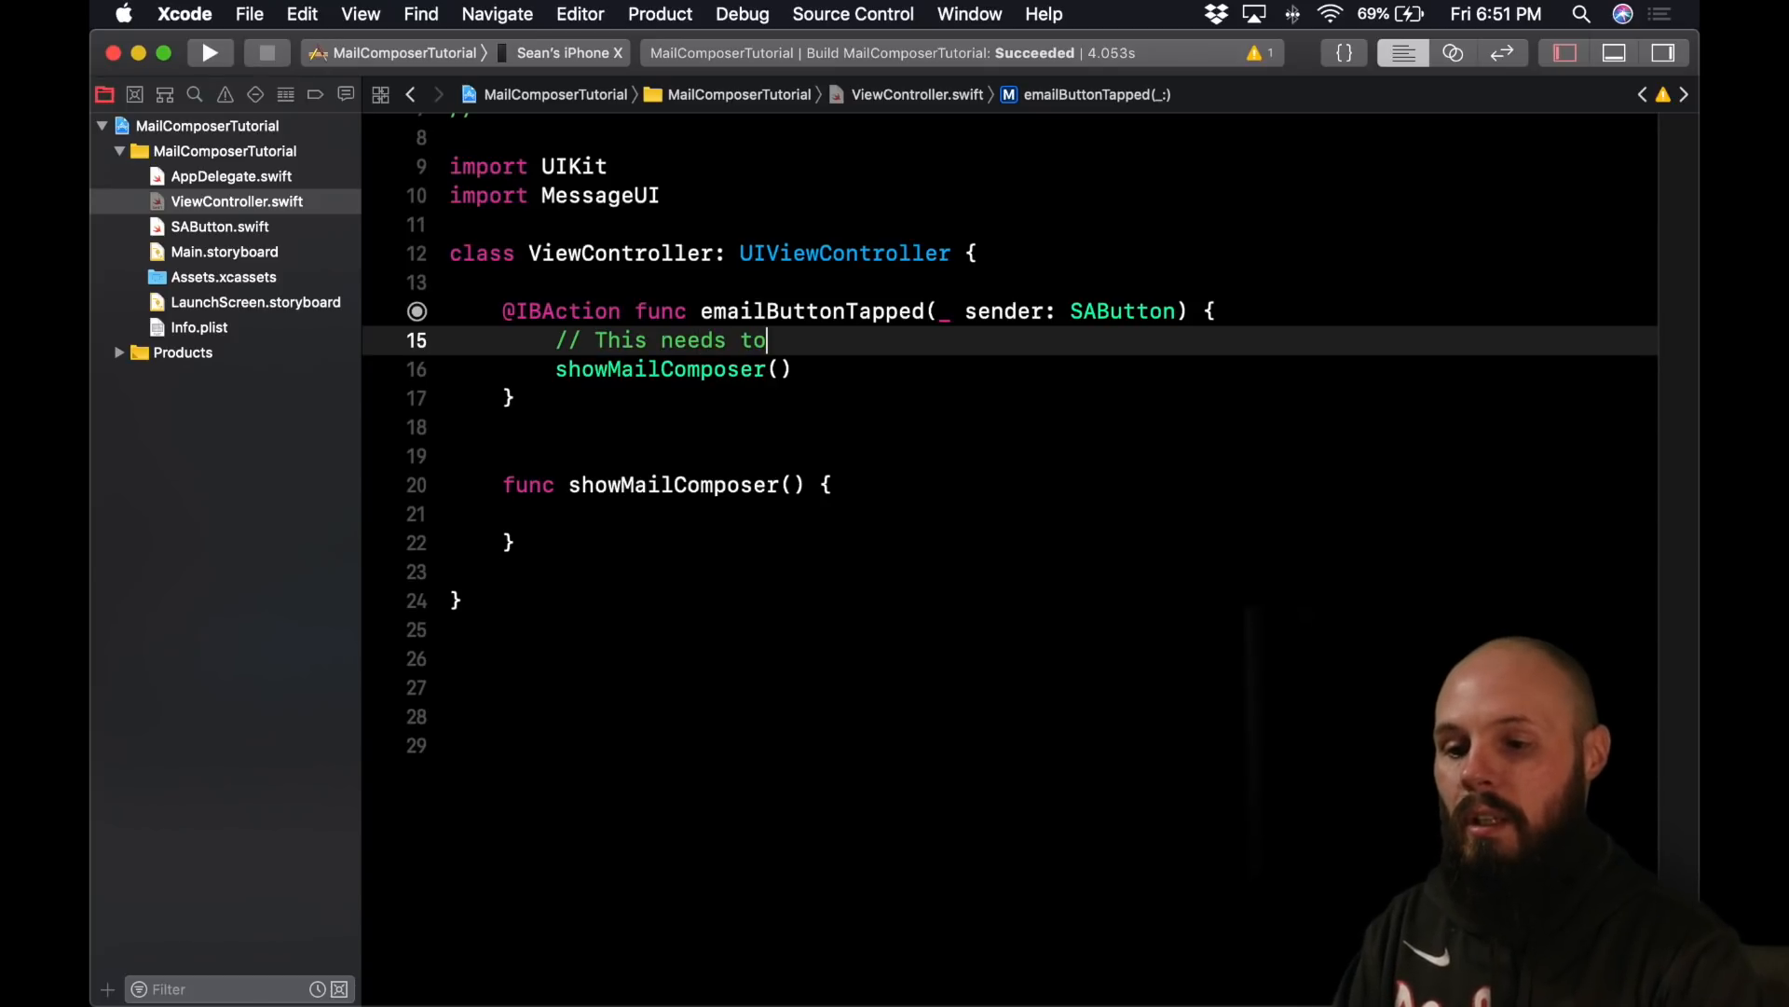
{"action": "type", "text": "be ran on a device"}
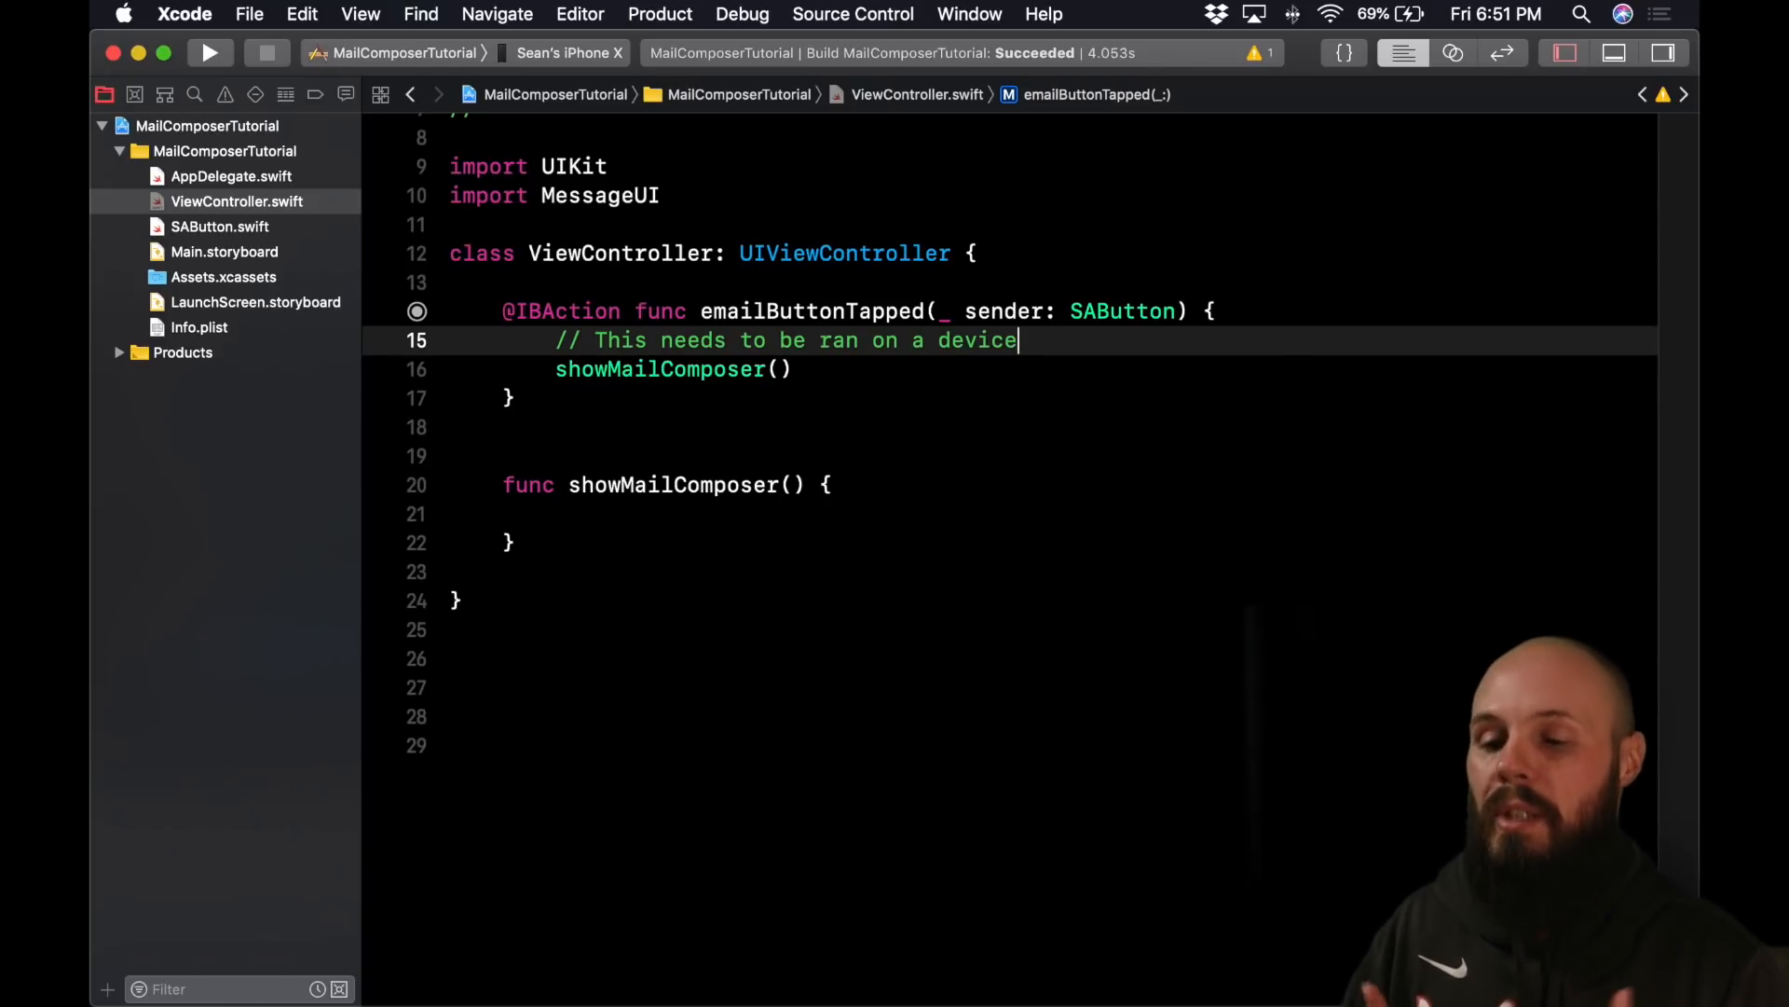
{"action": "left_click", "coordinate": [848, 484]}
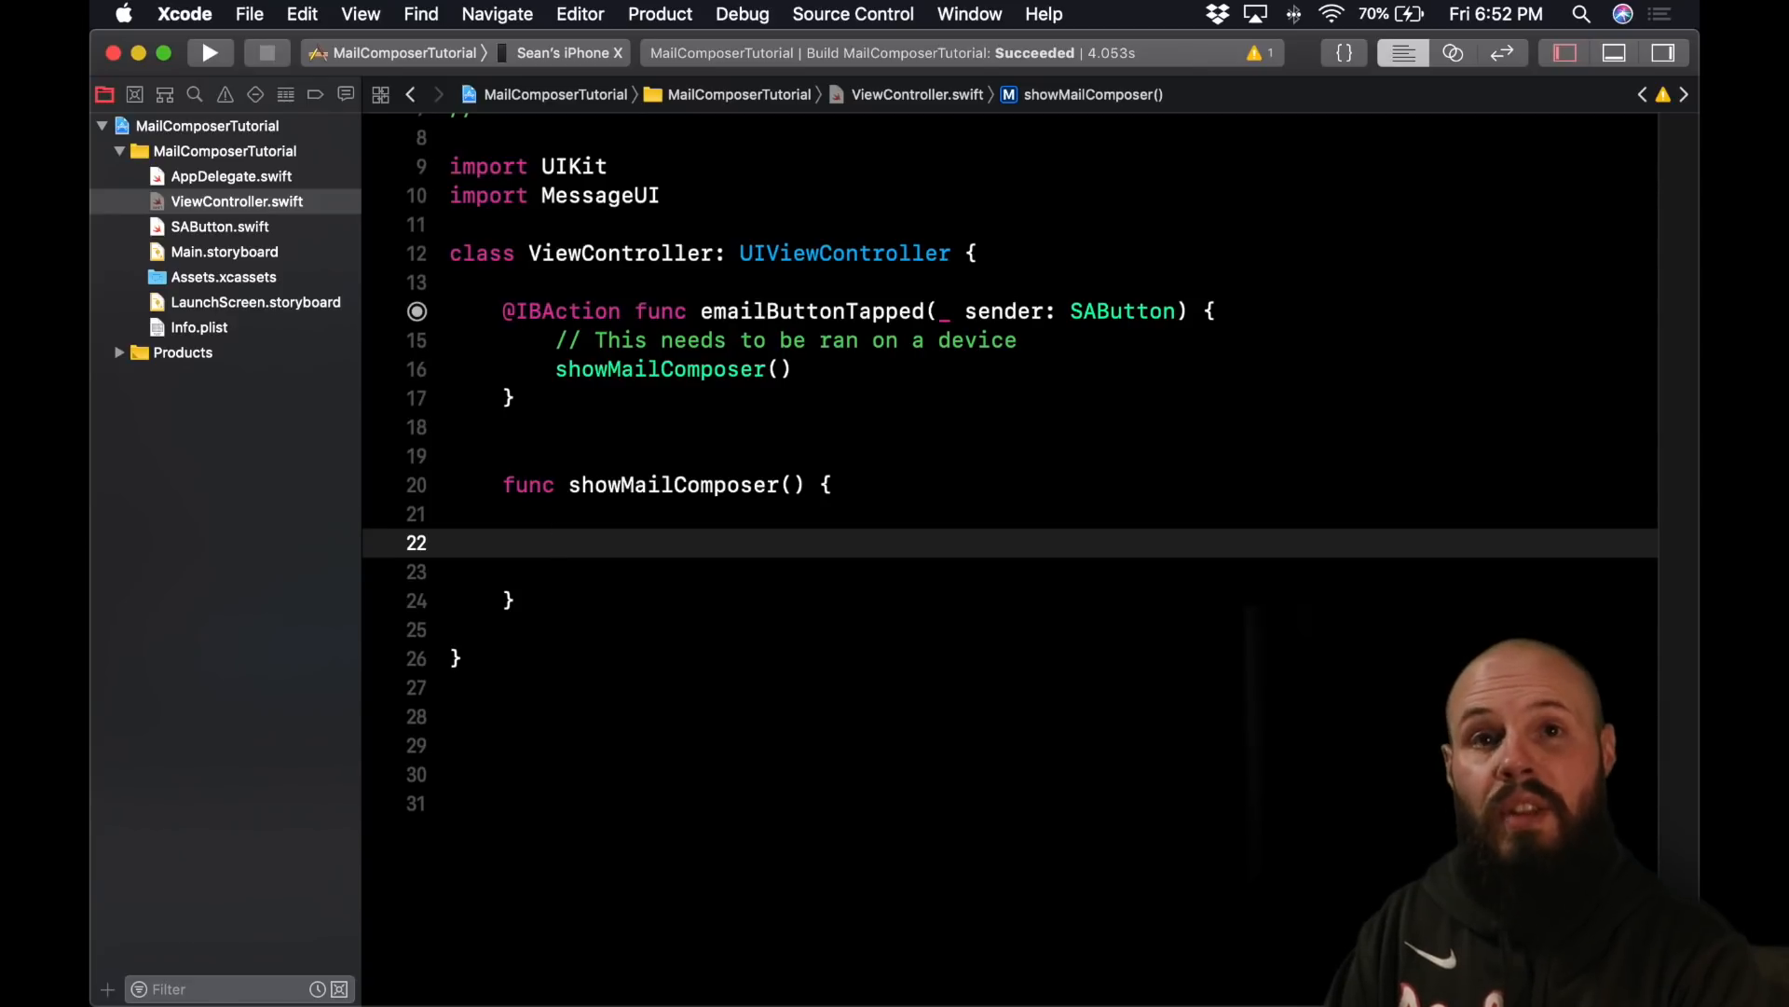
- Start typing guard MFMailComposeViewController.canSendMail() inside showMailComposer
{"action": "type", "text": "guard MF"}
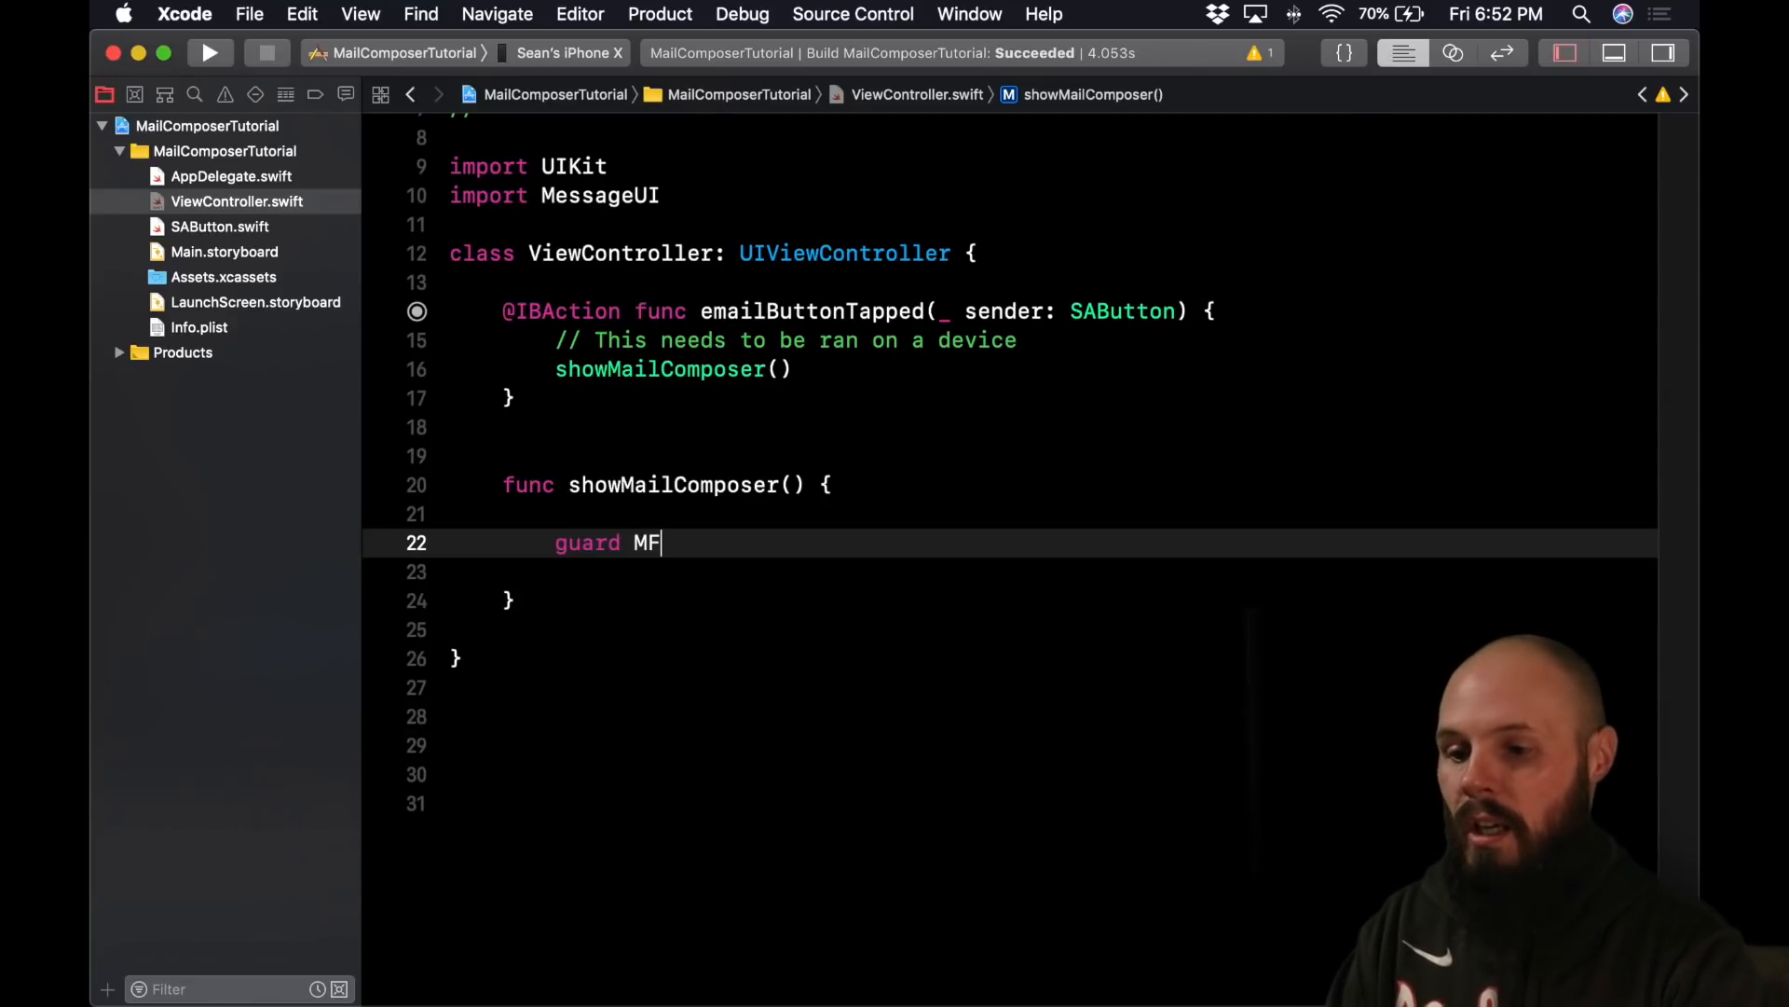
{"action": "type", "text": "C"}
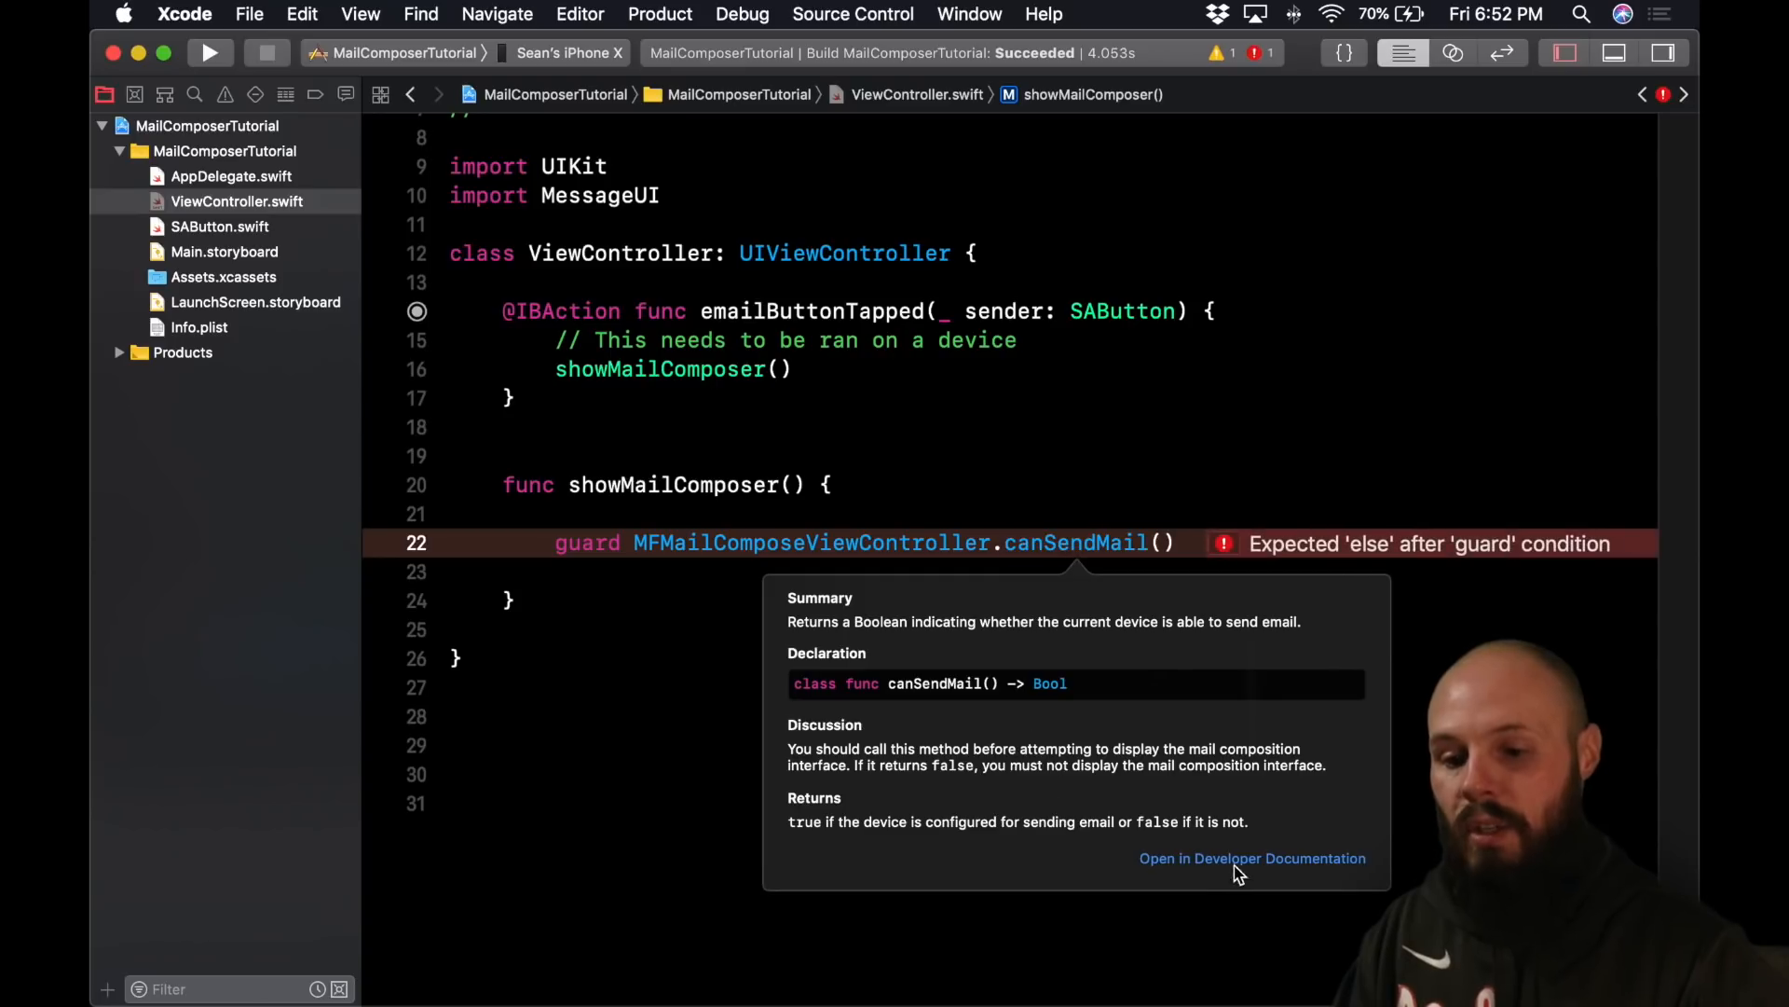
- Read the full developer documentation for canSendMail(), its Boolean return and discussion
{"action": "left_click", "coordinate": [1253, 857]}
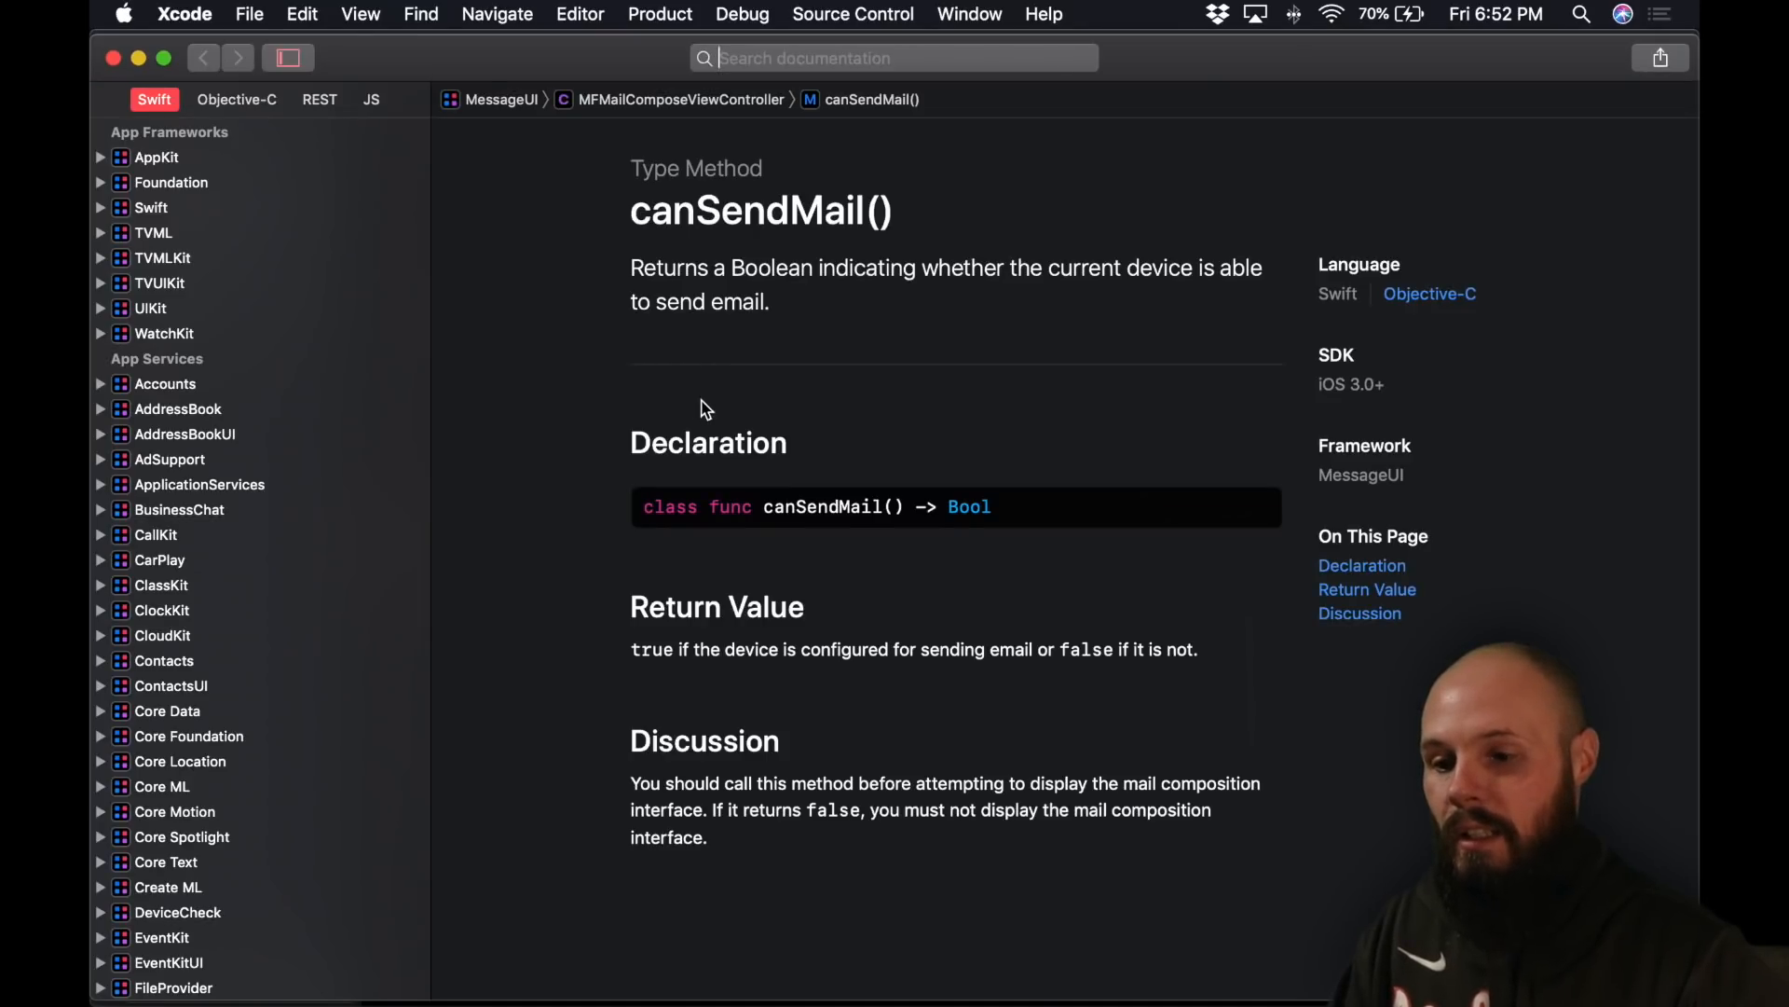
{"action": "mouse_move", "coordinate": [988, 280]}
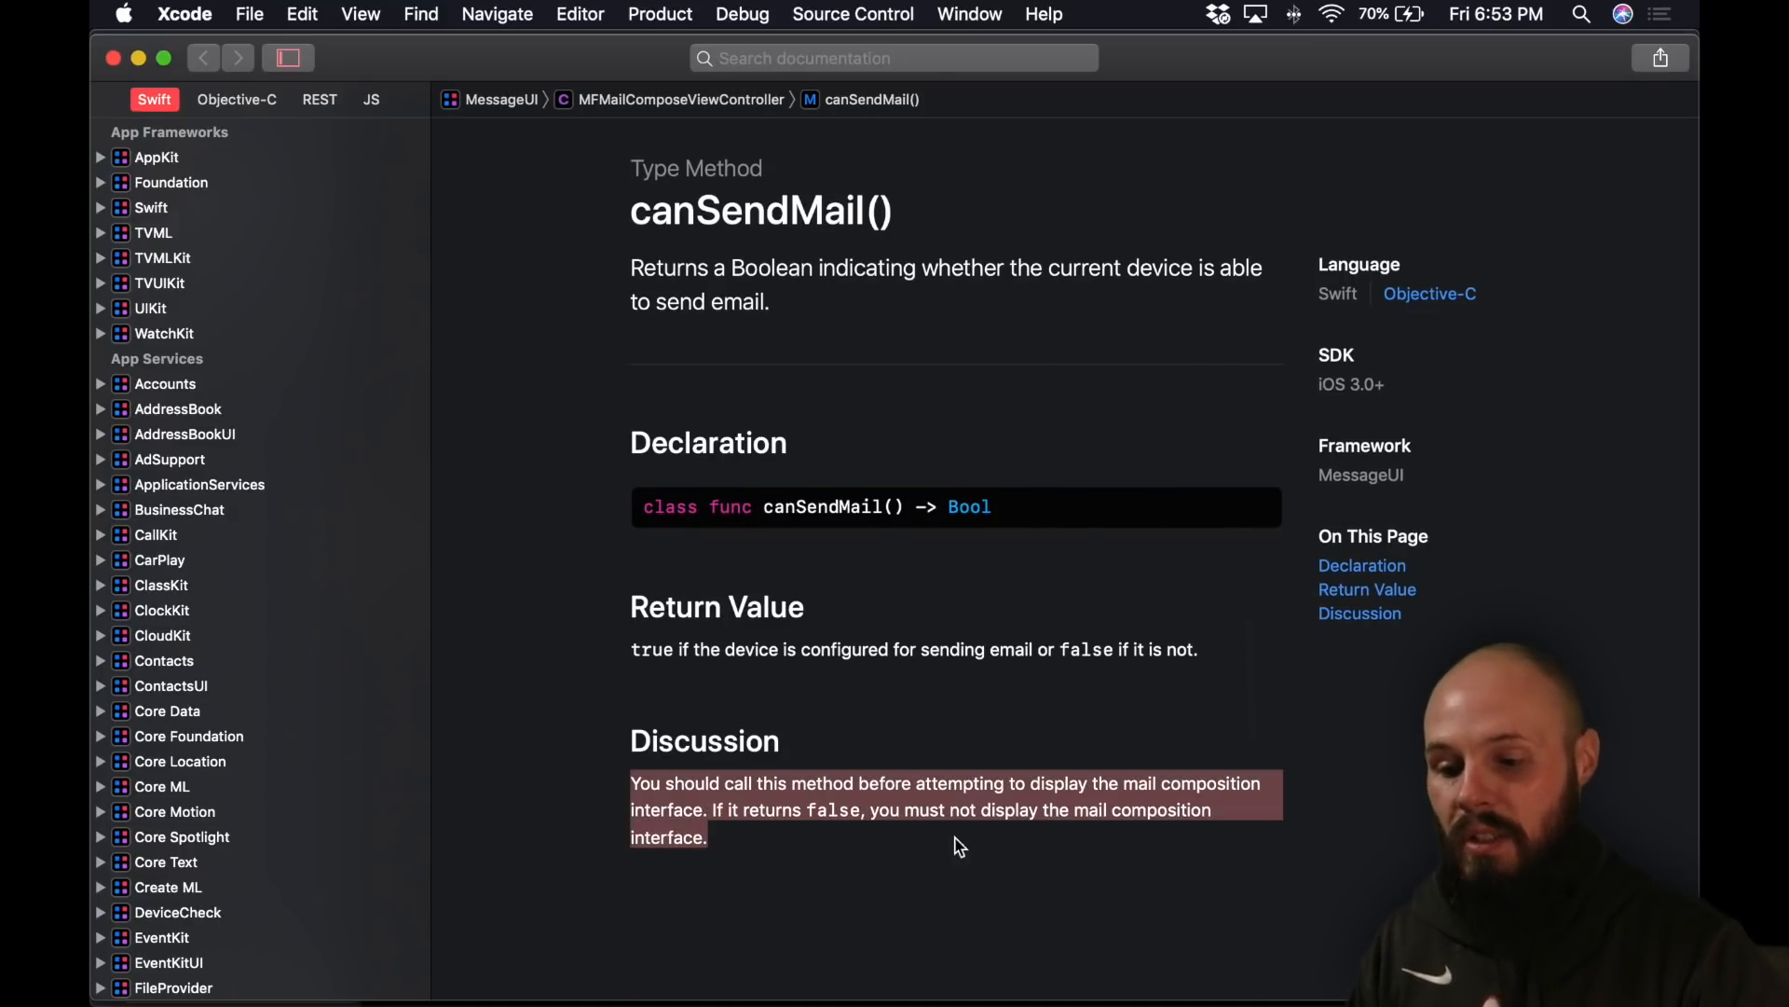
{"action": "left_click", "coordinate": [776, 837]}
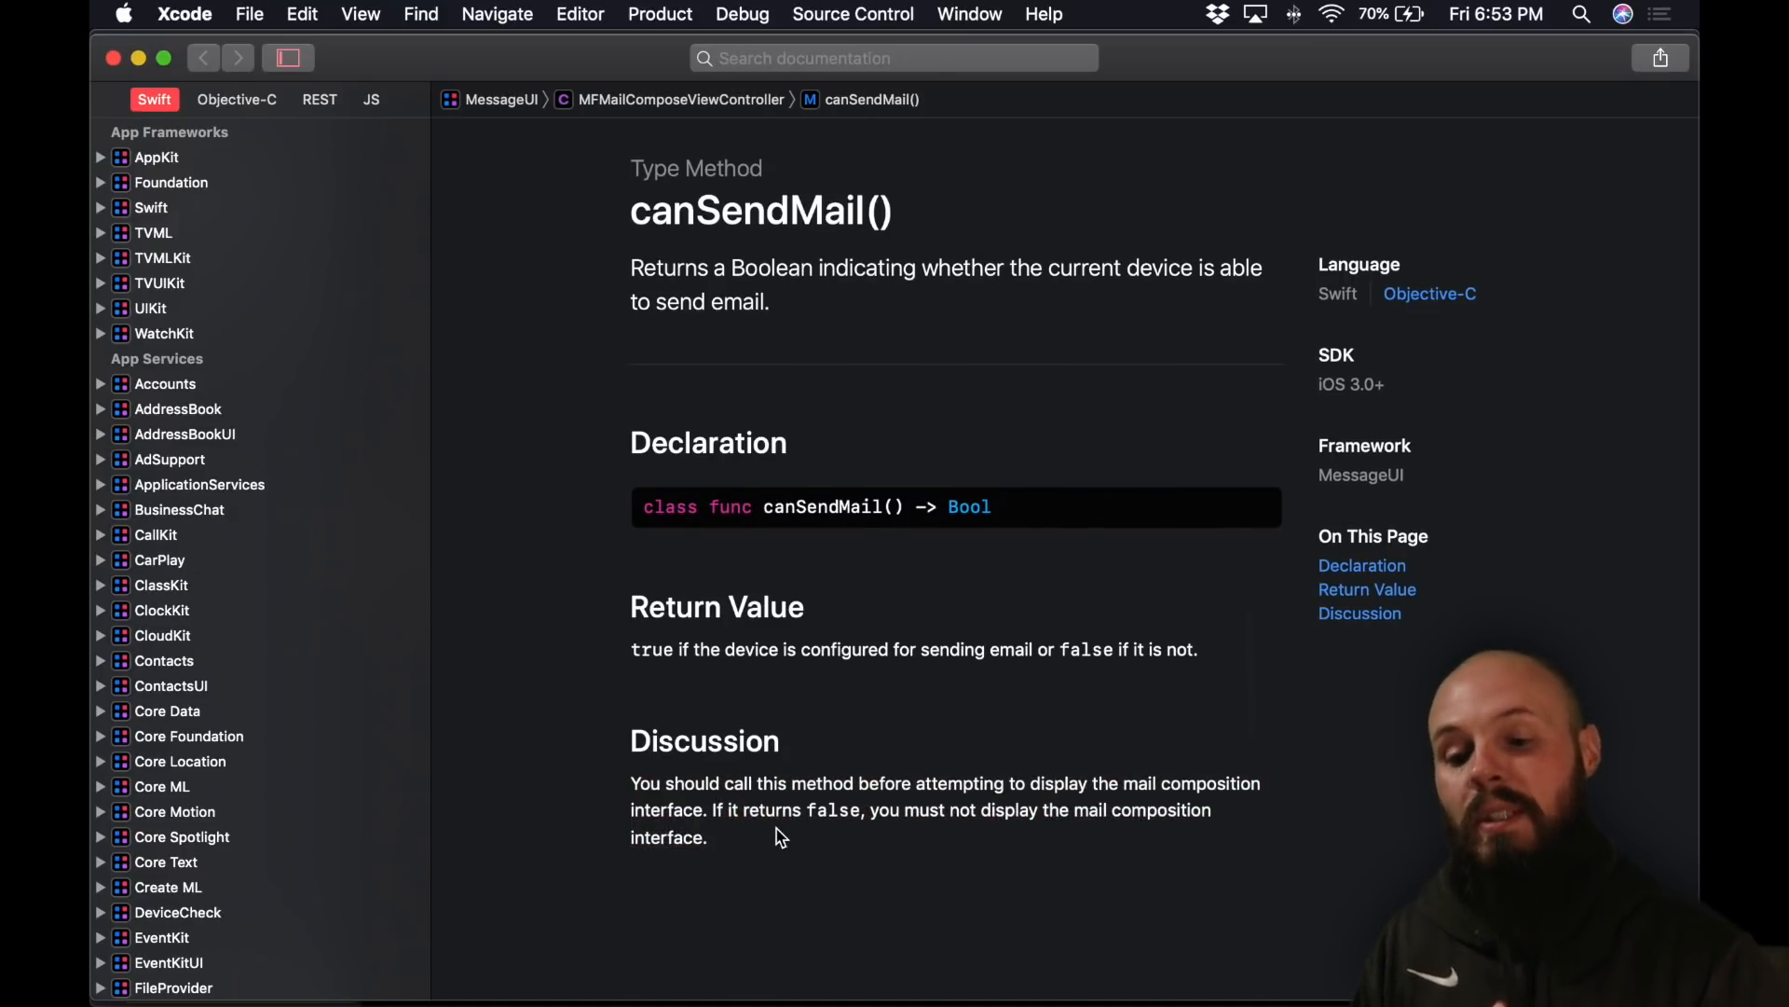
{"action": "mouse_move", "coordinate": [763, 835]}
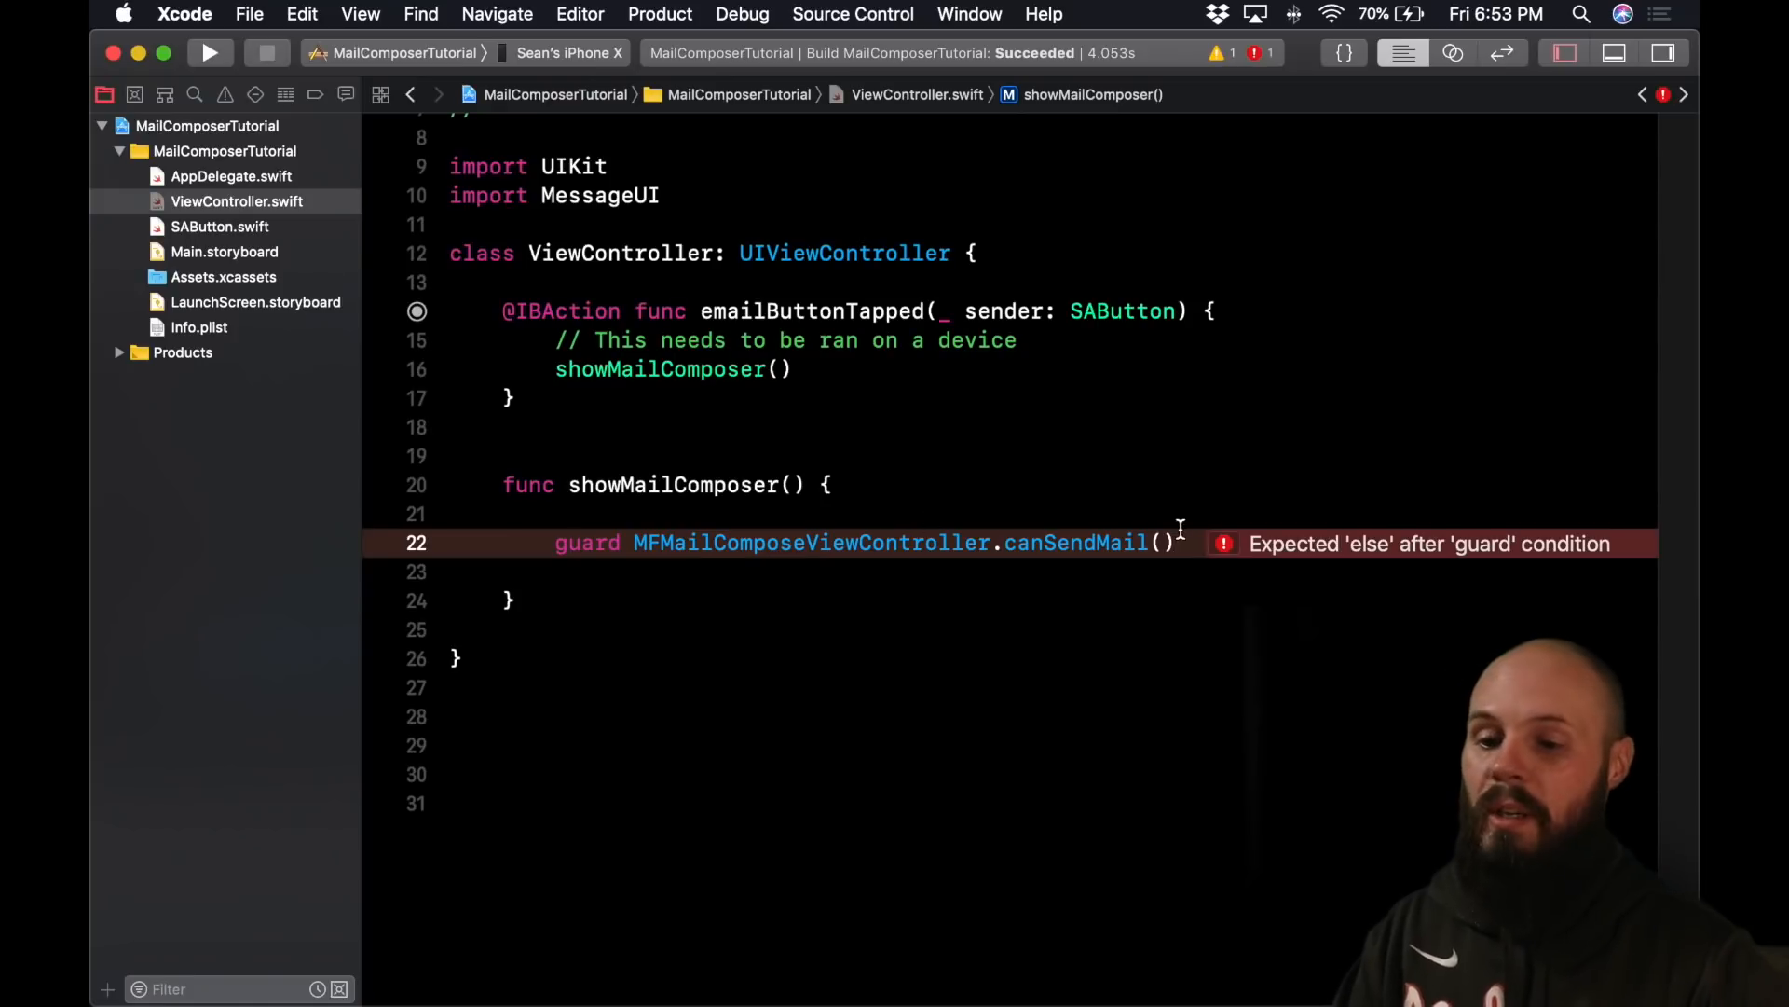
- Finish the guard with else { //Show alert informing the user; return }
{"action": "type", "text": "else {"}
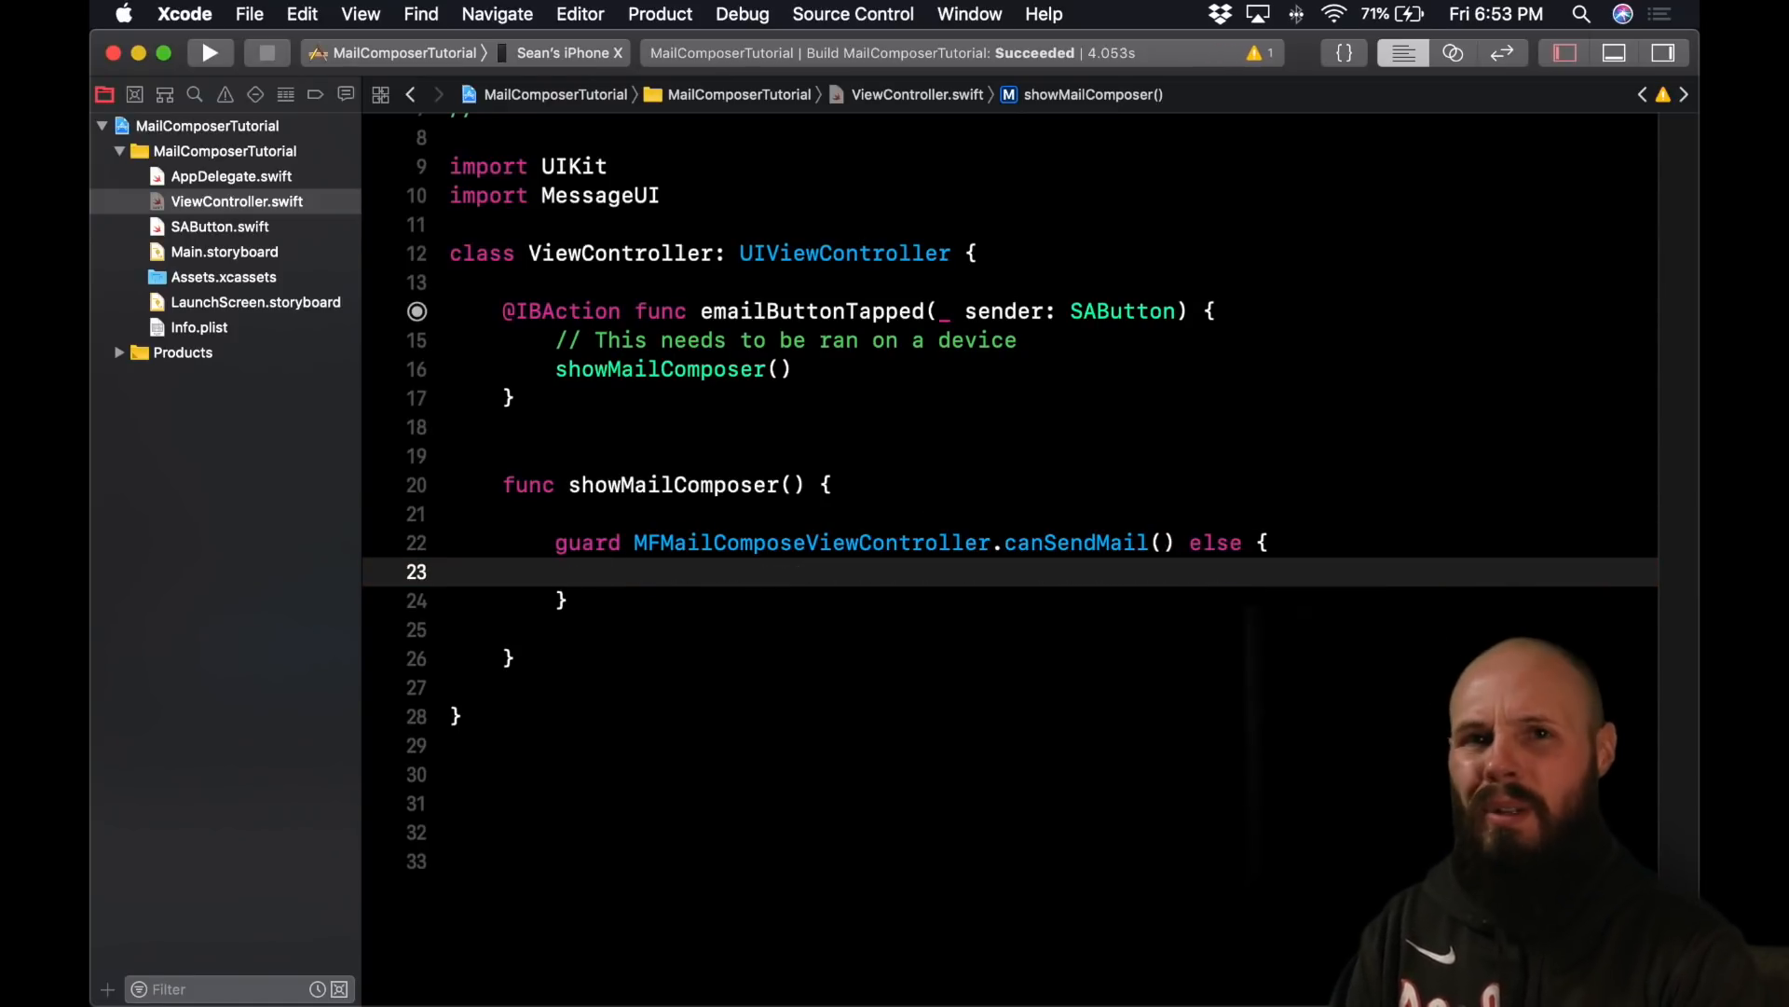
{"action": "type", "text": "//Show alert informing the user"}
{"action": "type", "text": "ret"}
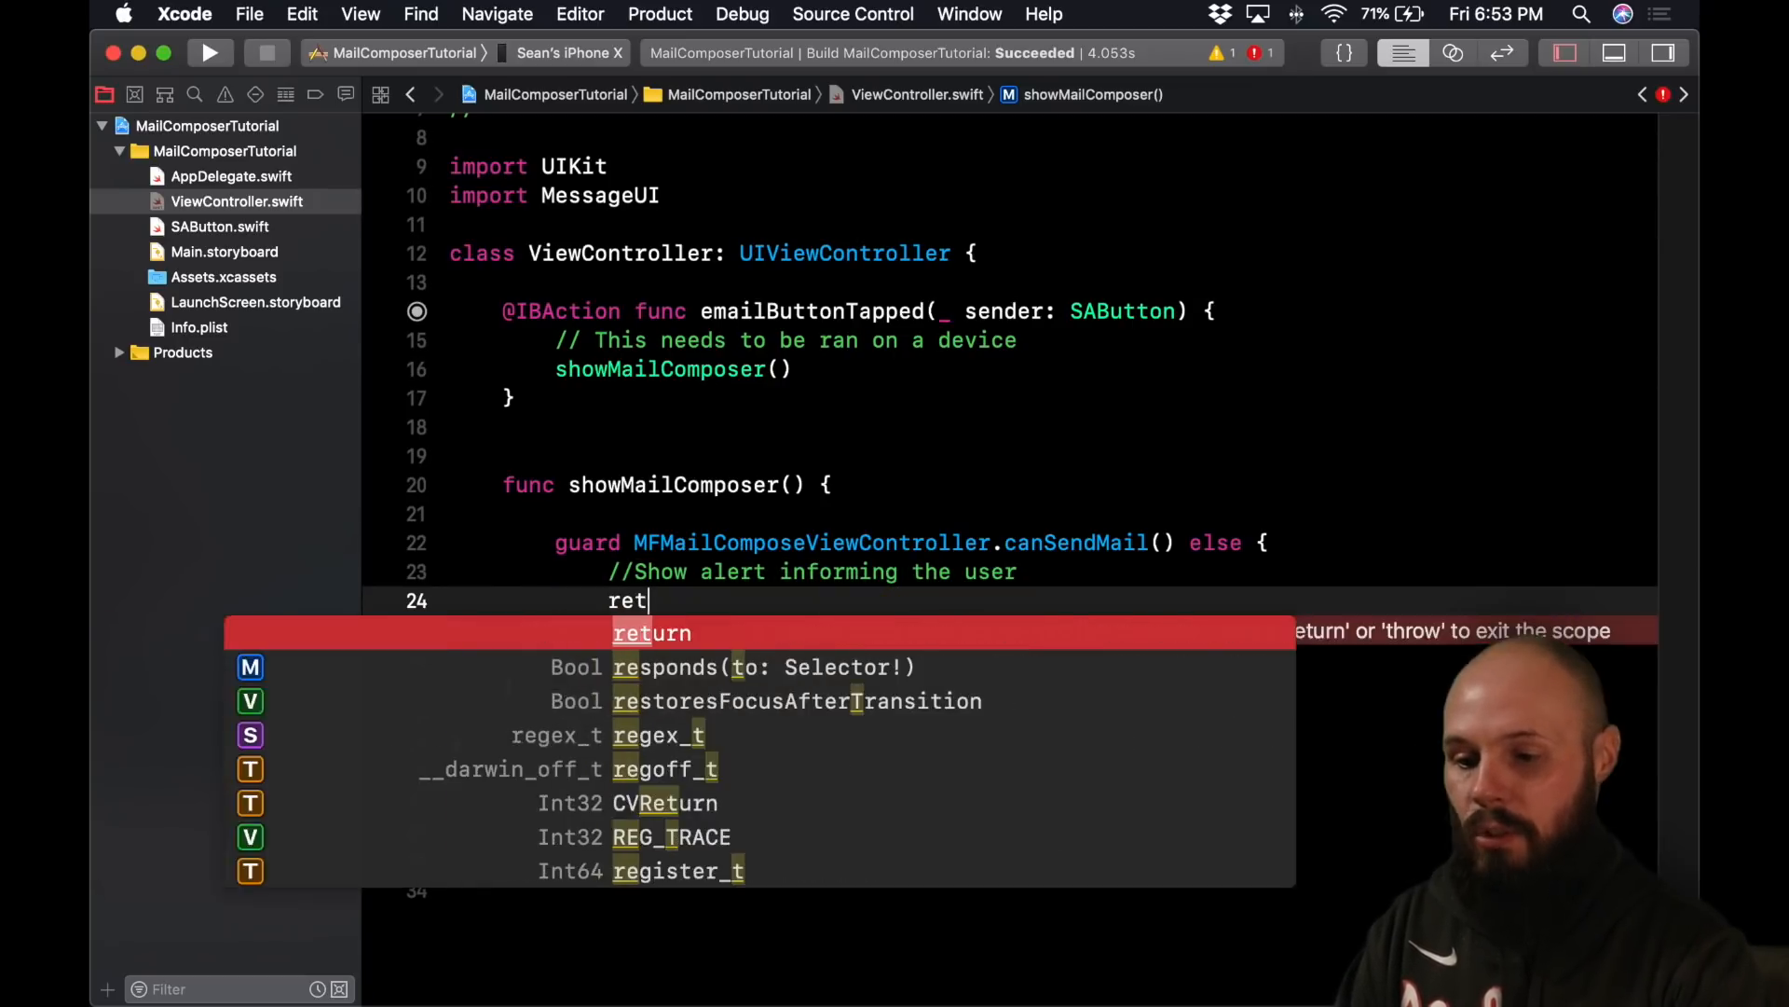
{"action": "key", "text": "Return"}
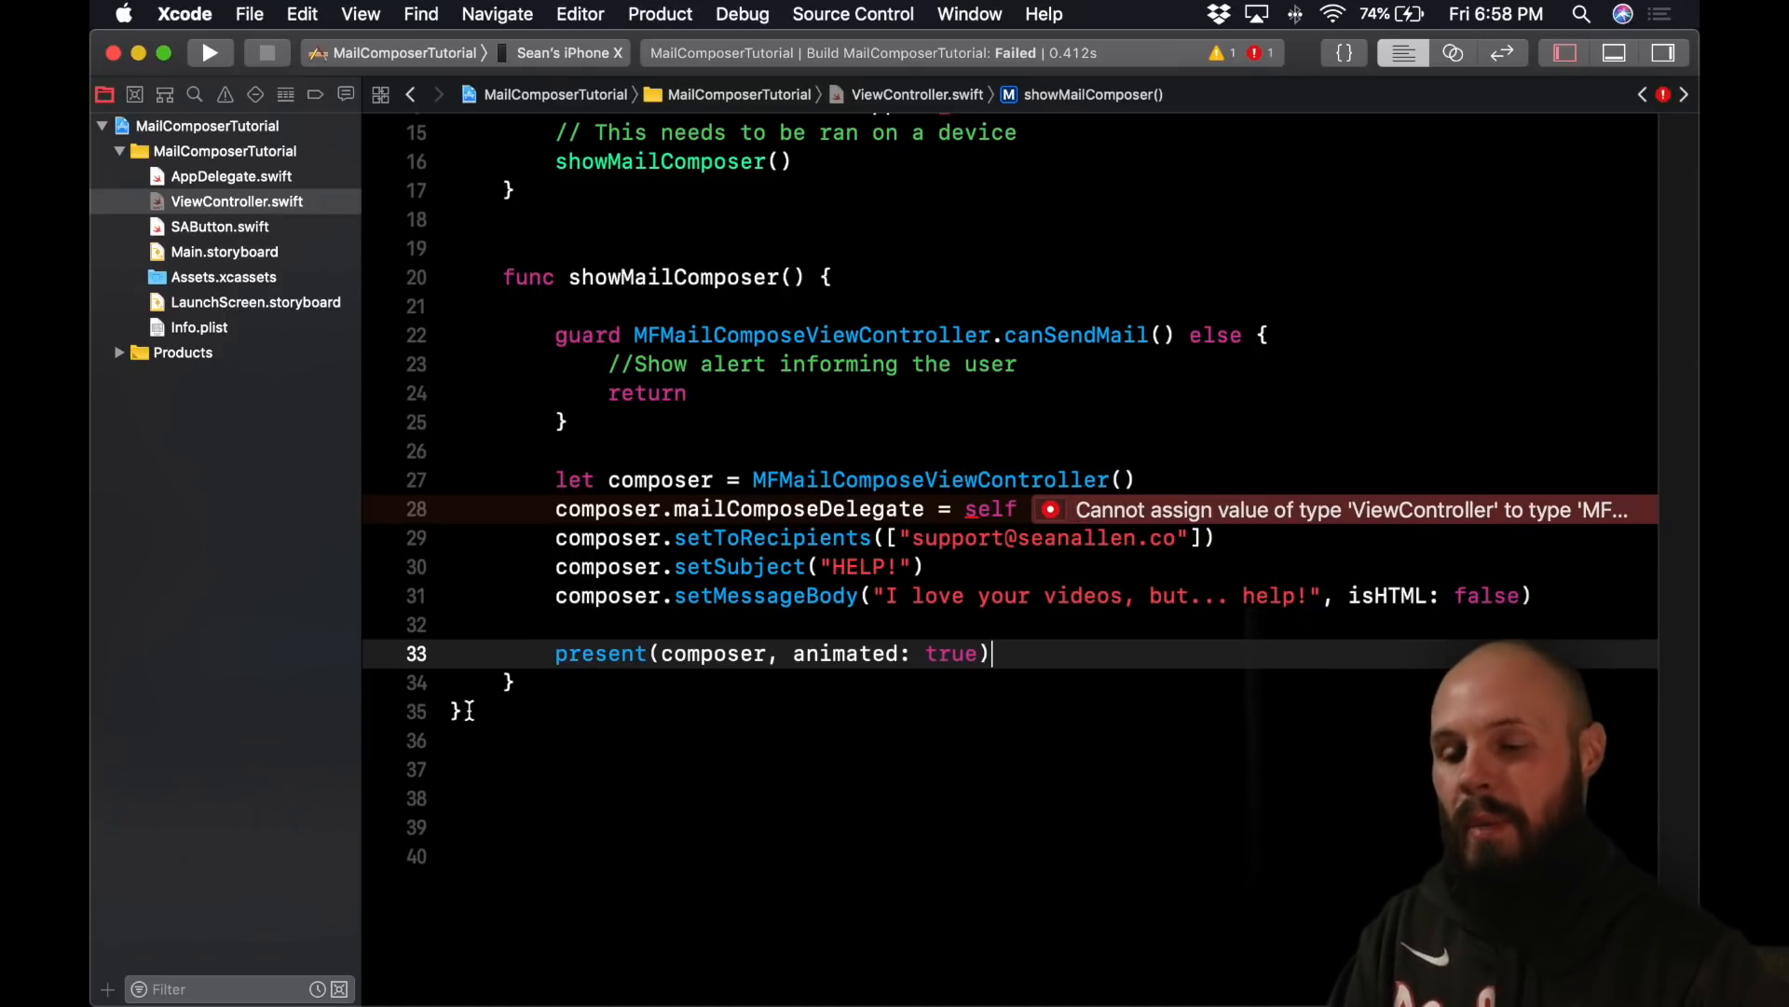
- Declare extension ViewController: MFMailComposeViewControllerDelegate { } to fix the delegate error
{"action": "type", "text": "ex"}
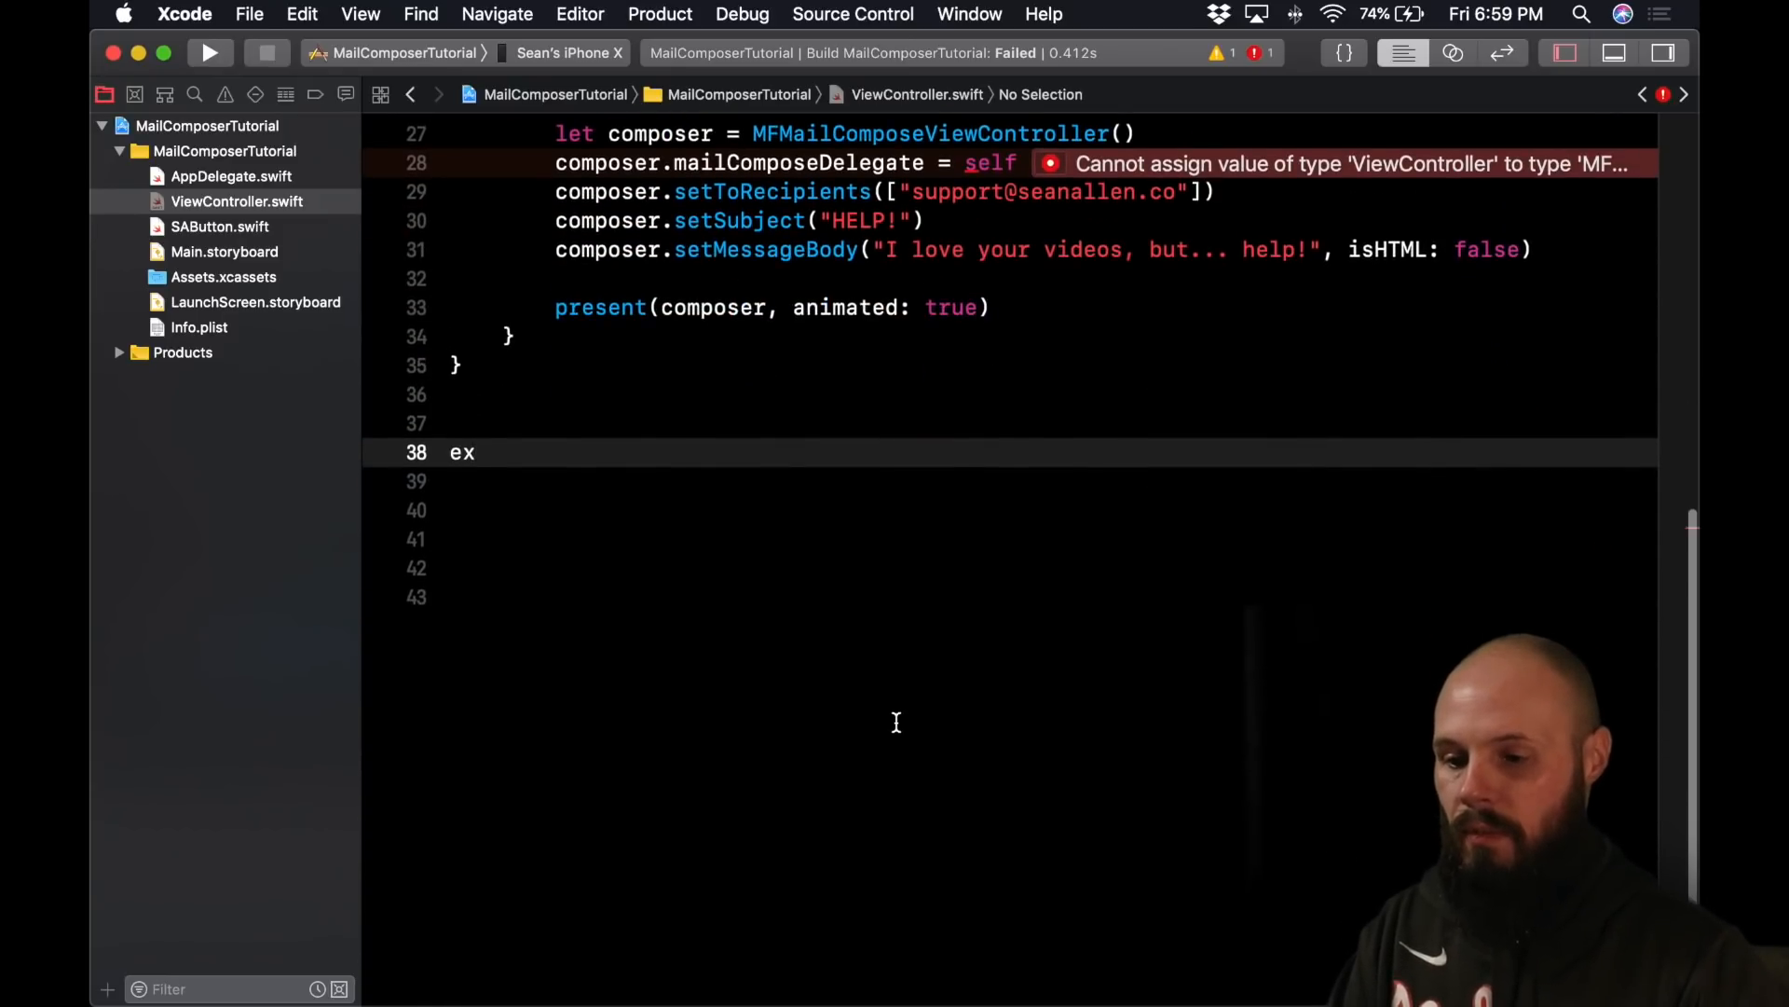
{"action": "type", "text": "tension"}
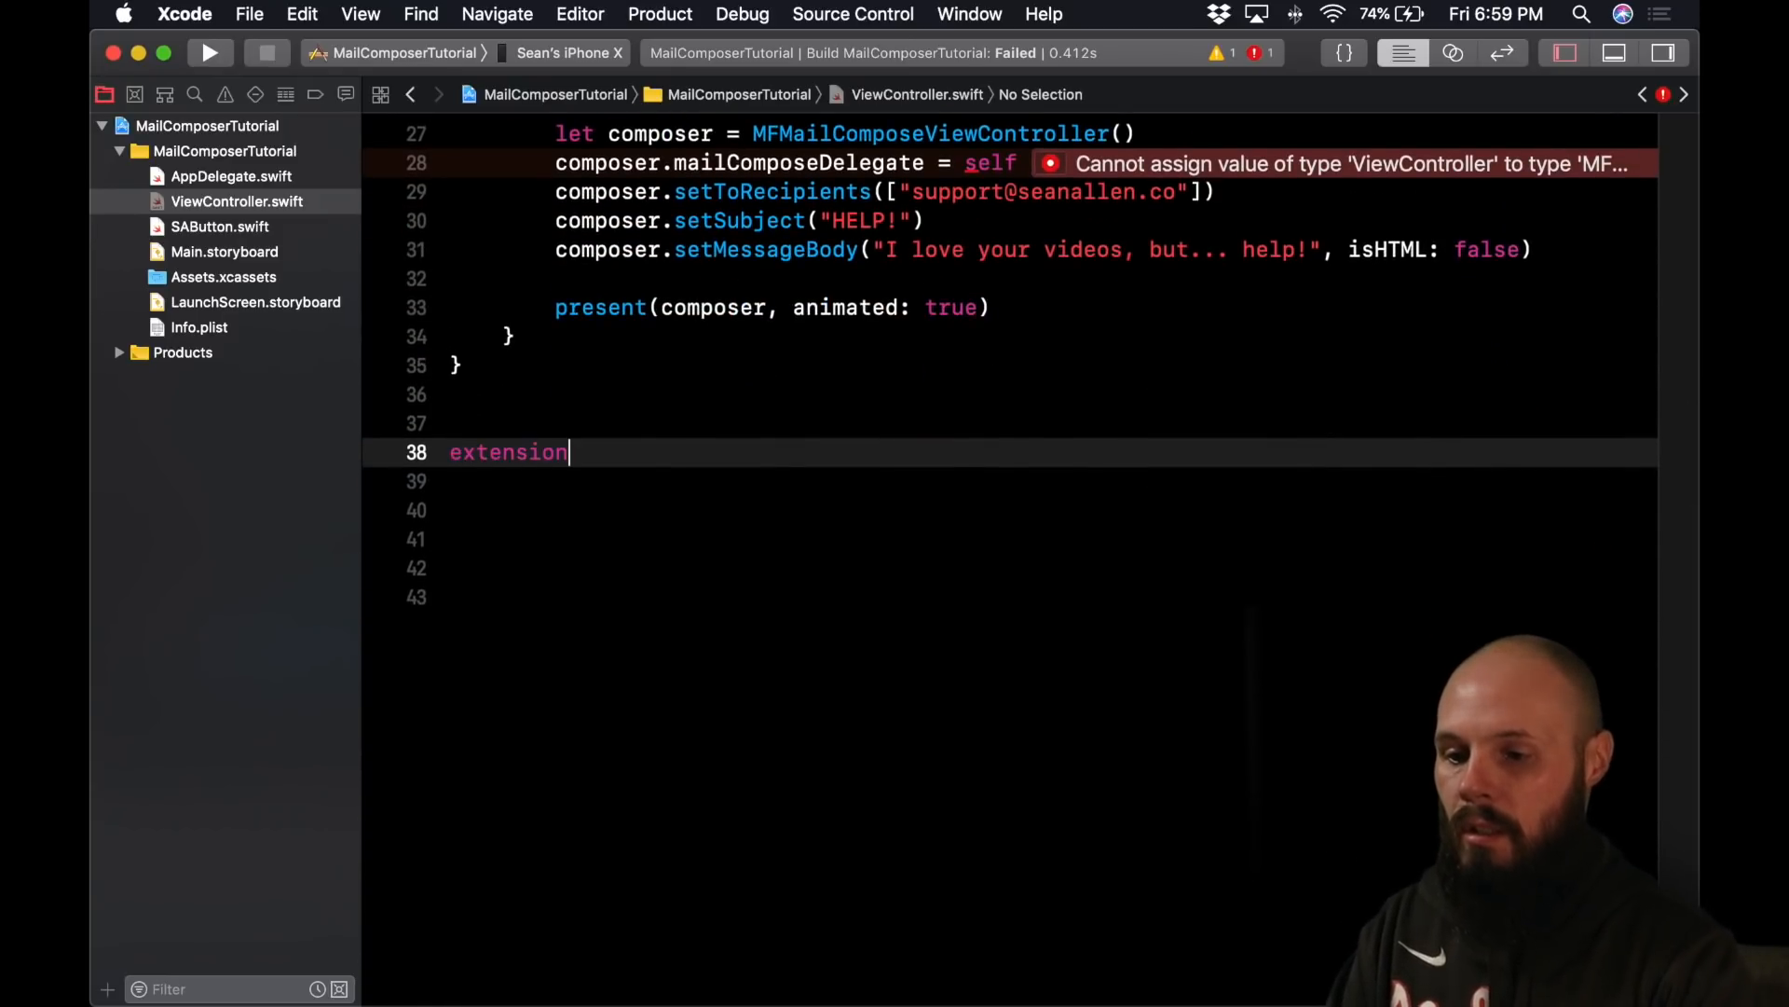
{"action": "type", "text": "ViewController"}
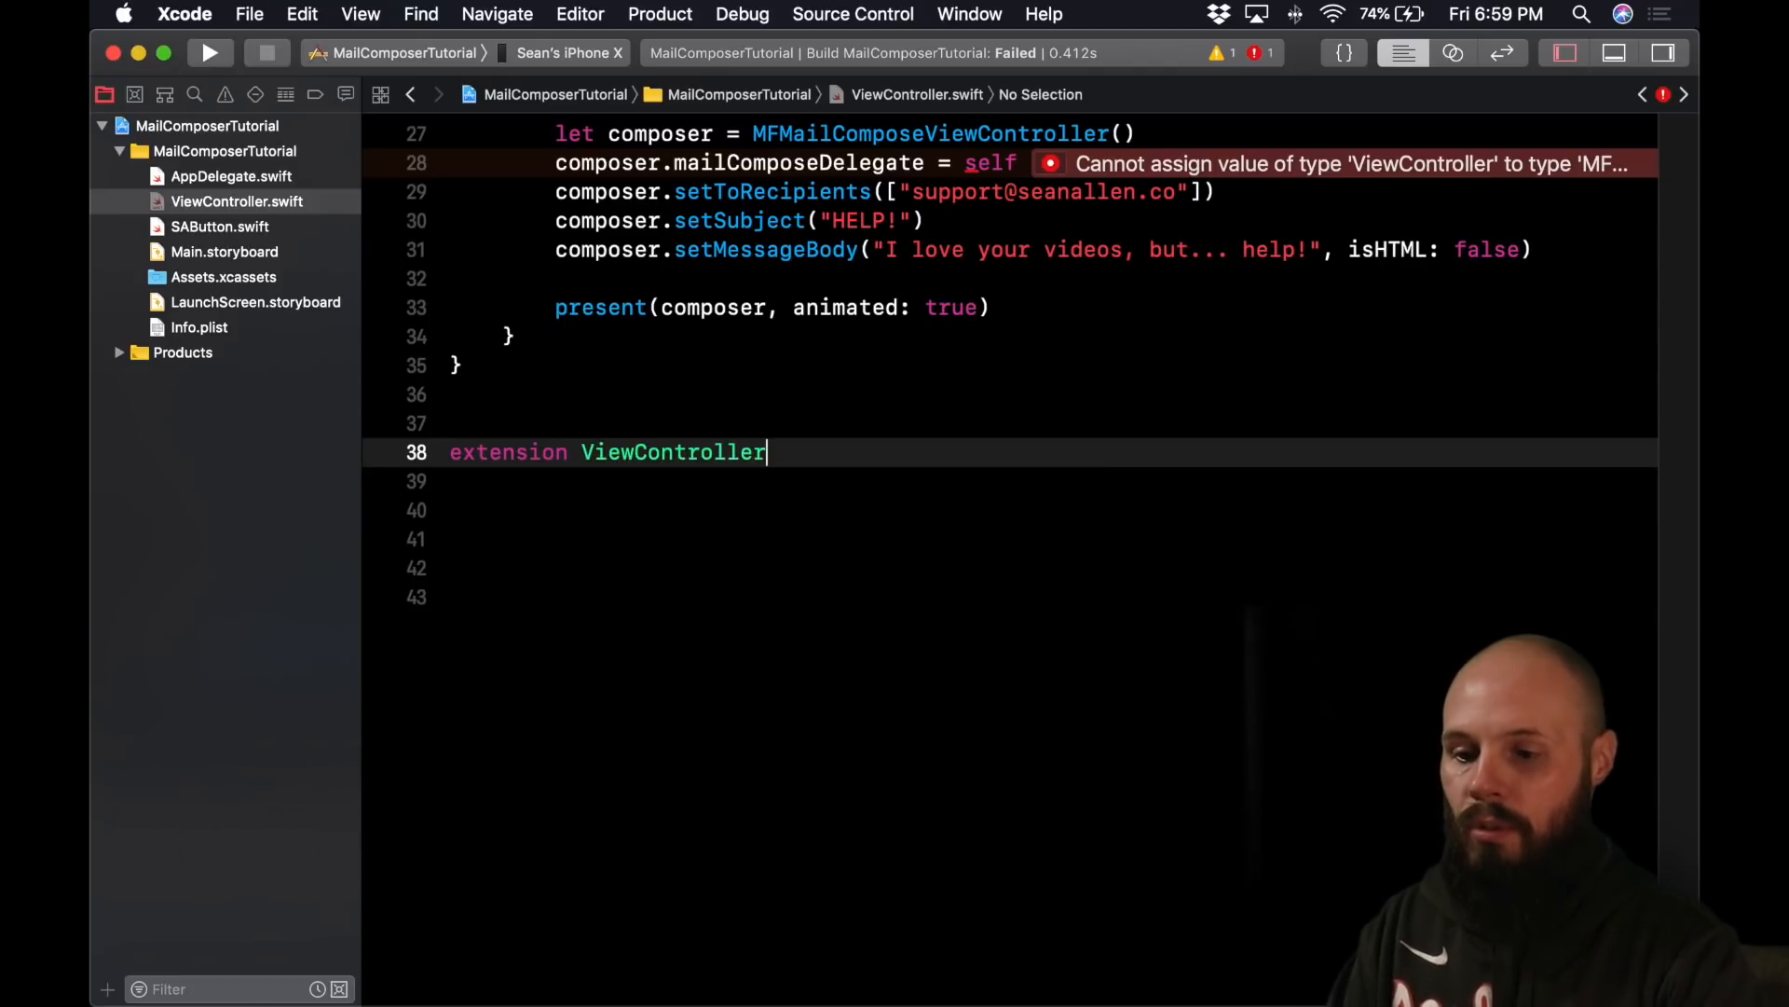
{"action": "type", "text": ": MFMailComposeViewControllerDelegate {"}
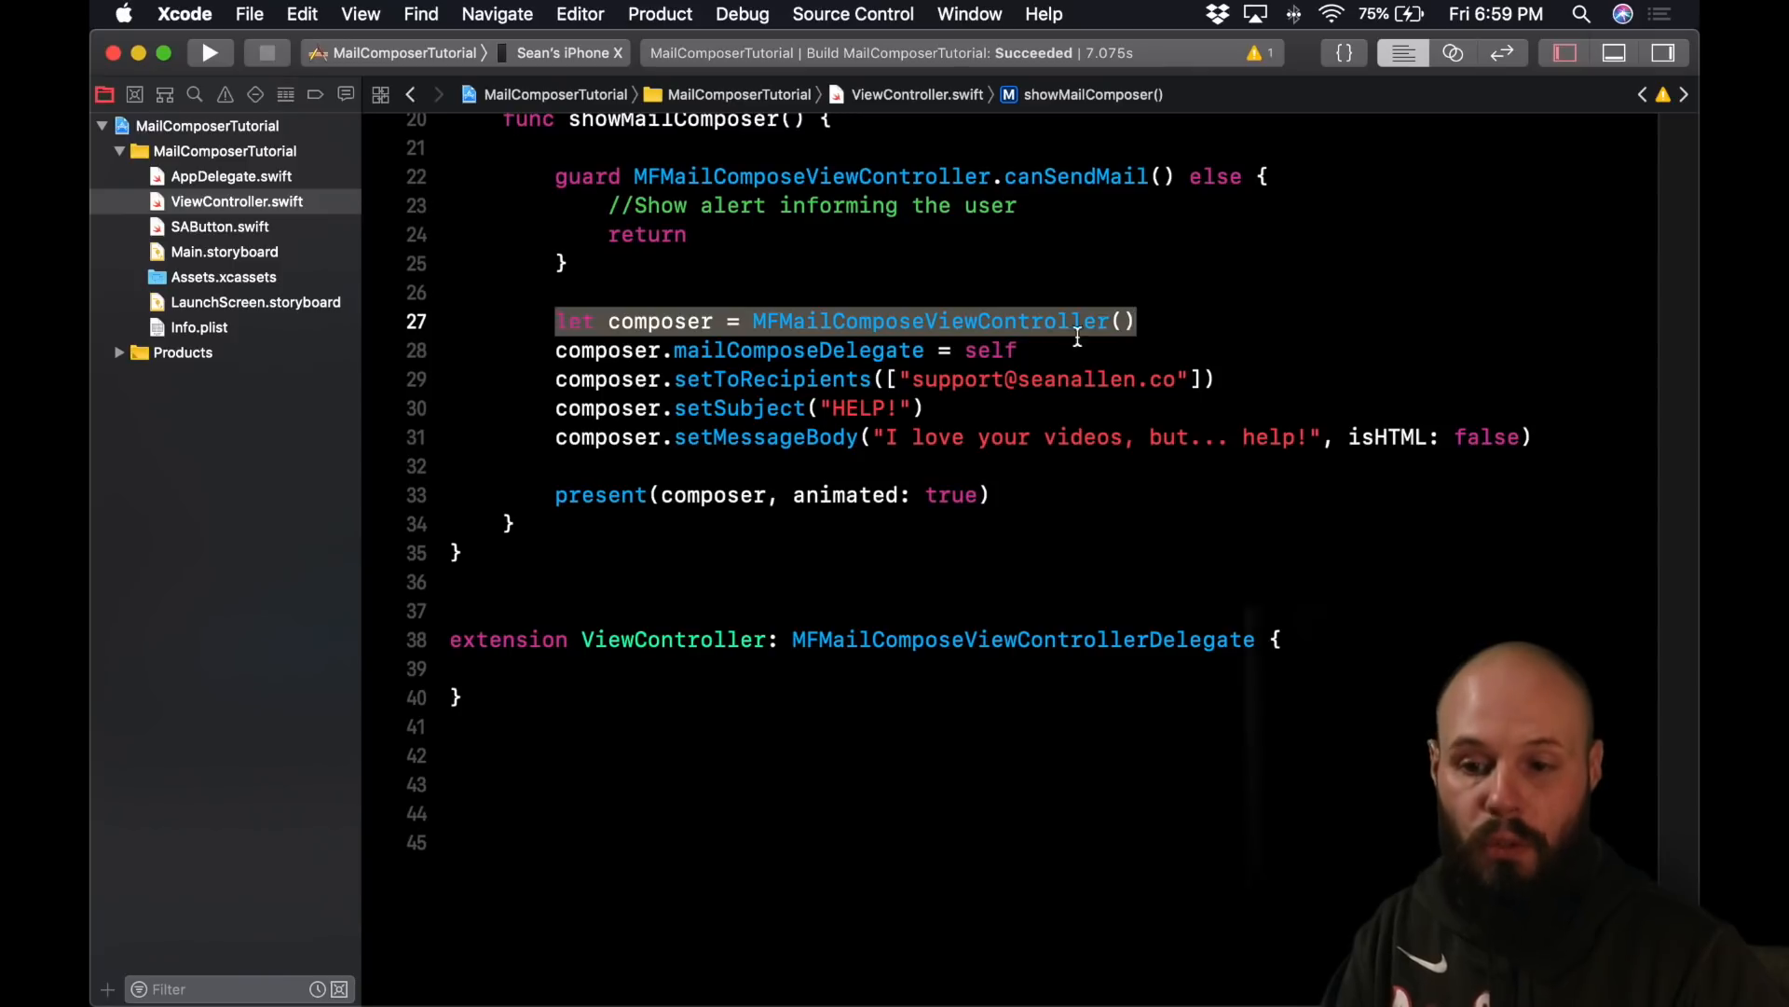
- Read MFMailComposeViewController's documentation down to Setting Mail Fields Programmatically
{"action": "left_click", "coordinate": [929, 321]}
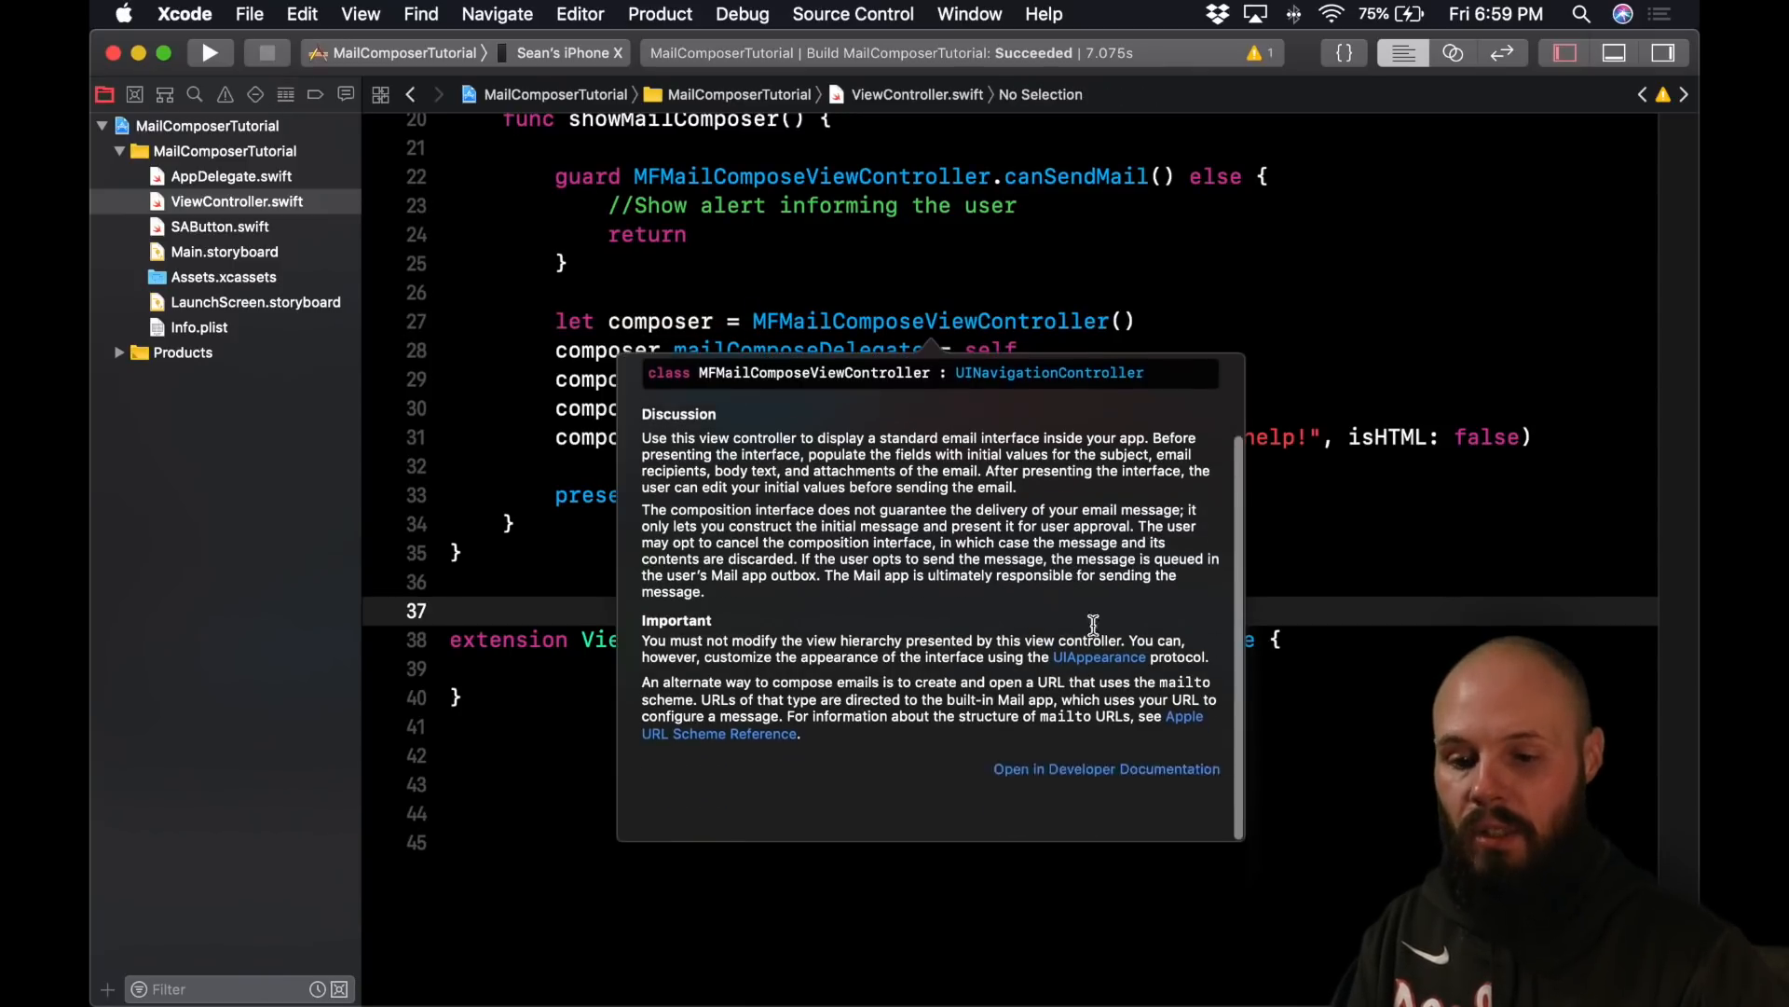
{"action": "left_click", "coordinate": [1105, 768]}
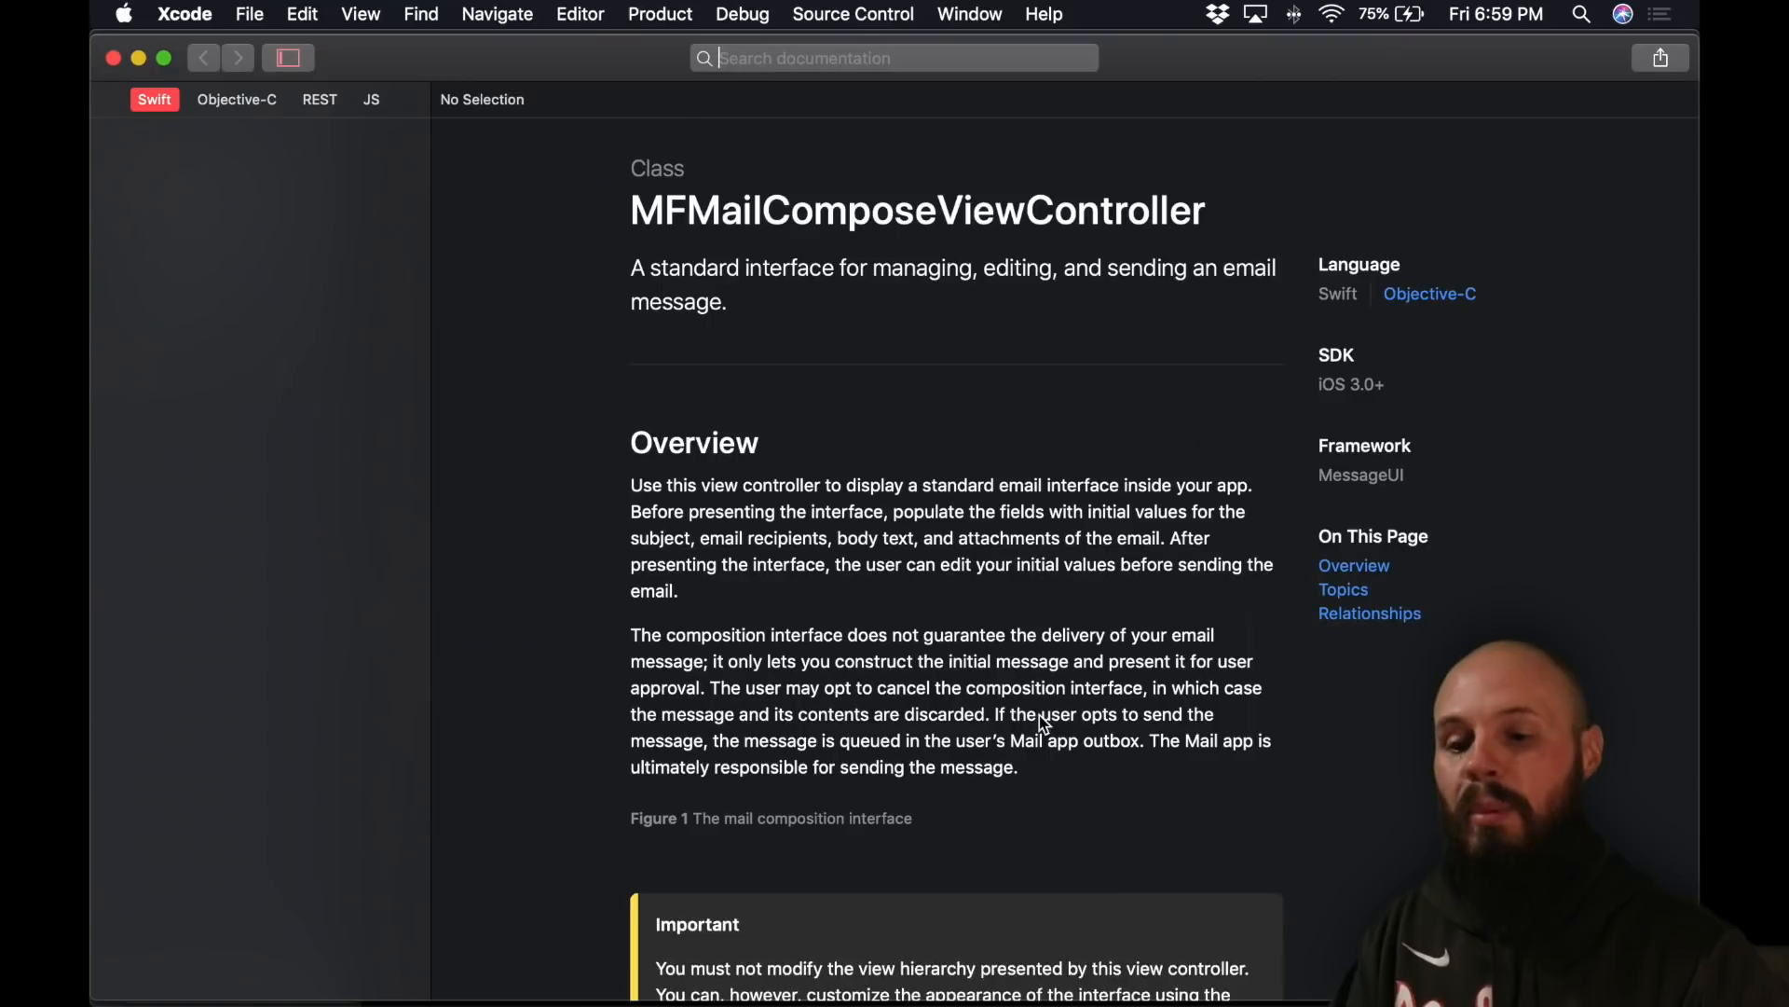
{"action": "scroll", "scroll_direction": "down", "scroll_amount": 3}
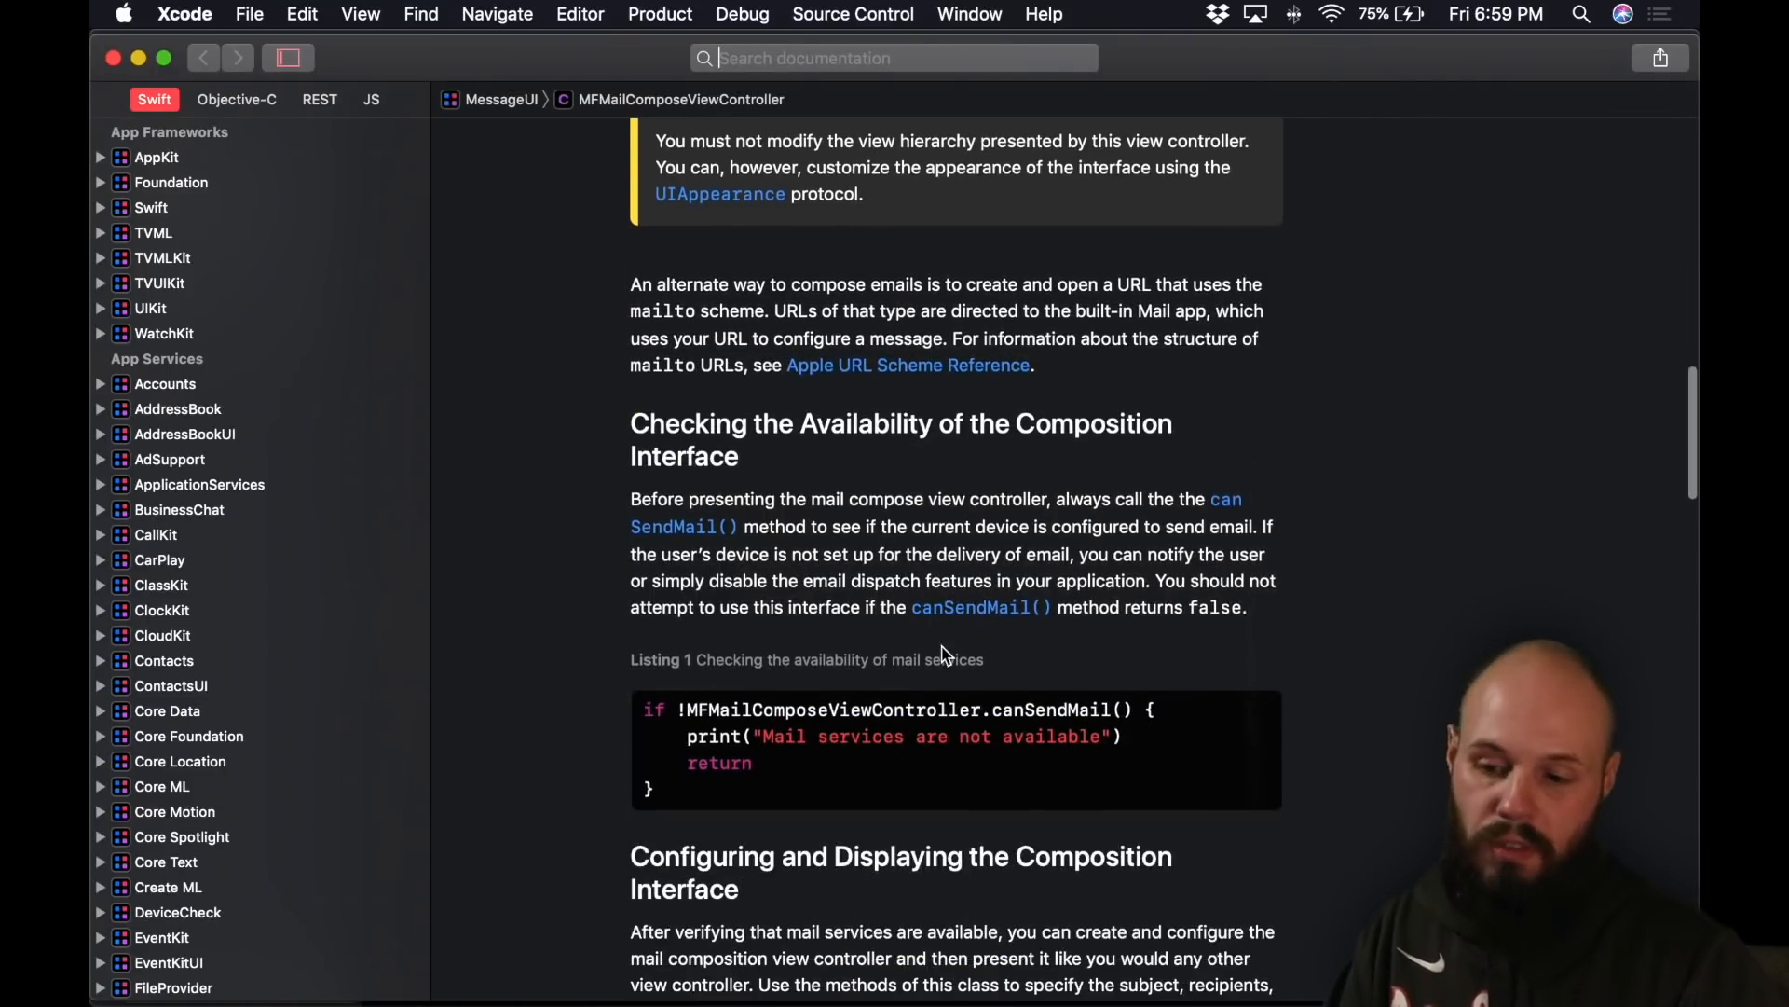
{"action": "scroll", "scroll_direction": "down", "scroll_amount": 3}
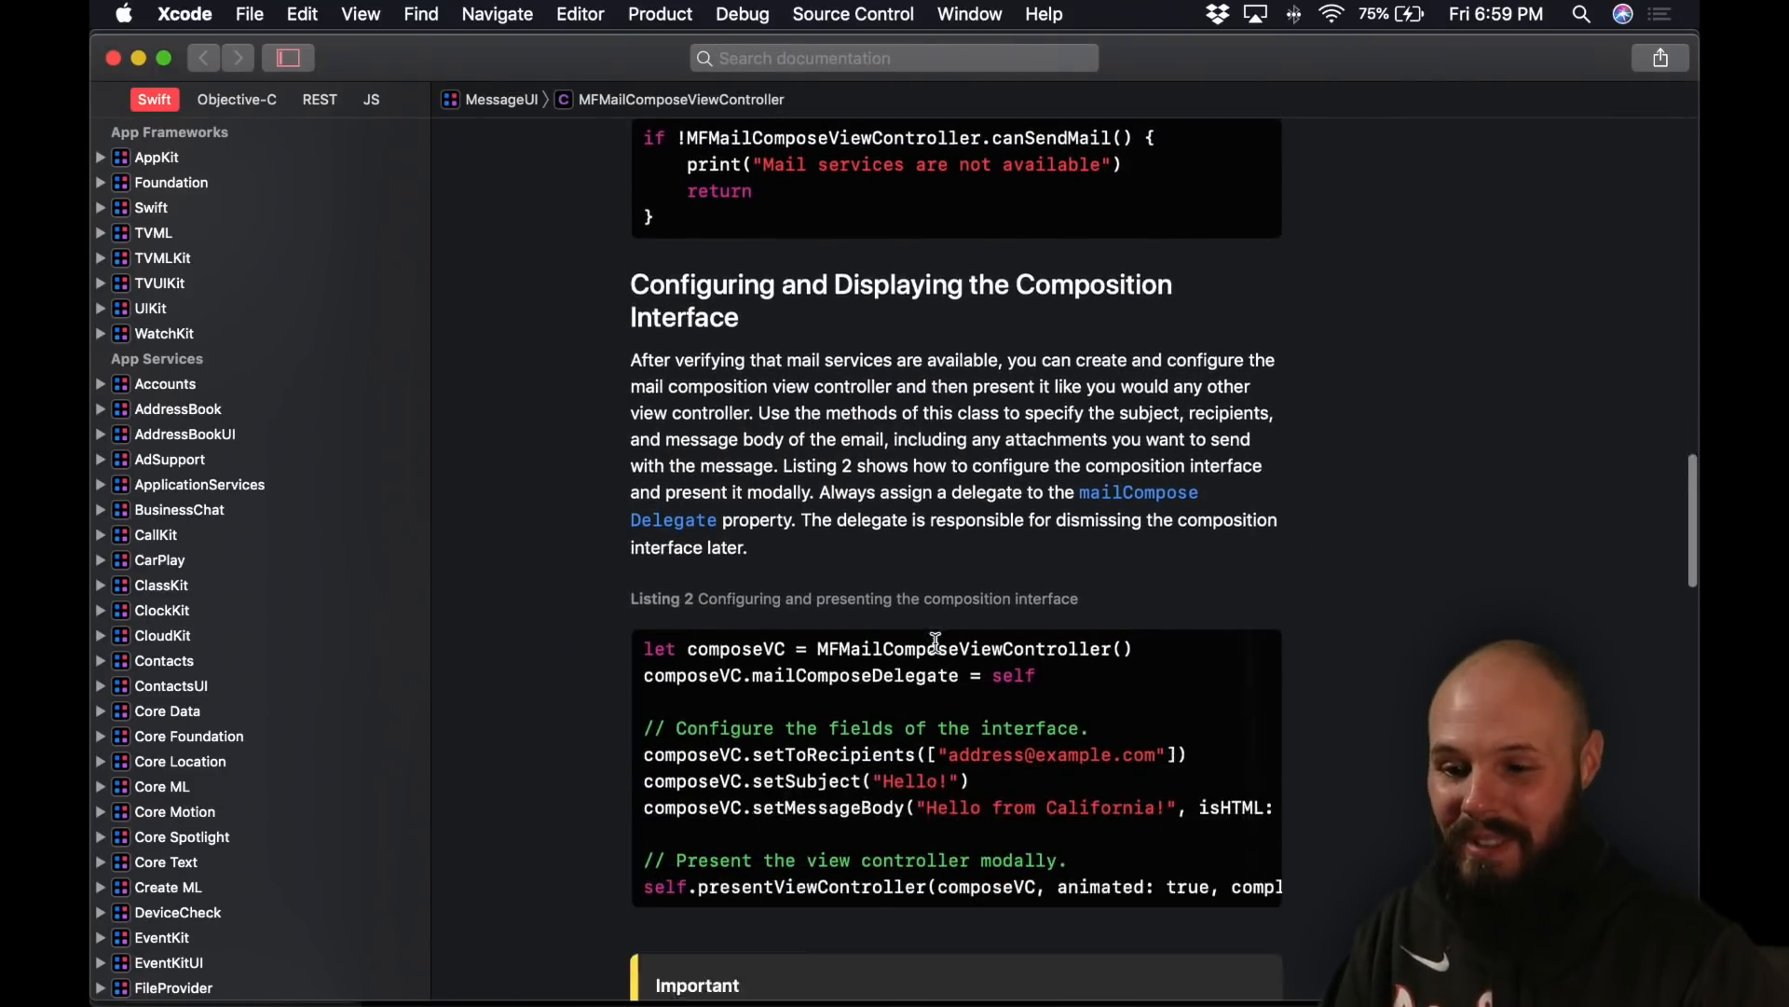
{"action": "scroll", "scroll_direction": "down", "scroll_amount": 3}
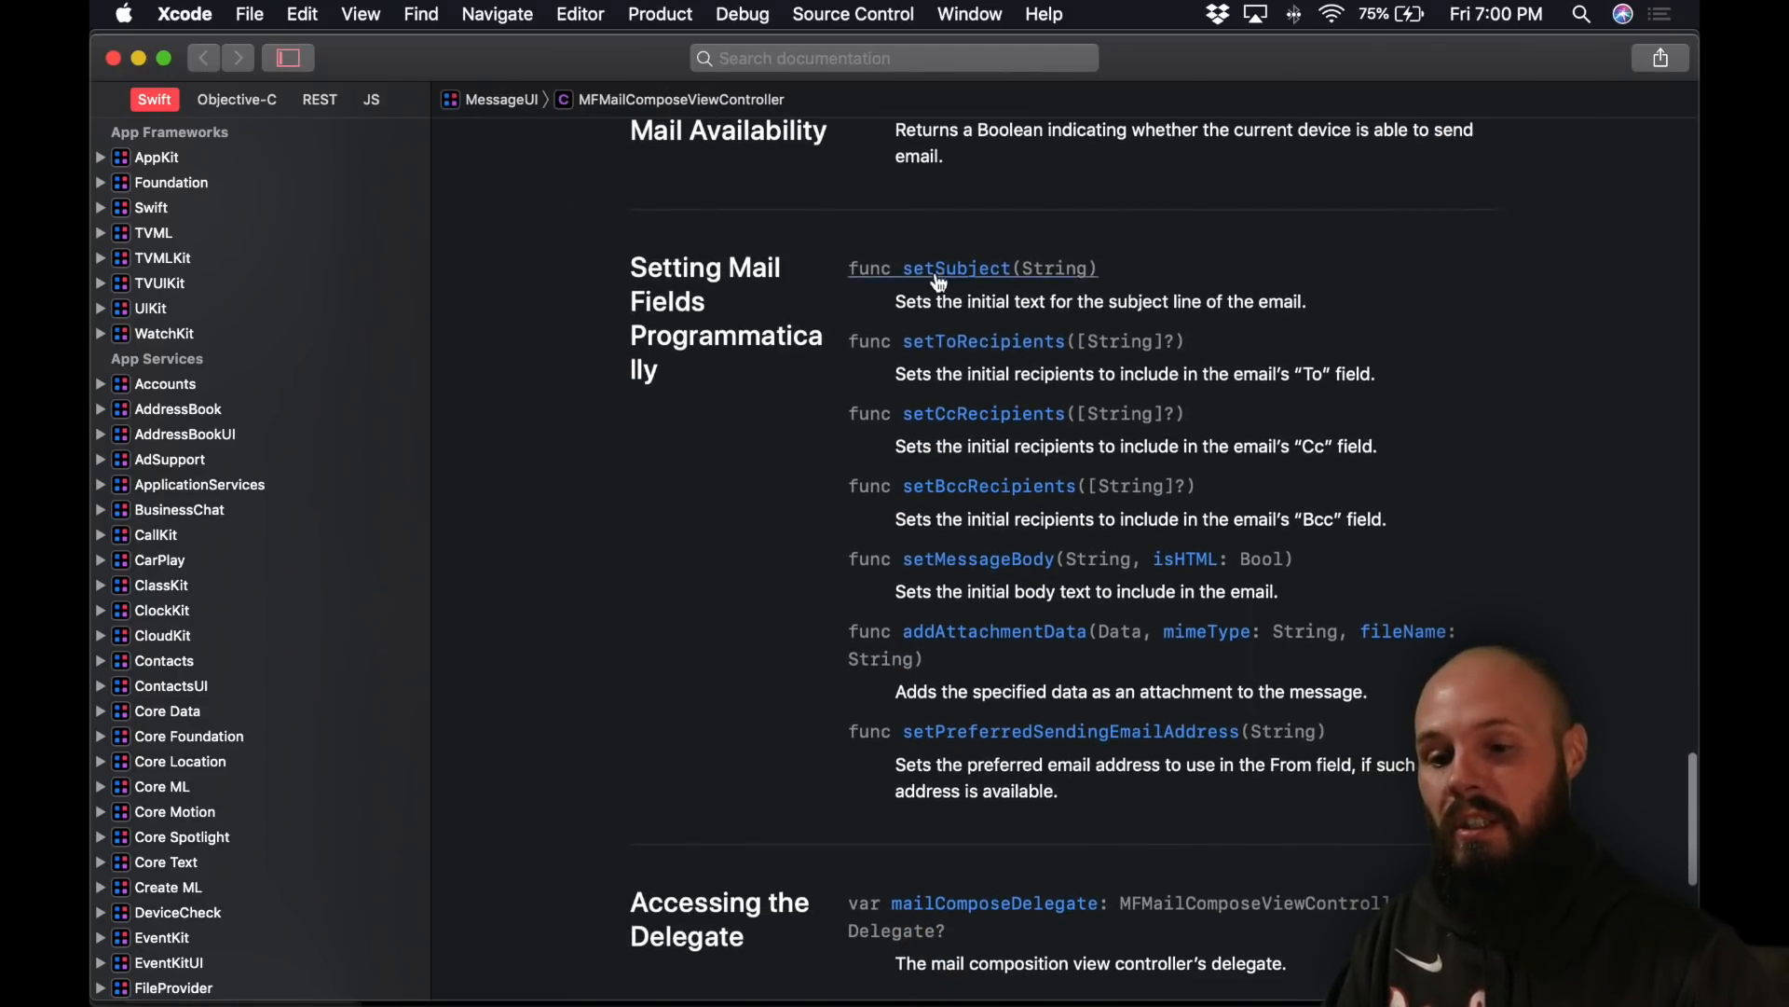
{"action": "mouse_move", "coordinate": [837, 475]}
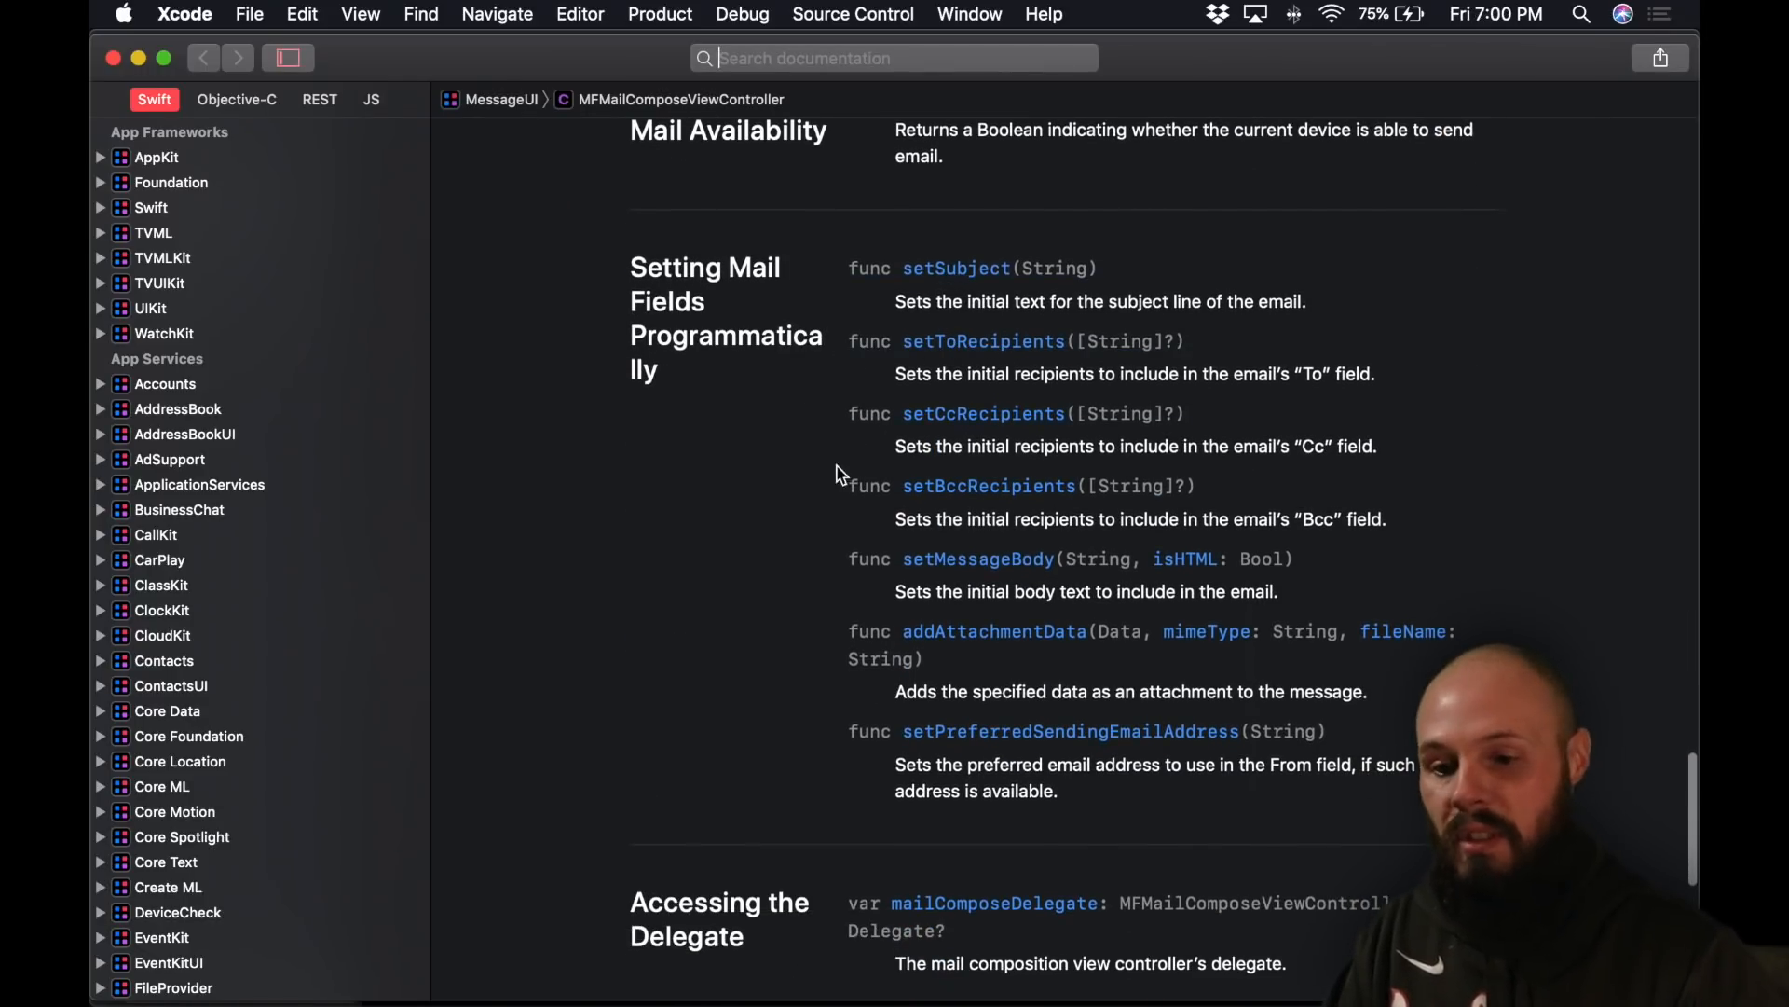
{"action": "scroll", "scroll_direction": "down", "scroll_amount": 3}
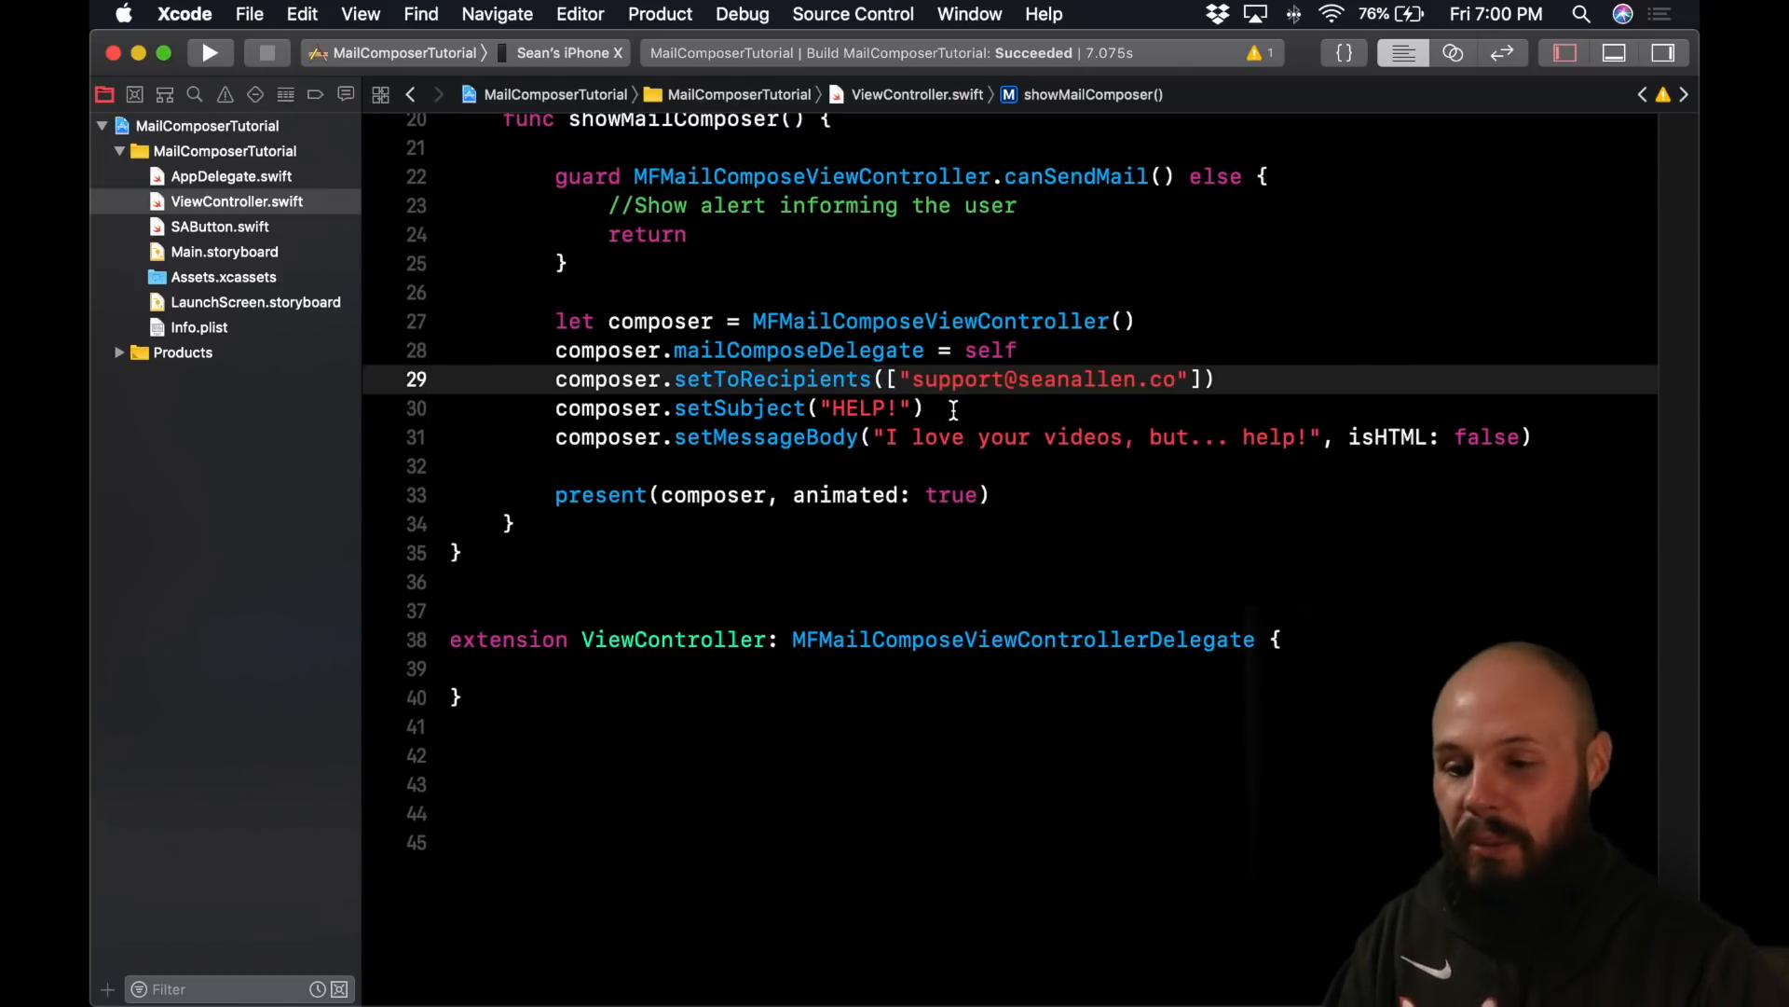
- Highlight the recipient address, HELP! subject, message body and present lines in turn
{"action": "double_click", "coordinate": [743, 408]}
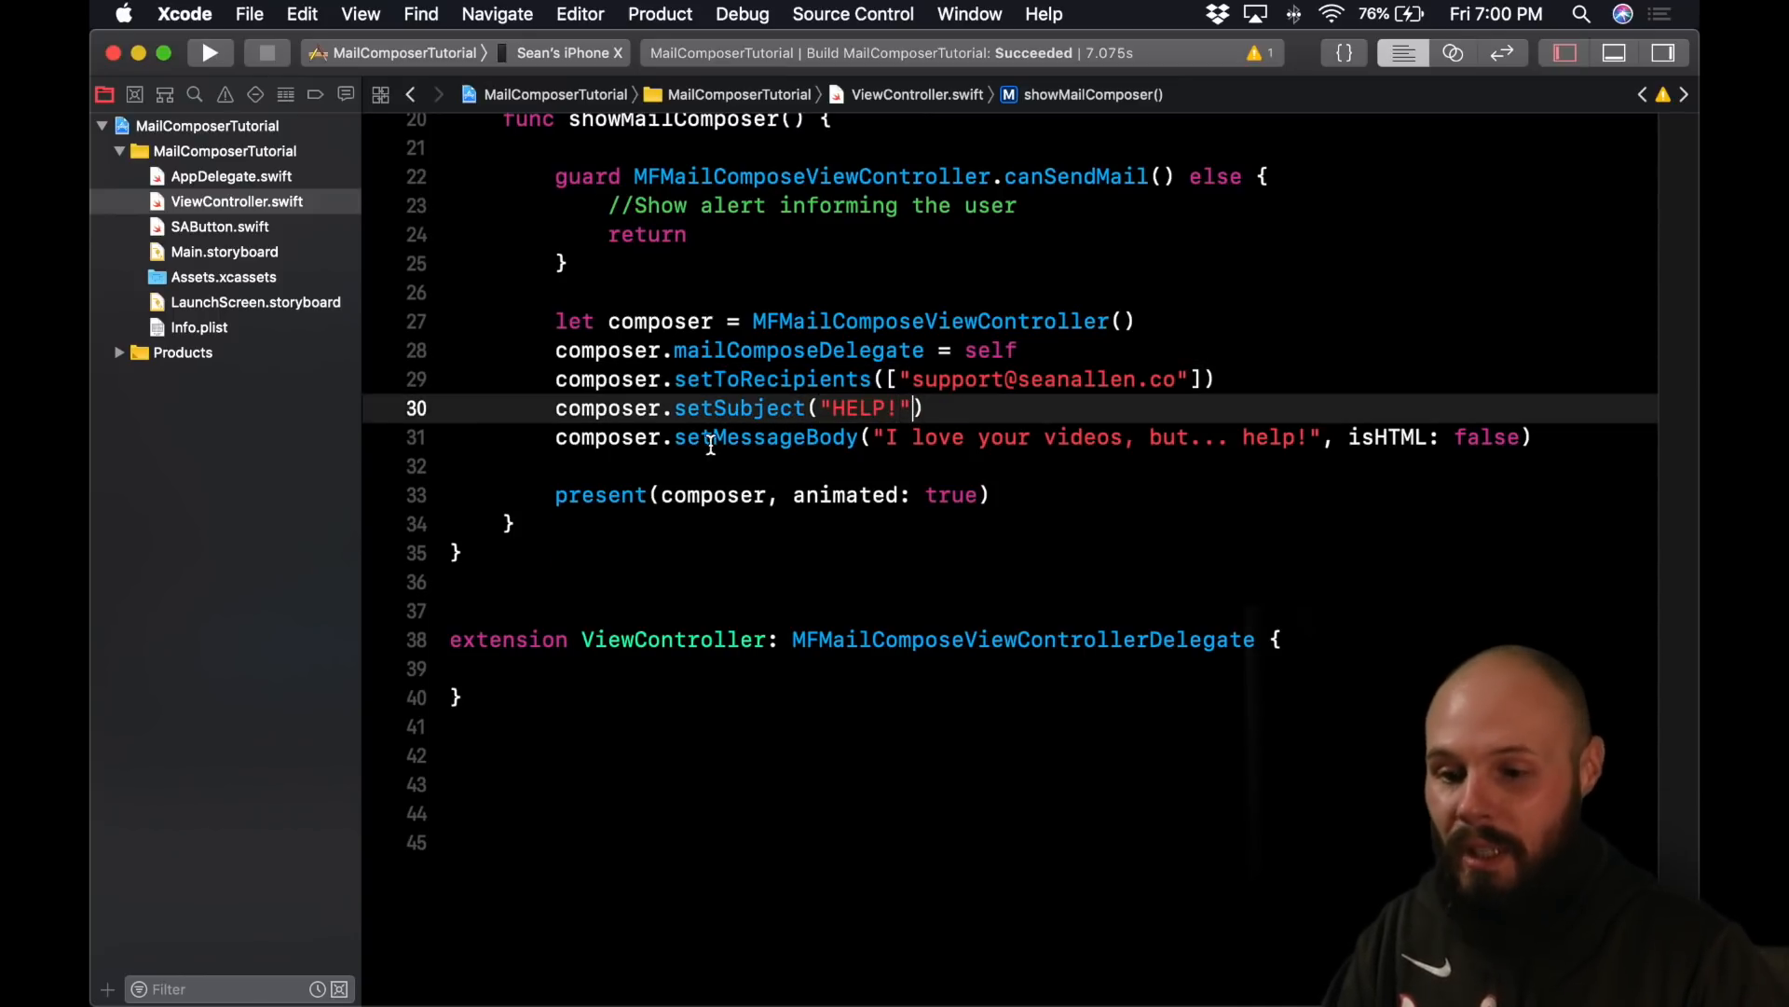
{"action": "double_click", "coordinate": [766, 436]}
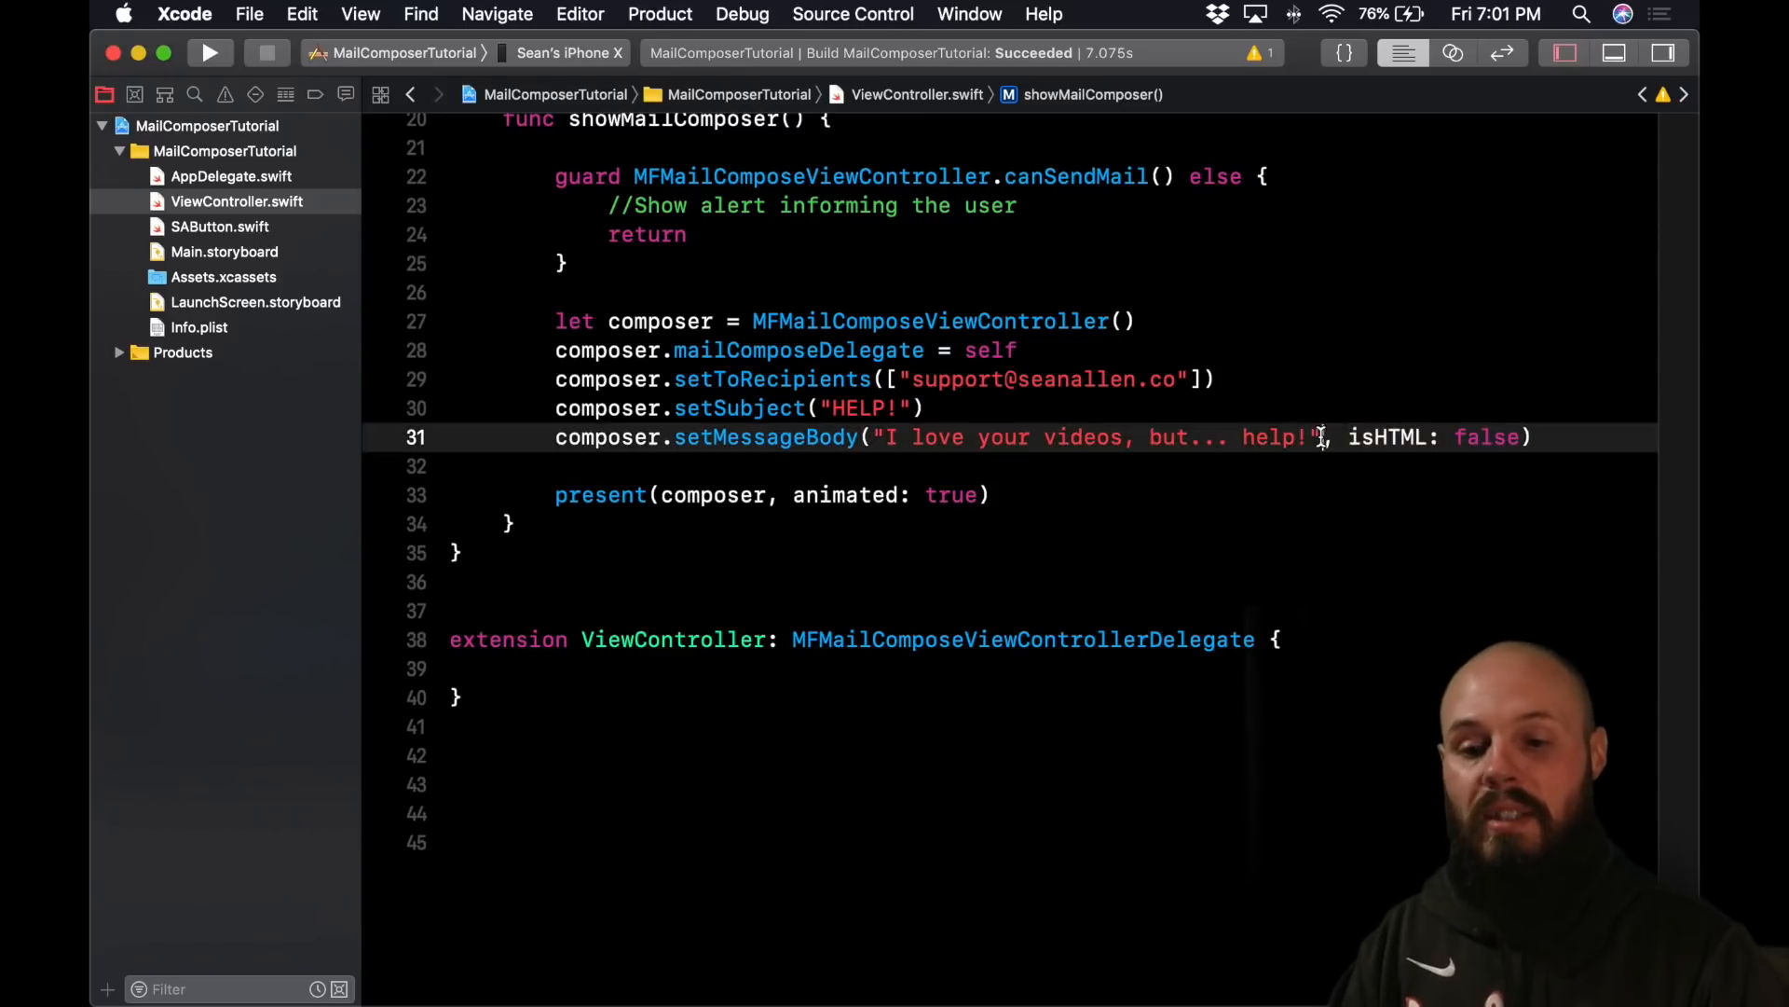
{"action": "double_click", "coordinate": [1091, 436]}
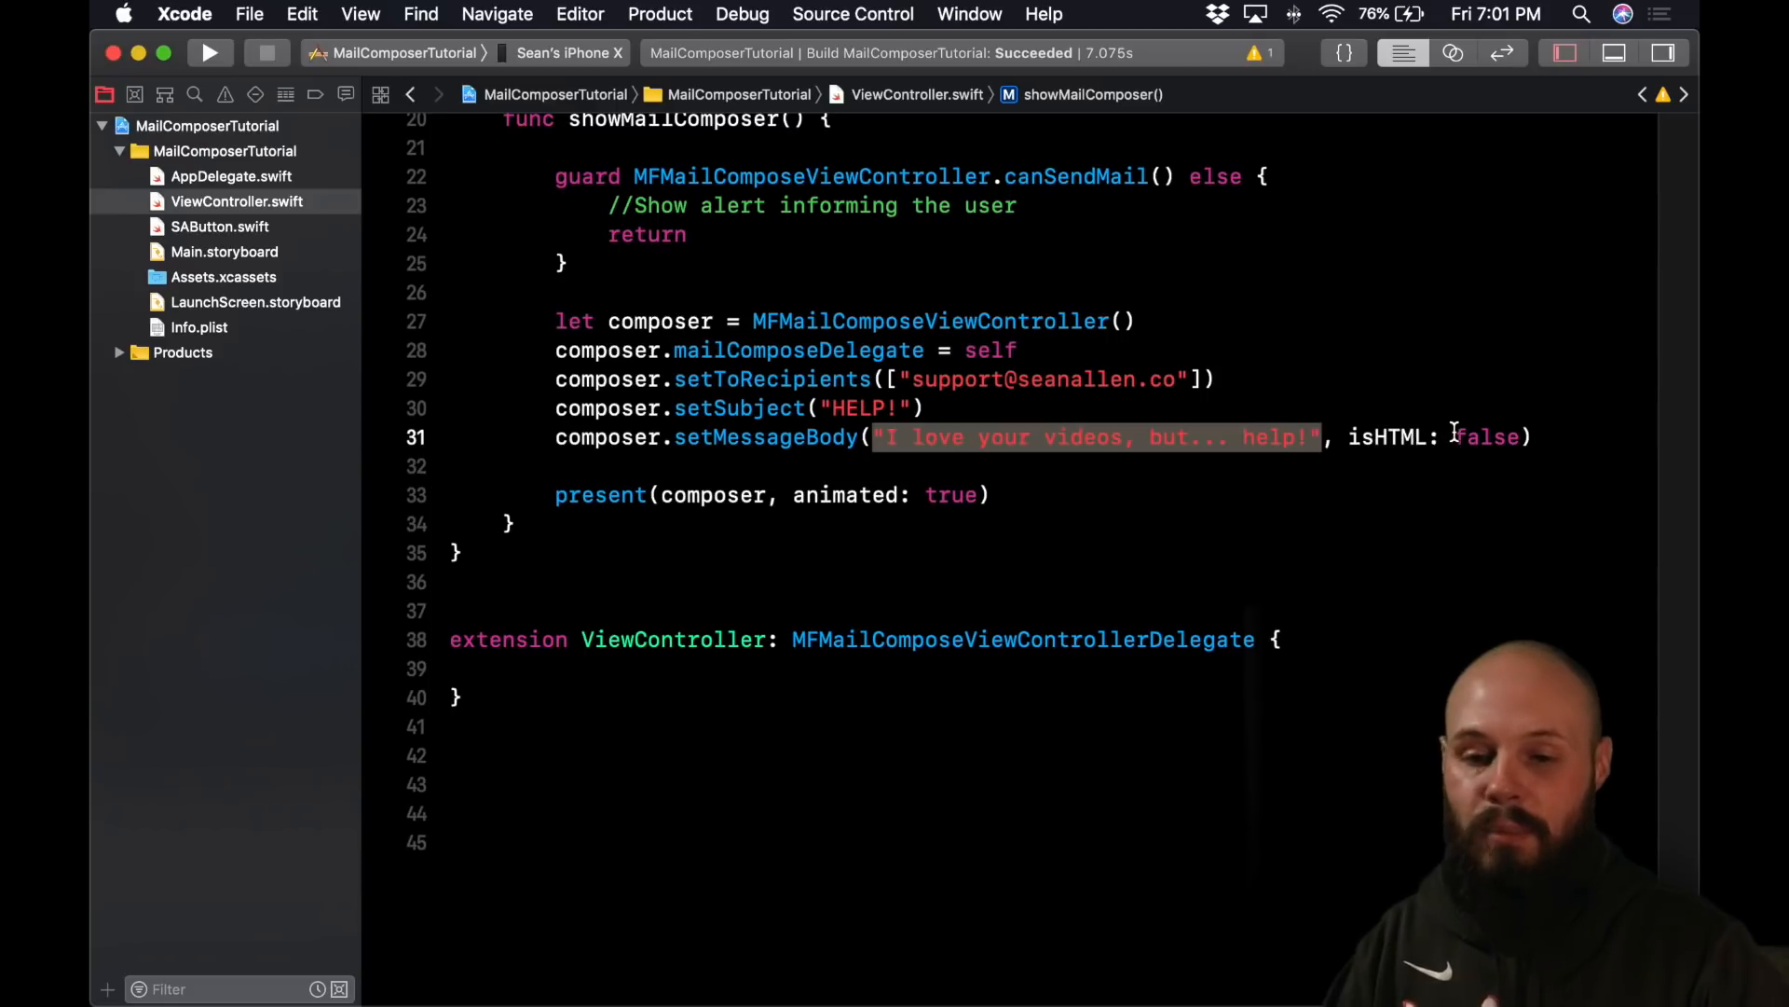
{"action": "left_click", "coordinate": [999, 494]}
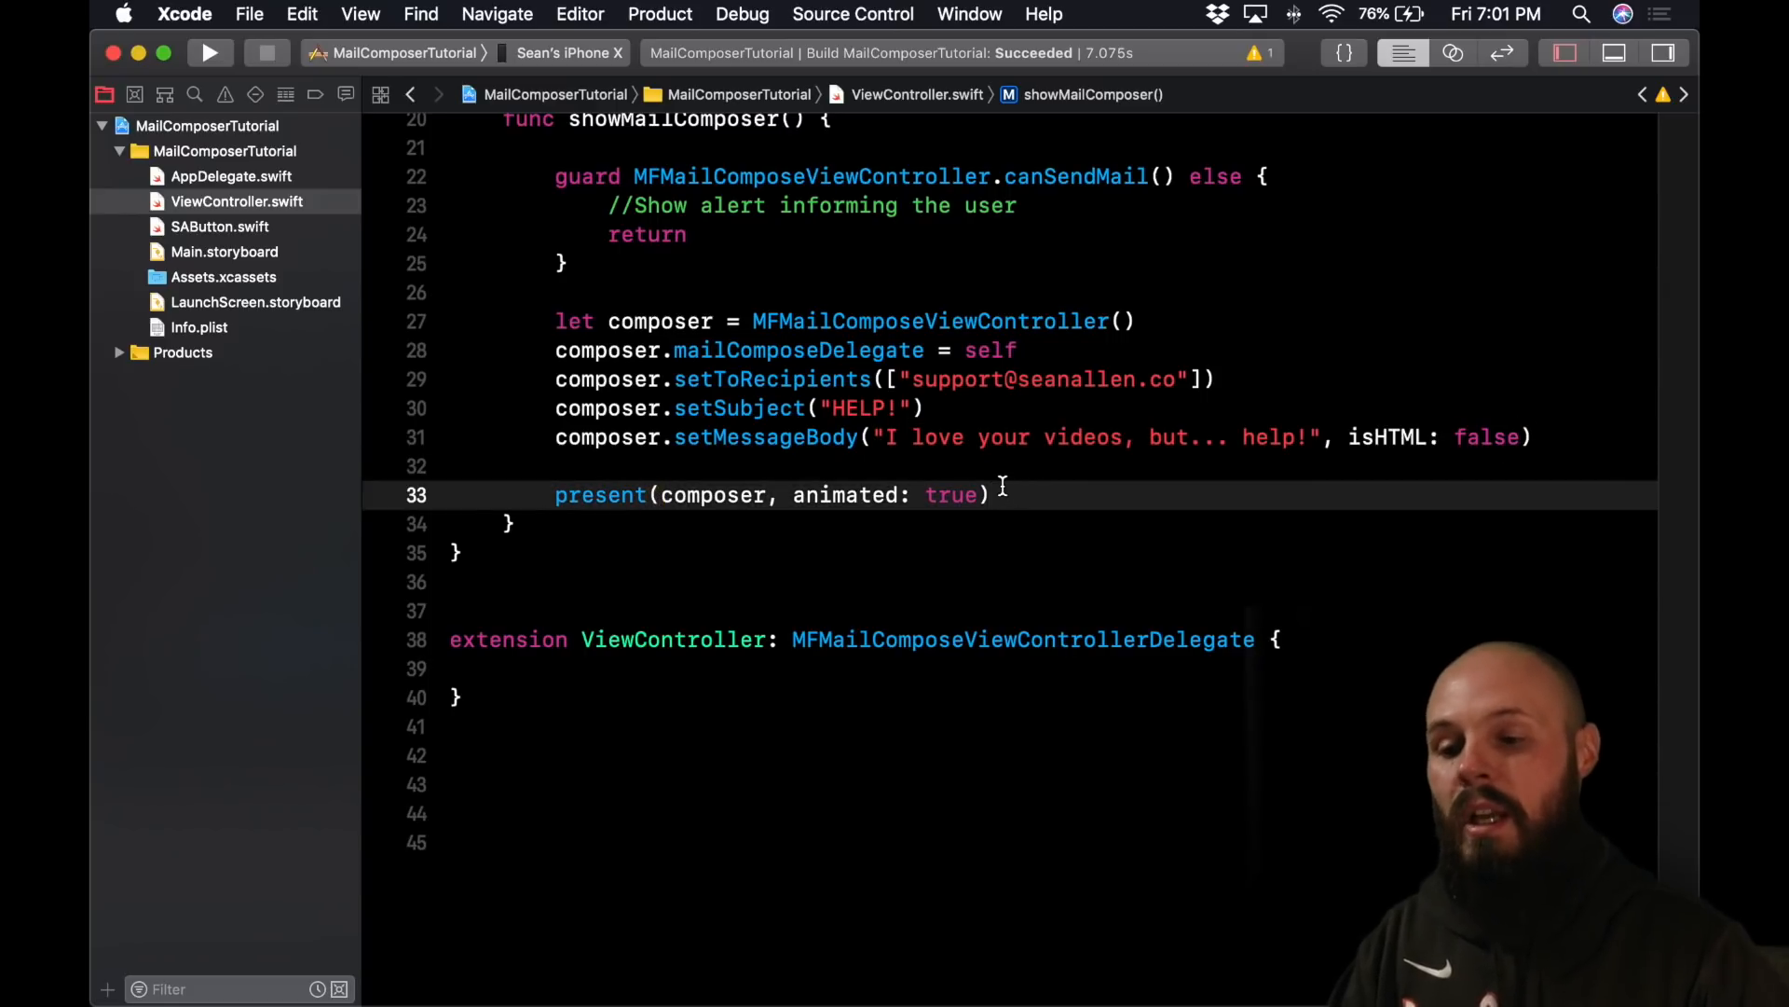
{"action": "double_click", "coordinate": [658, 321]}
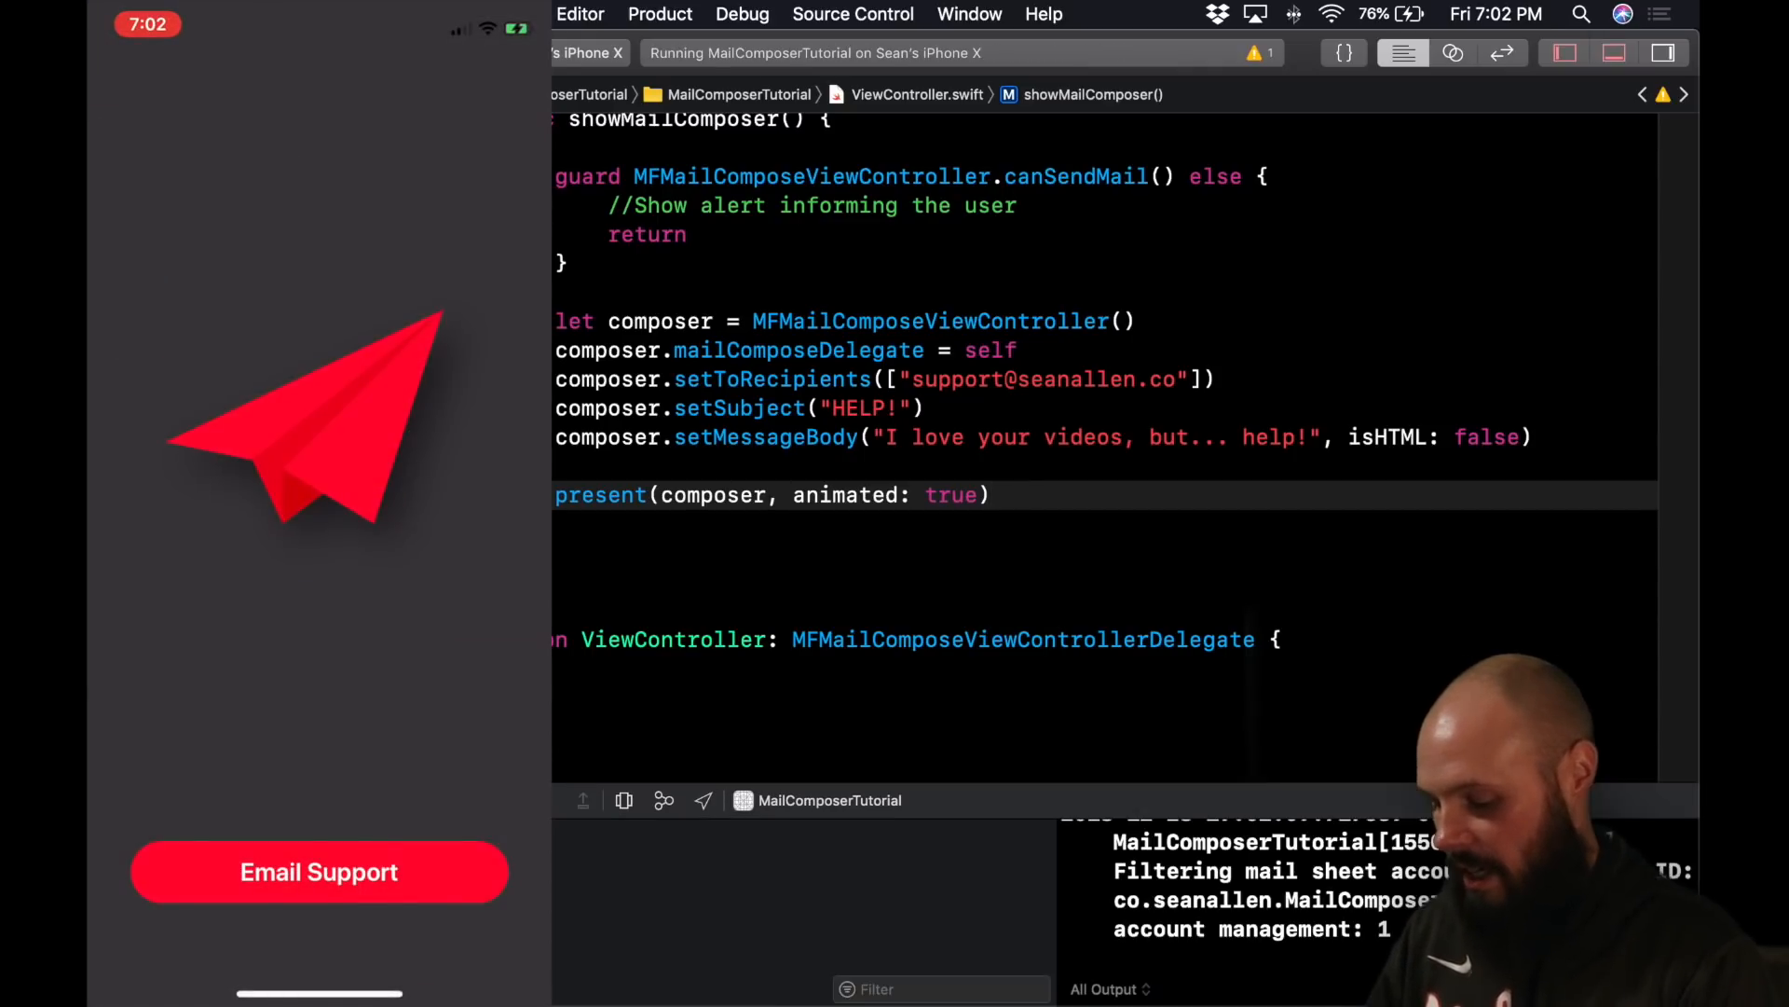
- On the iPhone, open the pre-filled composer, type 'djd' in the body, cancel and delete the draft
{"action": "left_click", "coordinate": [319, 873]}
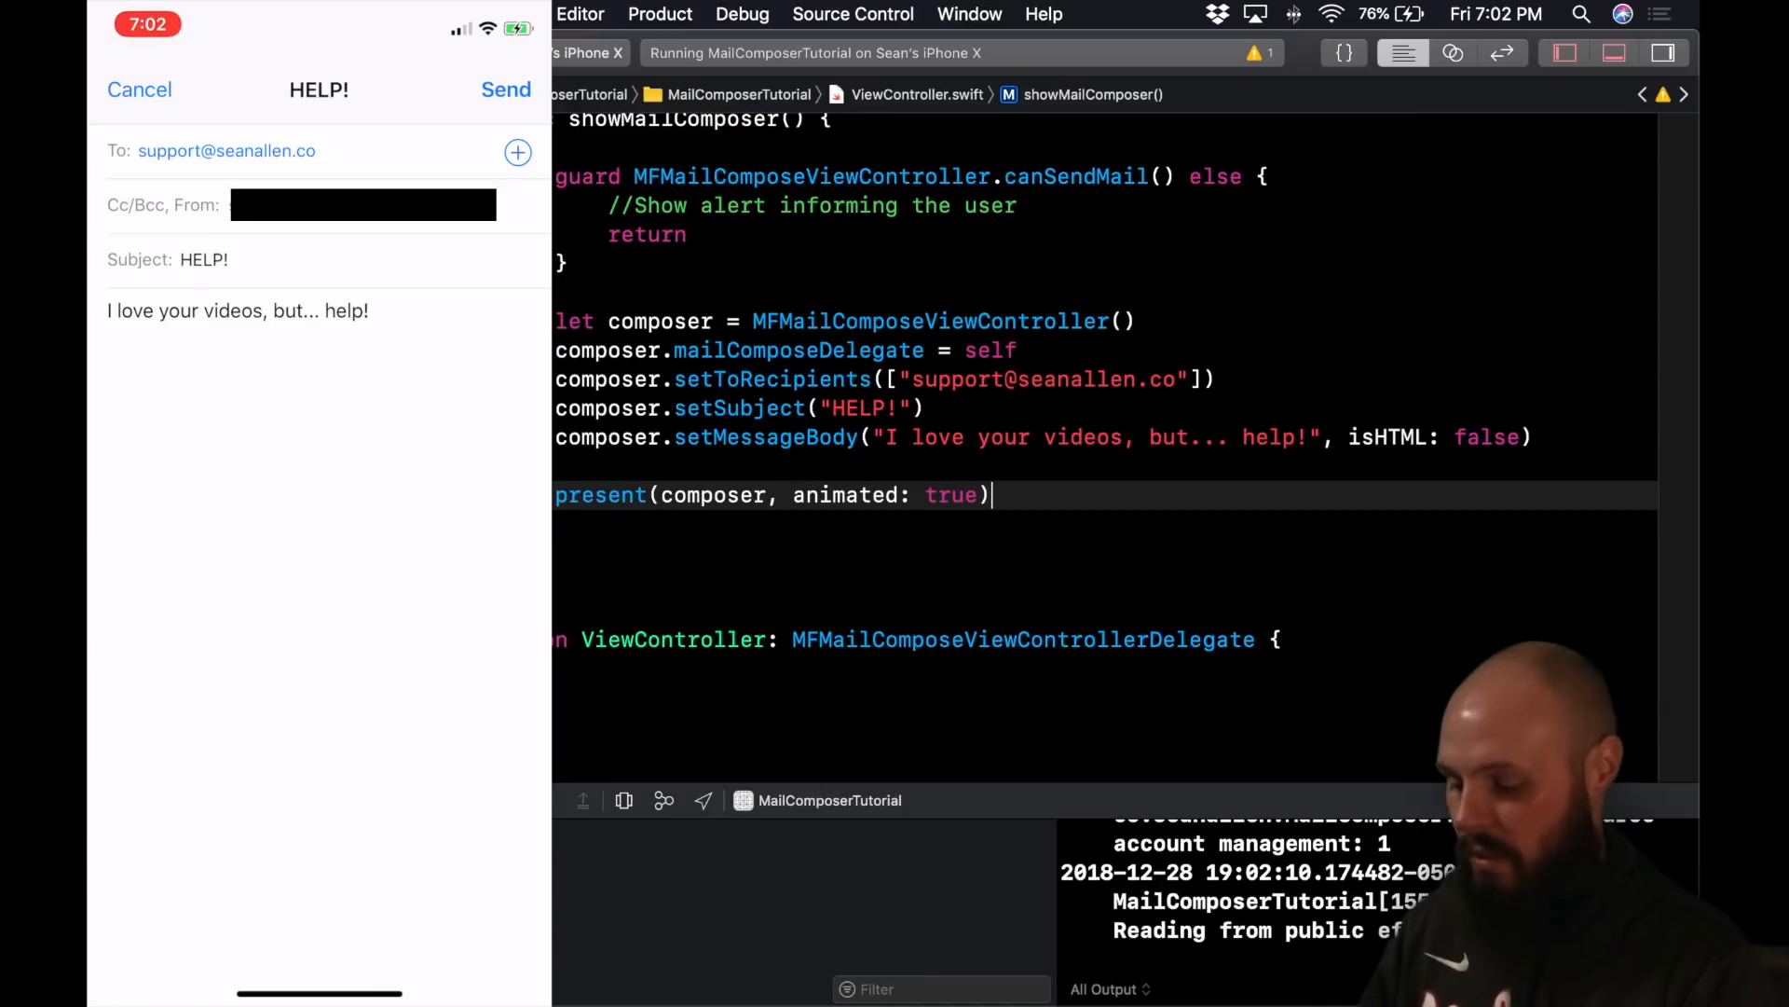
{"action": "left_click", "coordinate": [237, 310]}
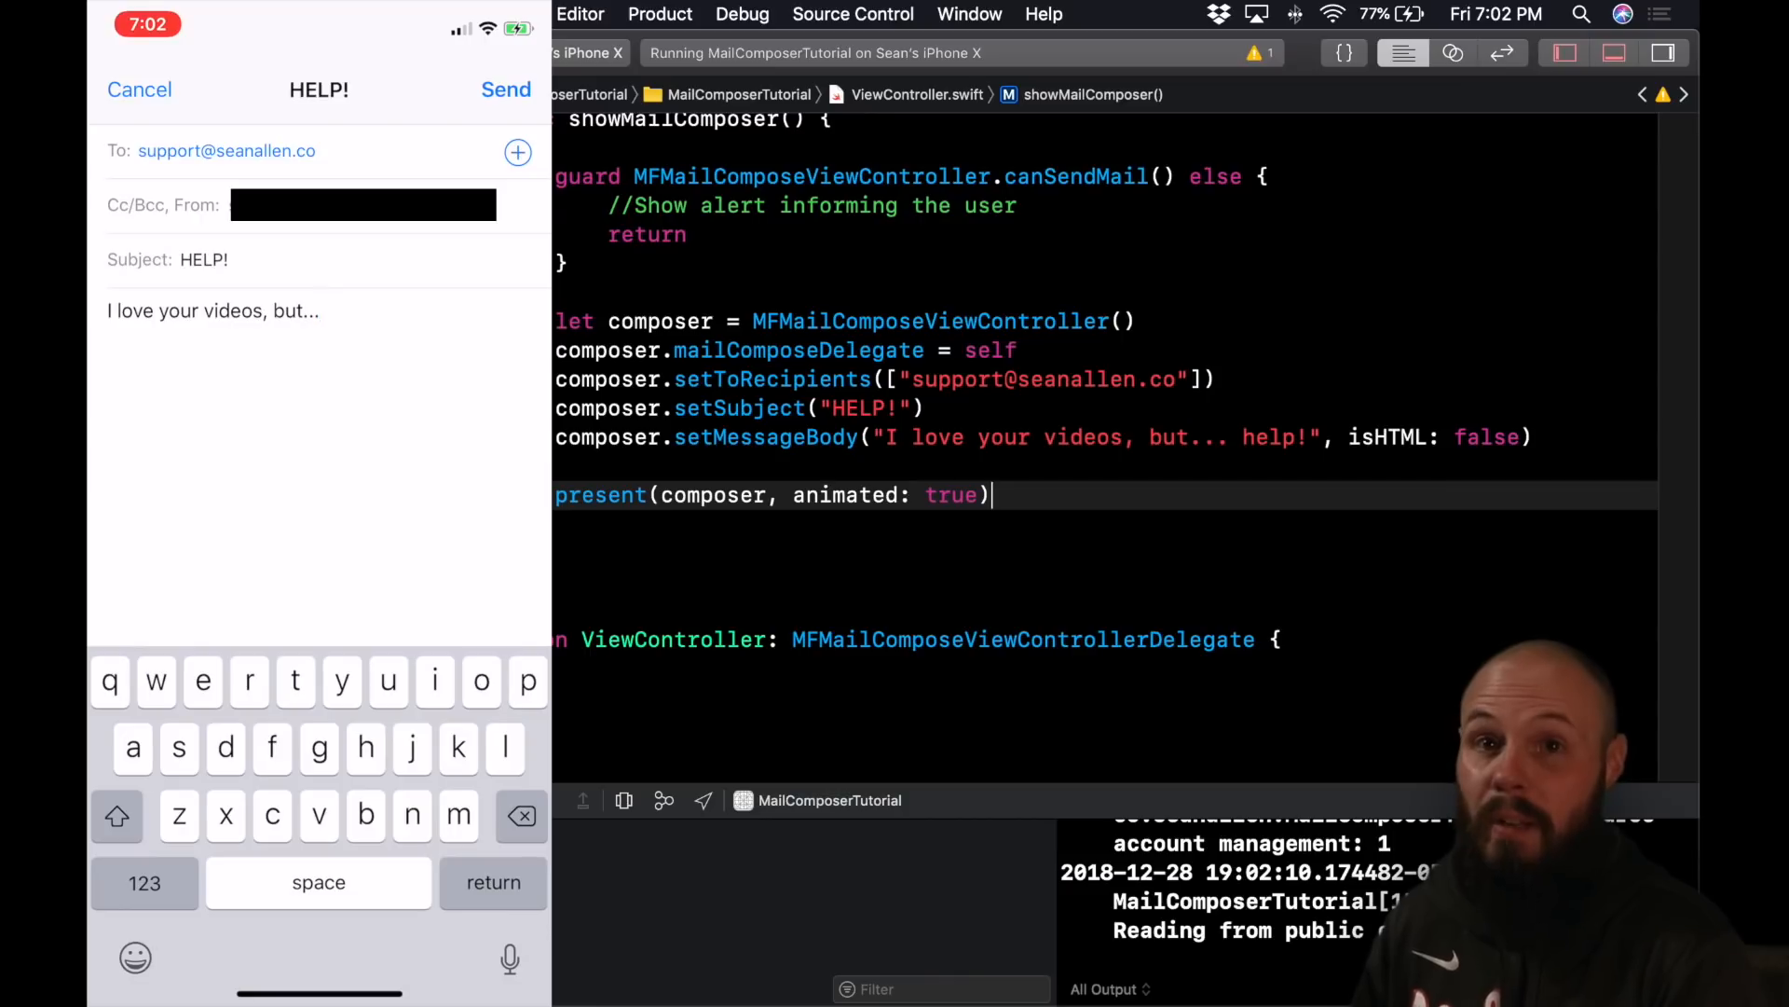
{"action": "type", "text": "djdj"}
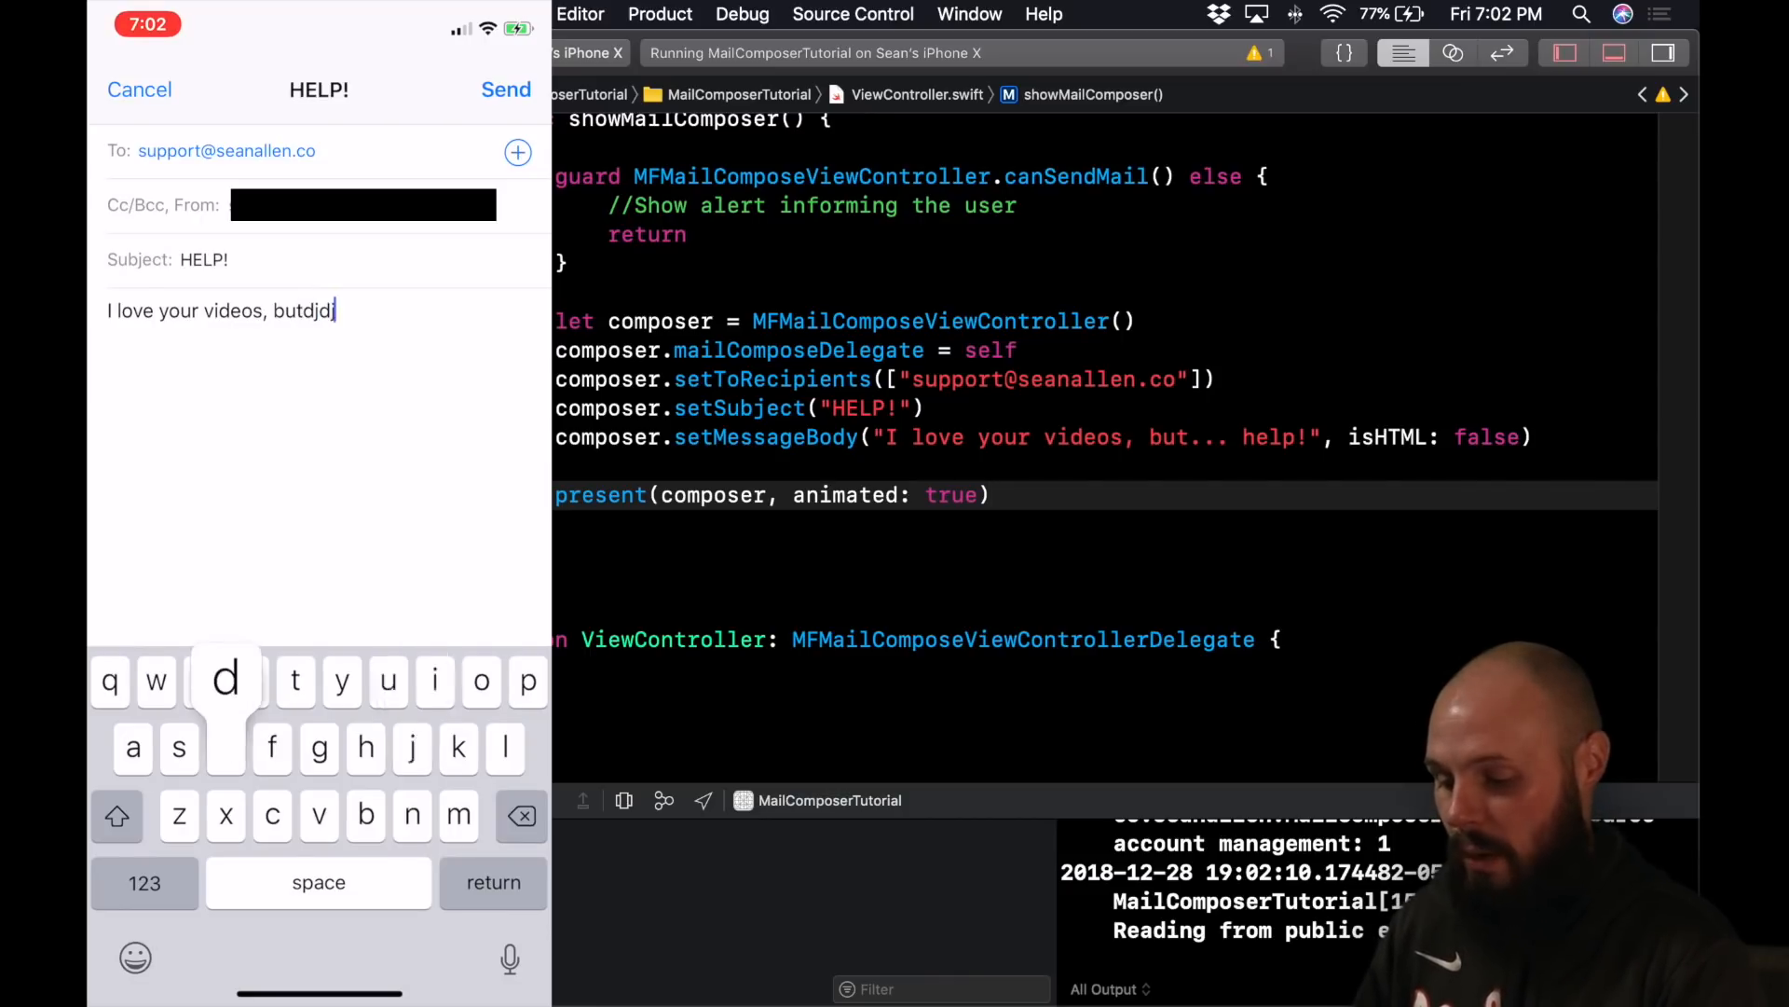
{"action": "left_click", "coordinate": [140, 90]}
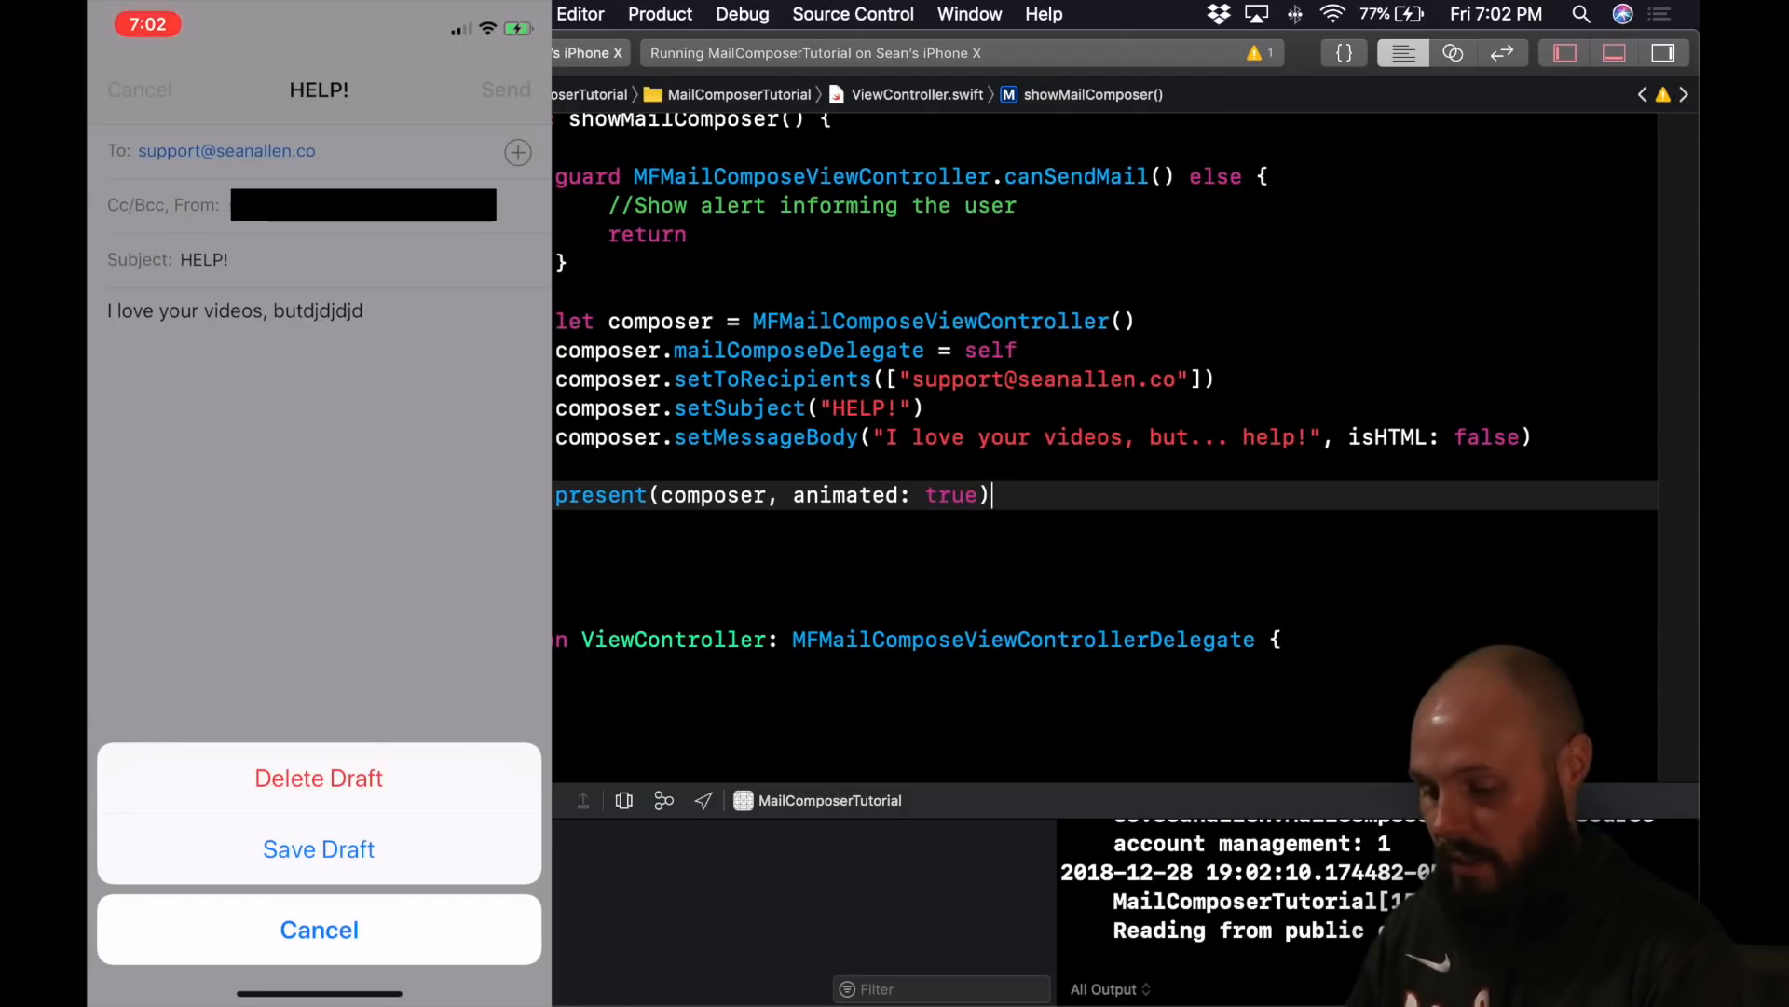
{"action": "left_click", "coordinate": [319, 928]}
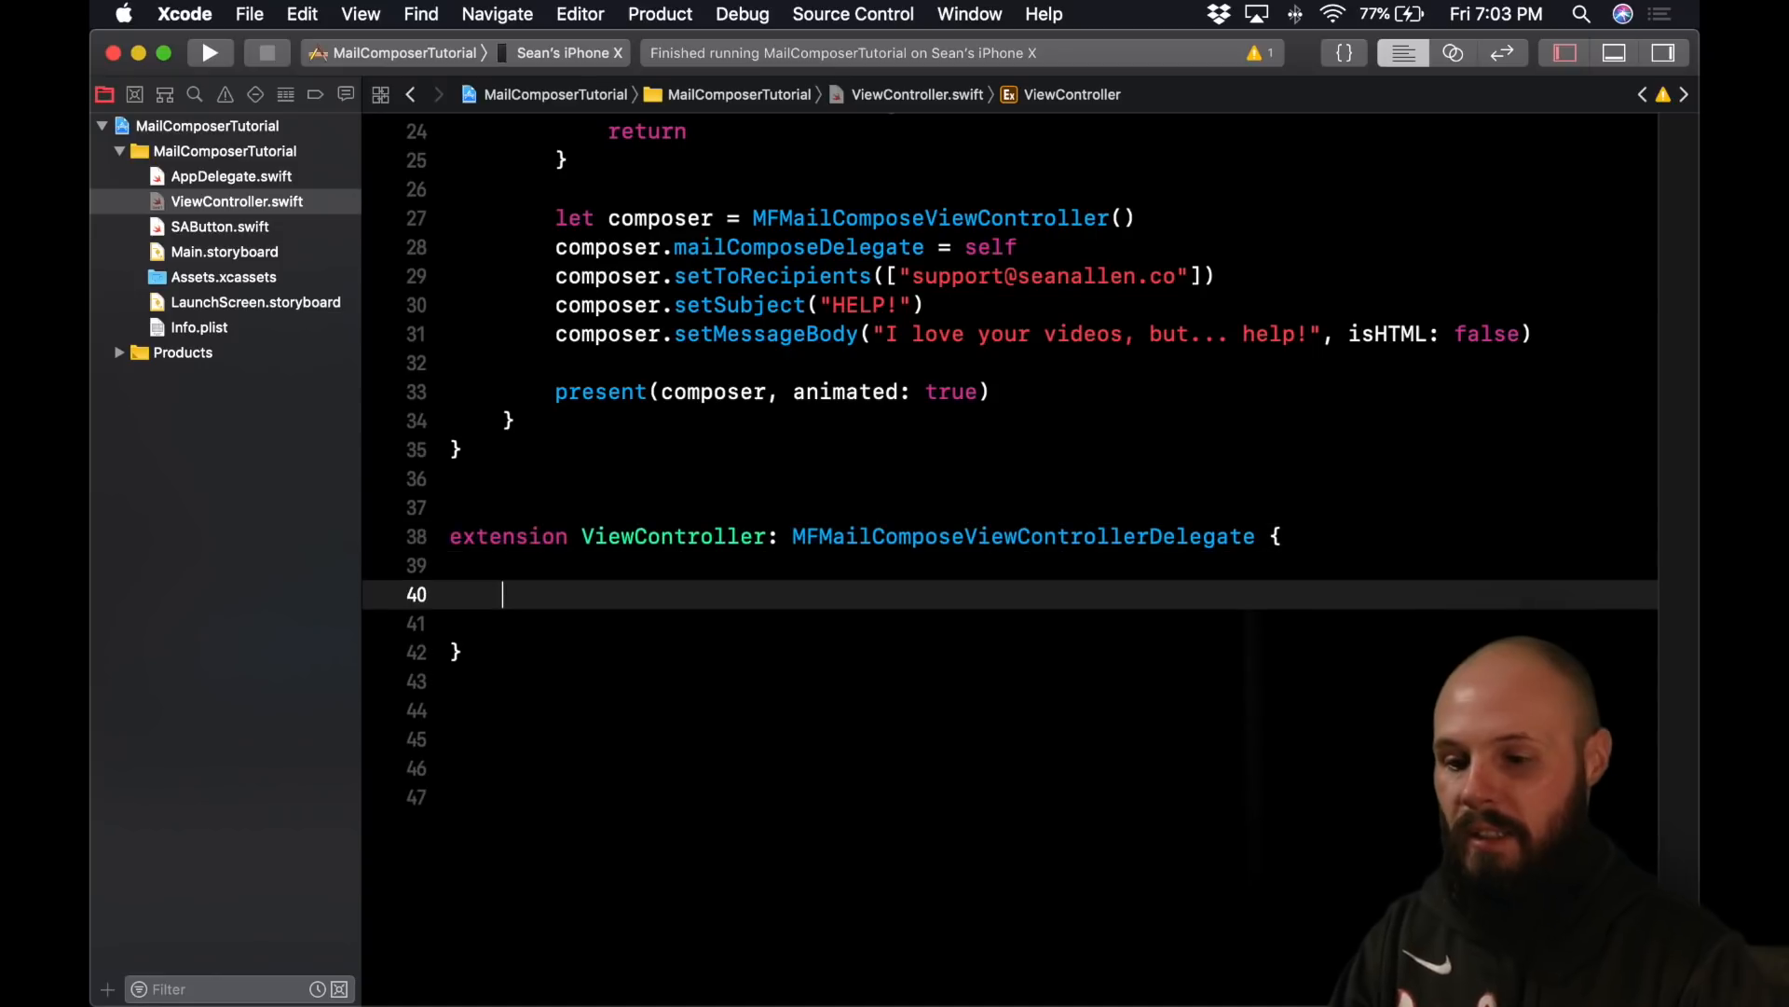
- Autocomplete mailComposeController(_:didFinishWith:error:) and view MFMailComposeResult documentation listing cancelled, saved, sent, failed
{"action": "type", "text": "didFinishWith result: MFMailComposeResult, error: Error?) {"}
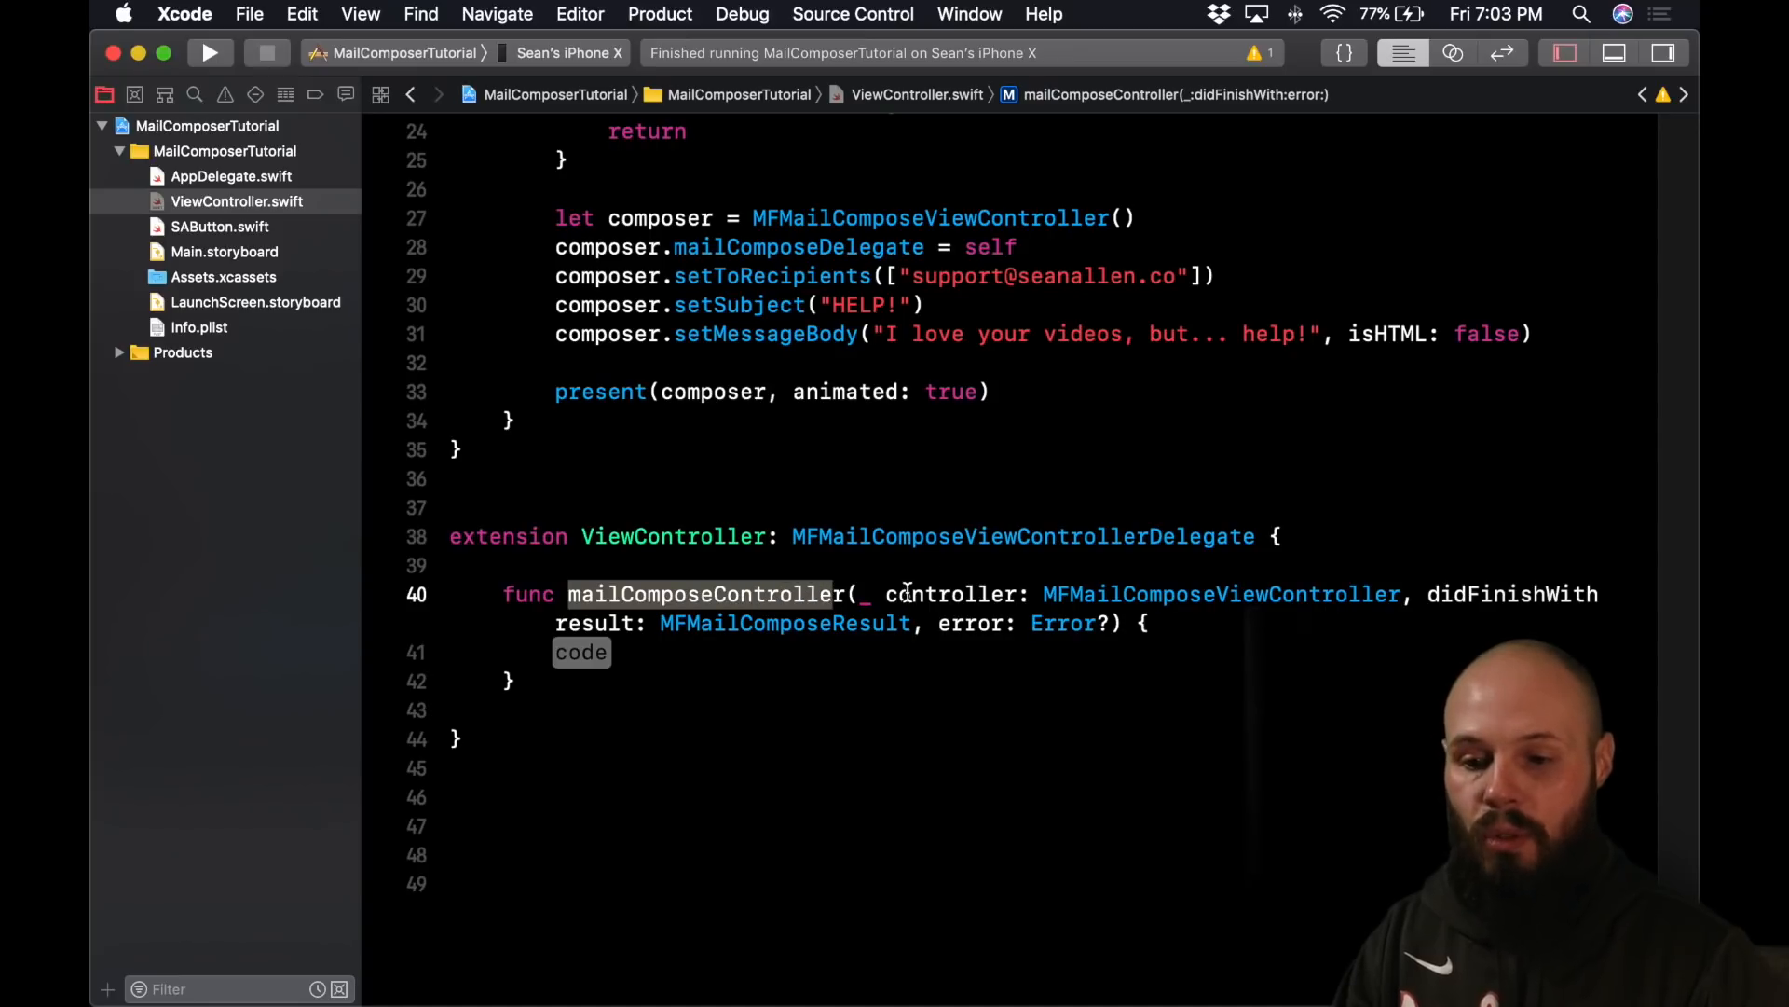
{"action": "double_click", "coordinate": [1512, 593]}
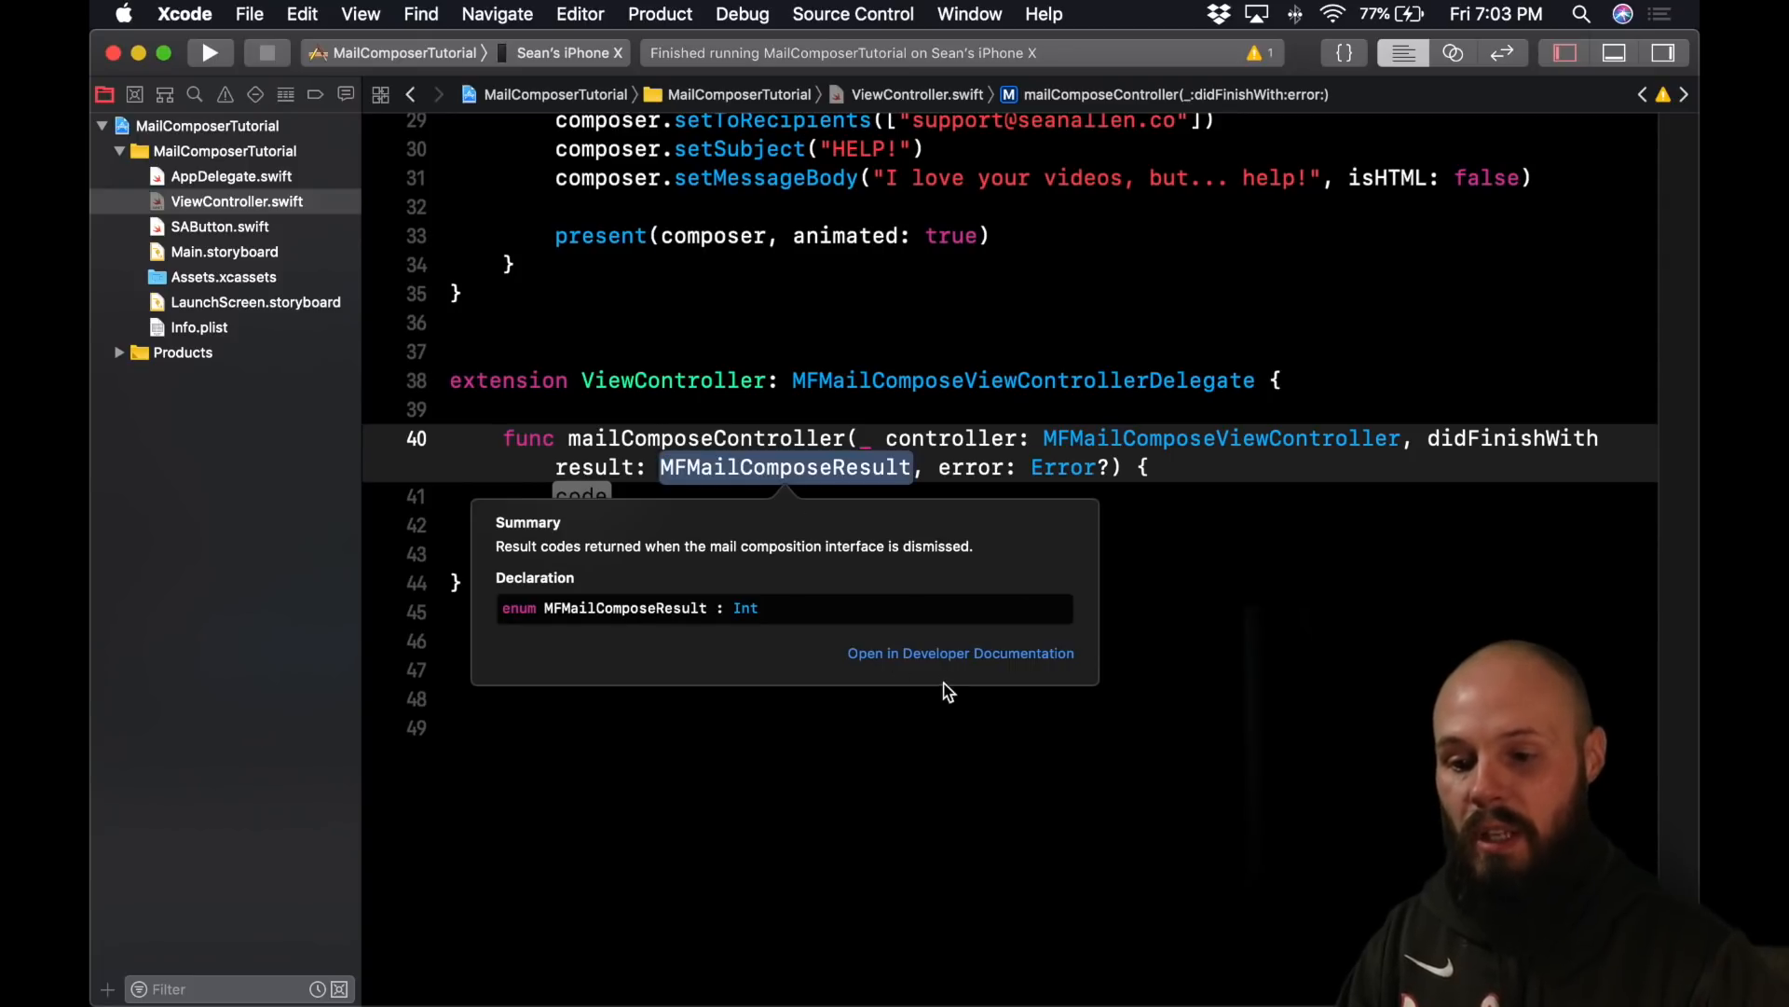
{"action": "left_click", "coordinate": [960, 652]}
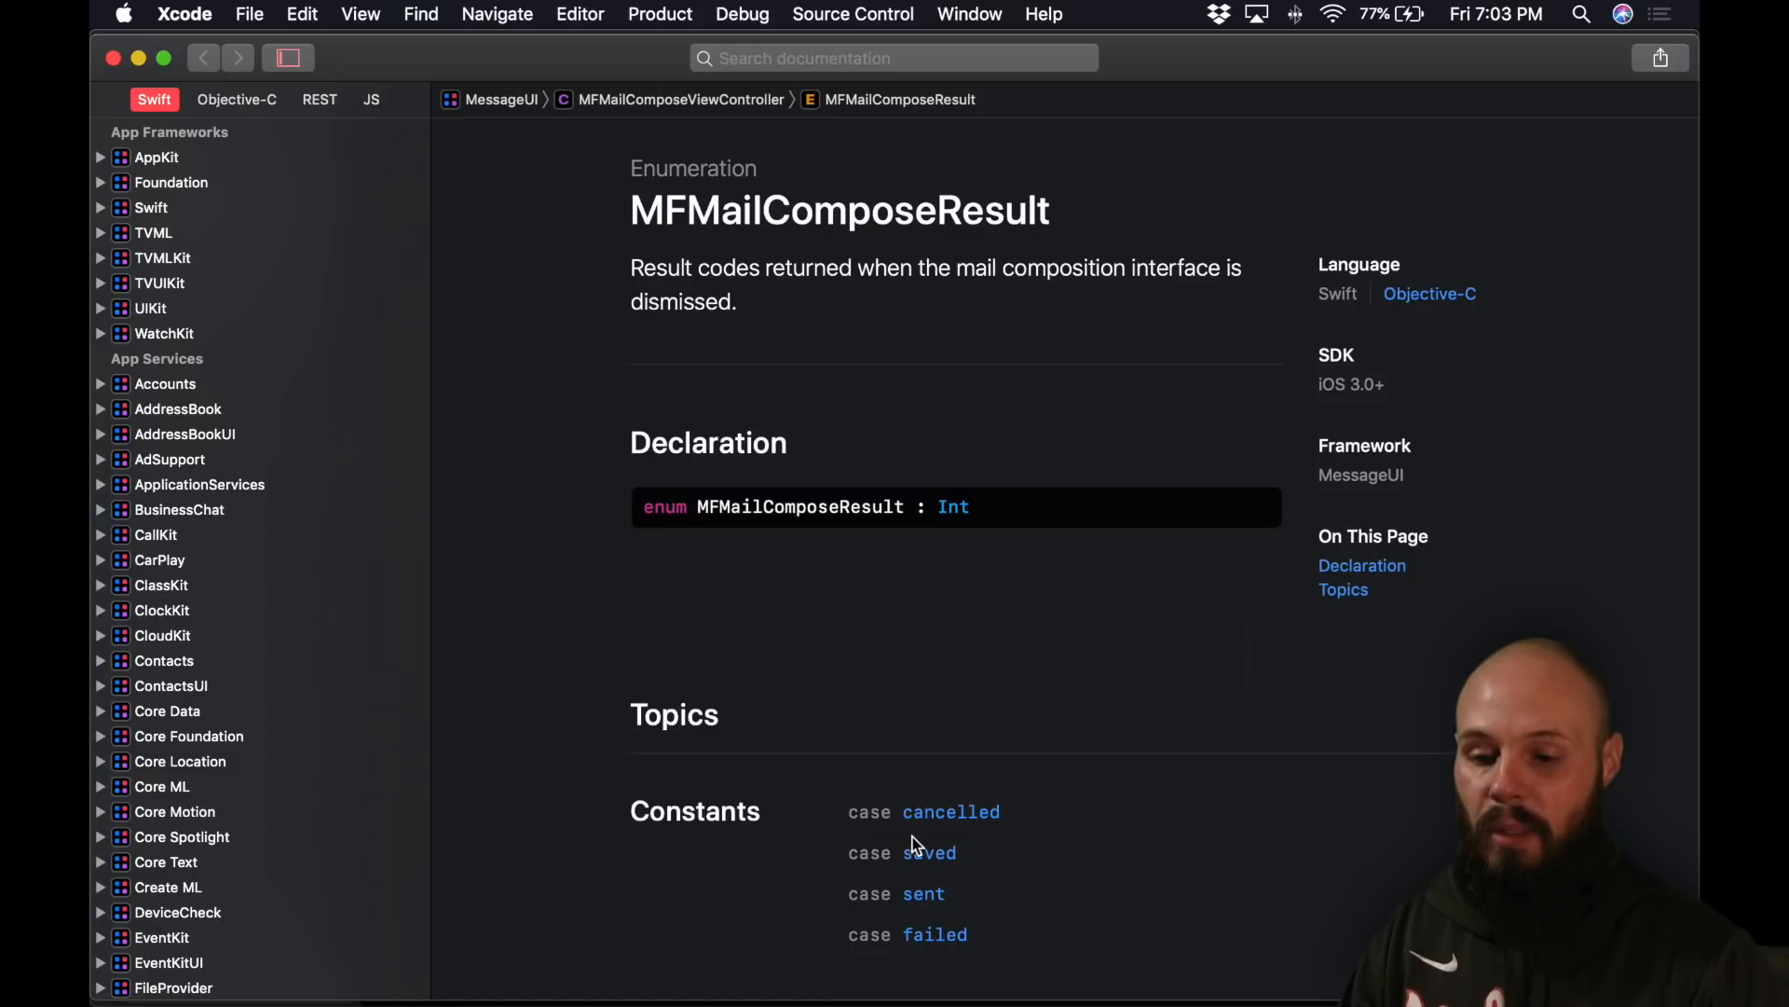
{"action": "mouse_move", "coordinate": [1161, 883]}
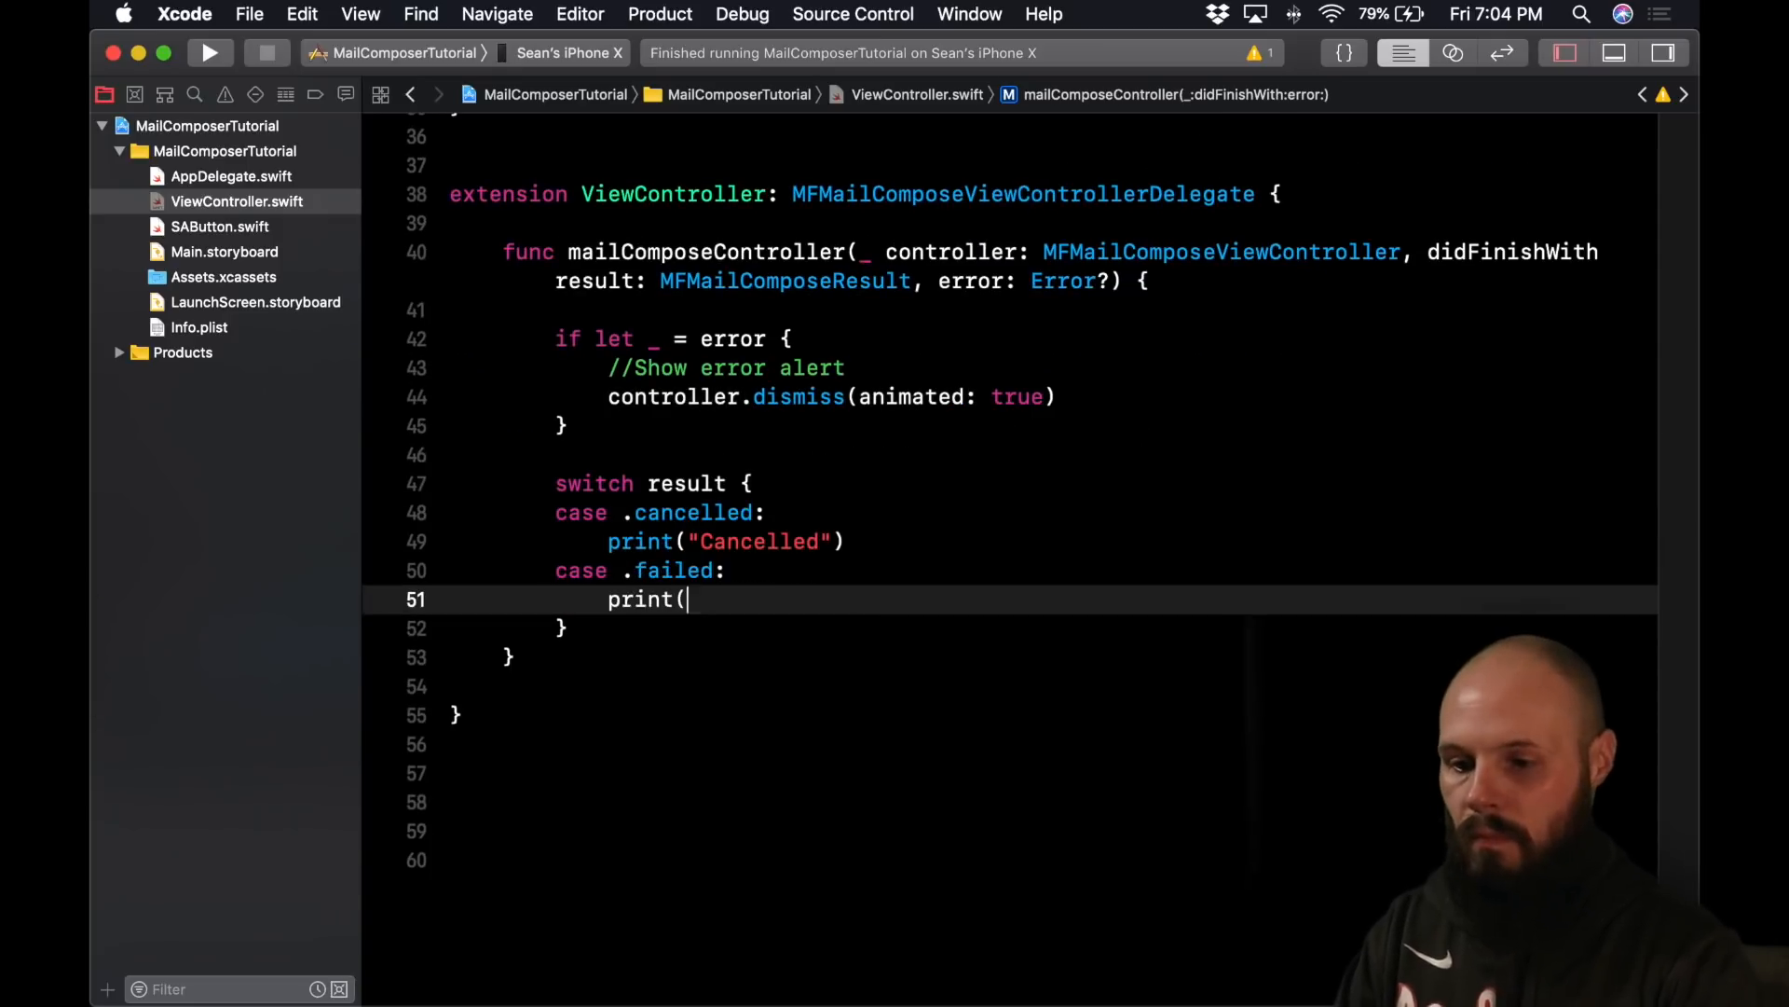
- Add an error check with dismiss and a switch on result printing Cancelled, Failed to send, Saved, Email Sent
{"action": "type", "text": "controller.dismiss(animated: true"}
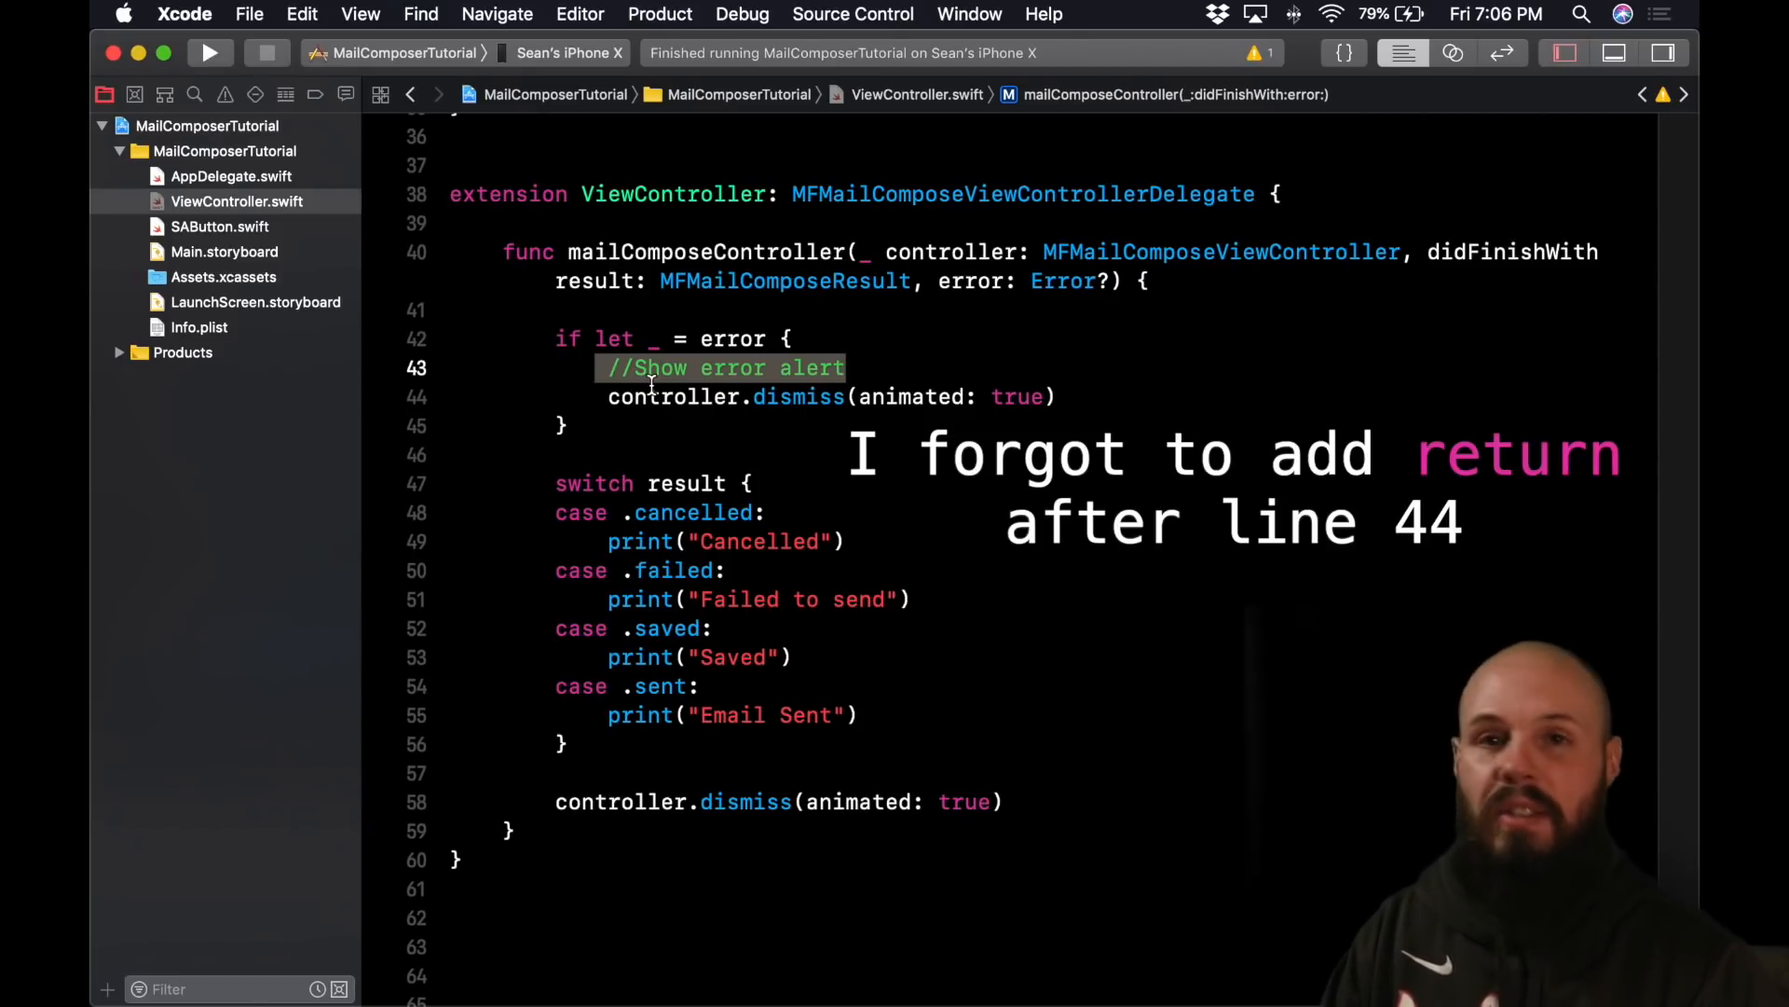
{"action": "scroll", "scroll_direction": "down", "scroll_amount": 3}
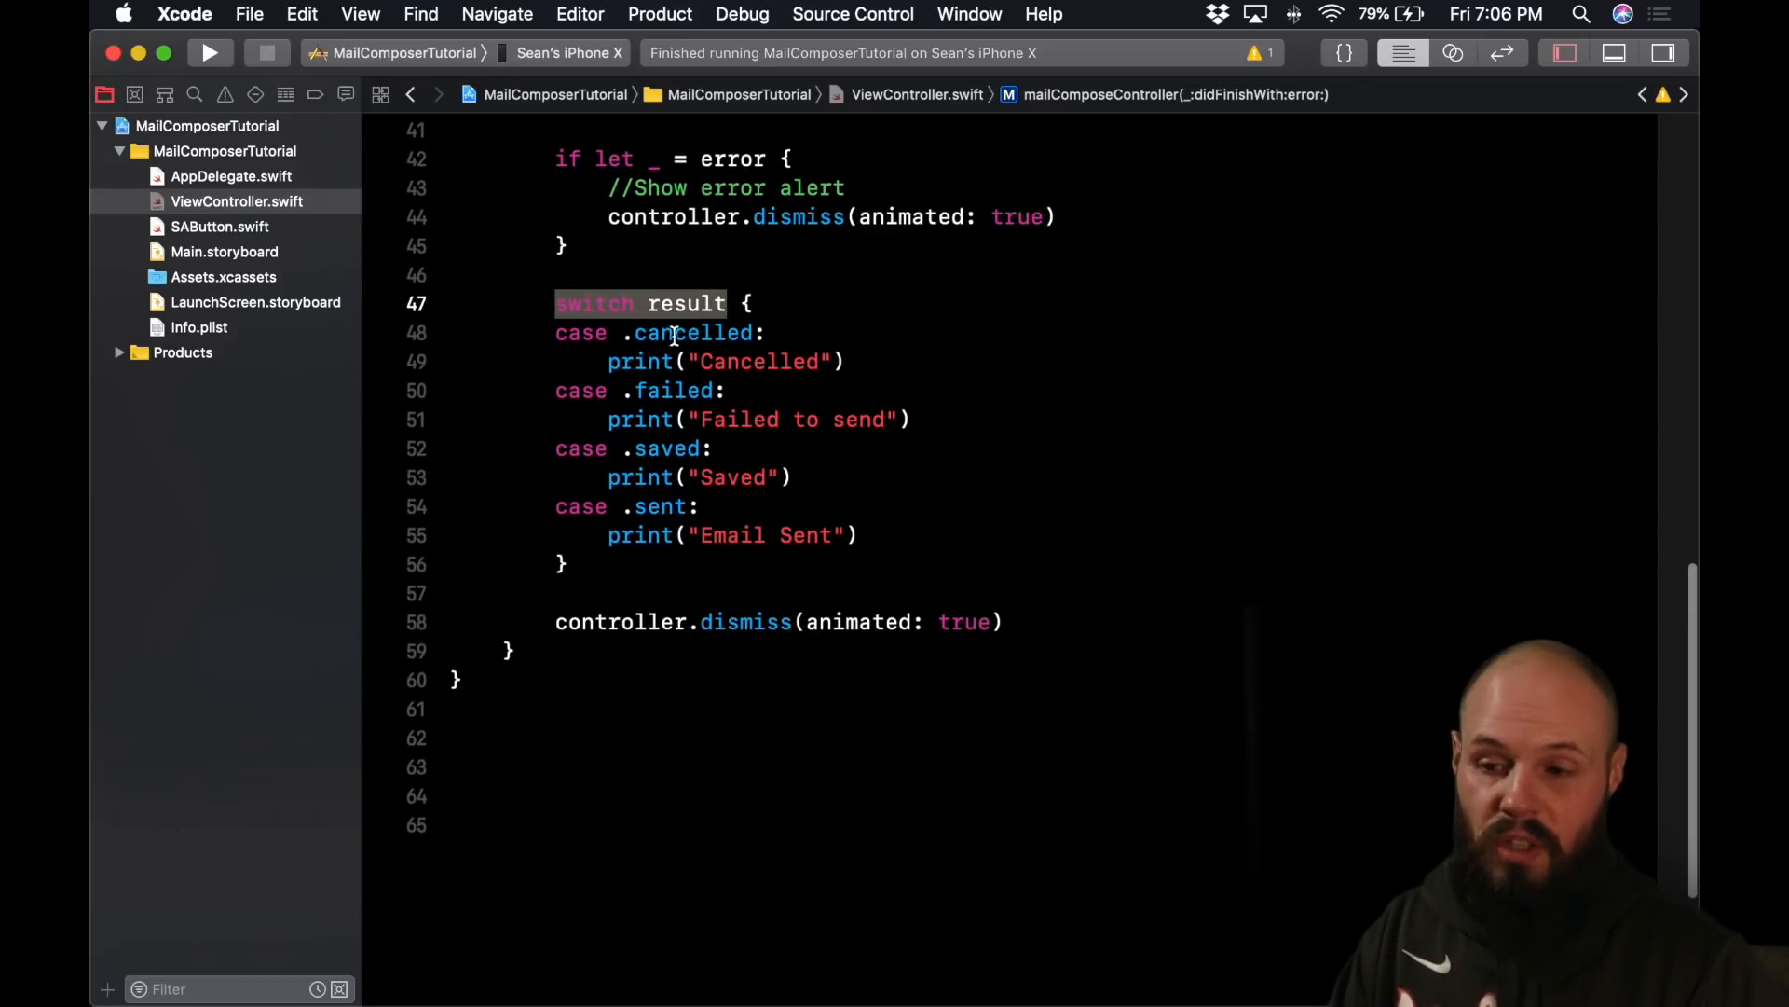
{"action": "double_click", "coordinate": [675, 389]}
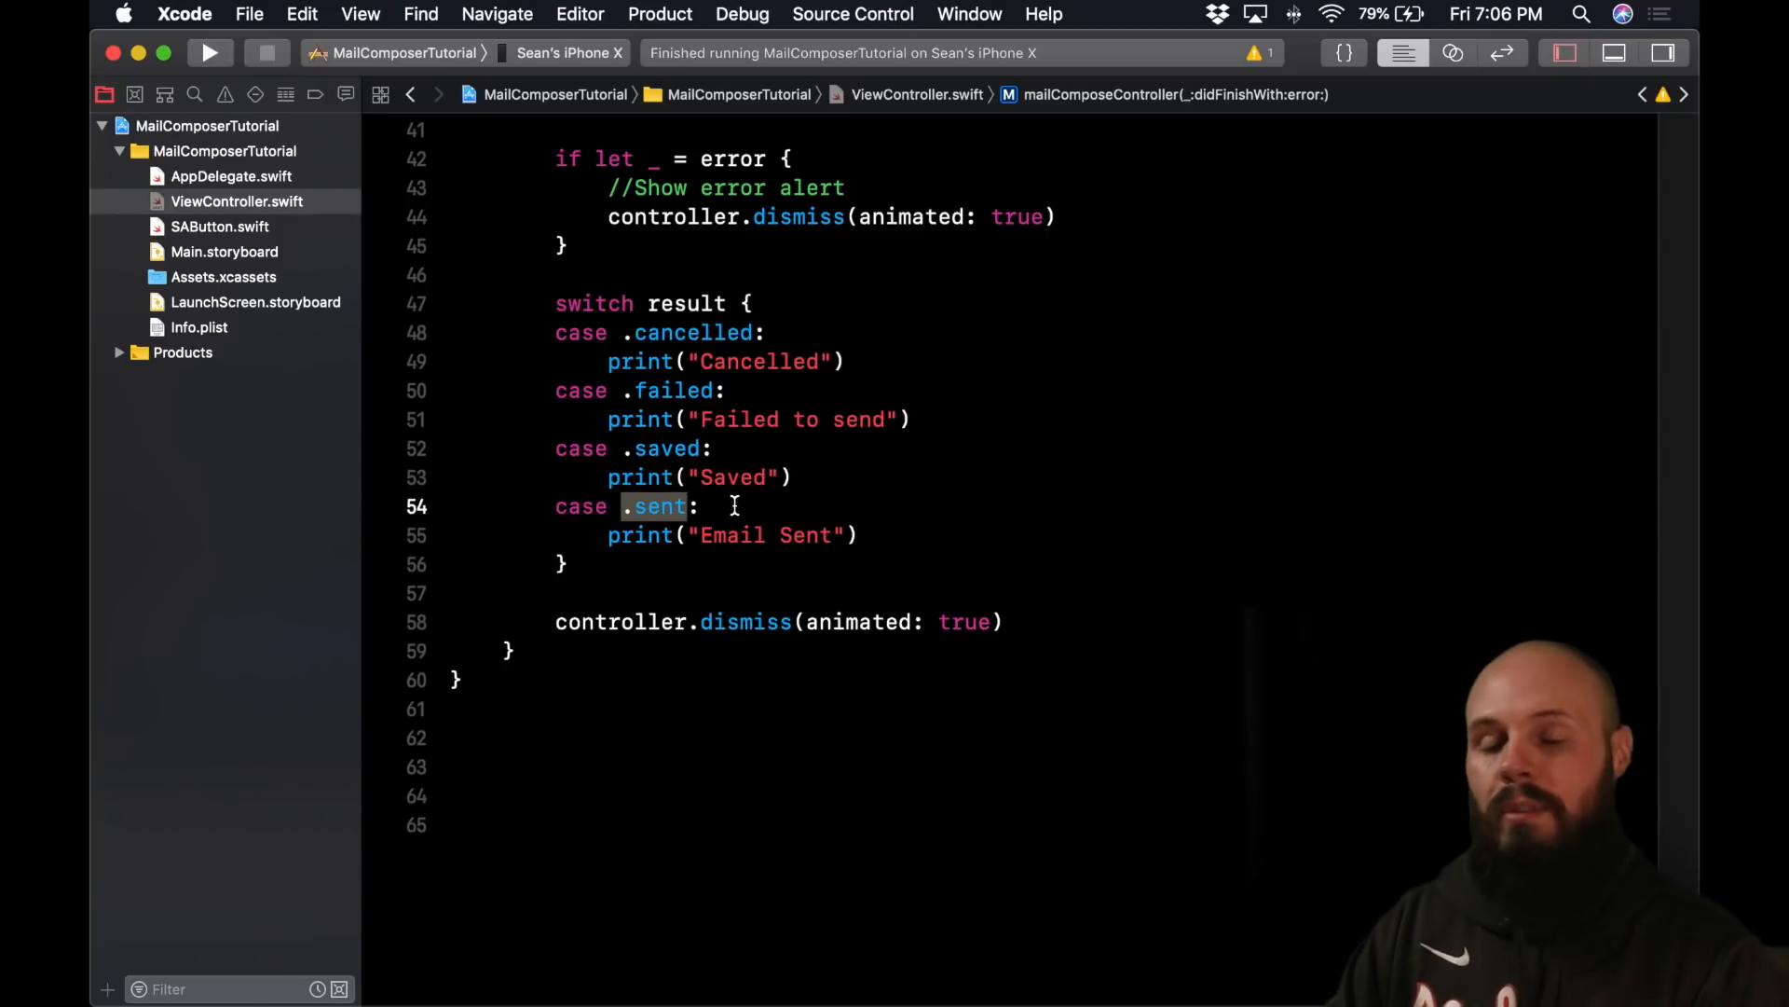
{"action": "left_click", "coordinate": [906, 420]}
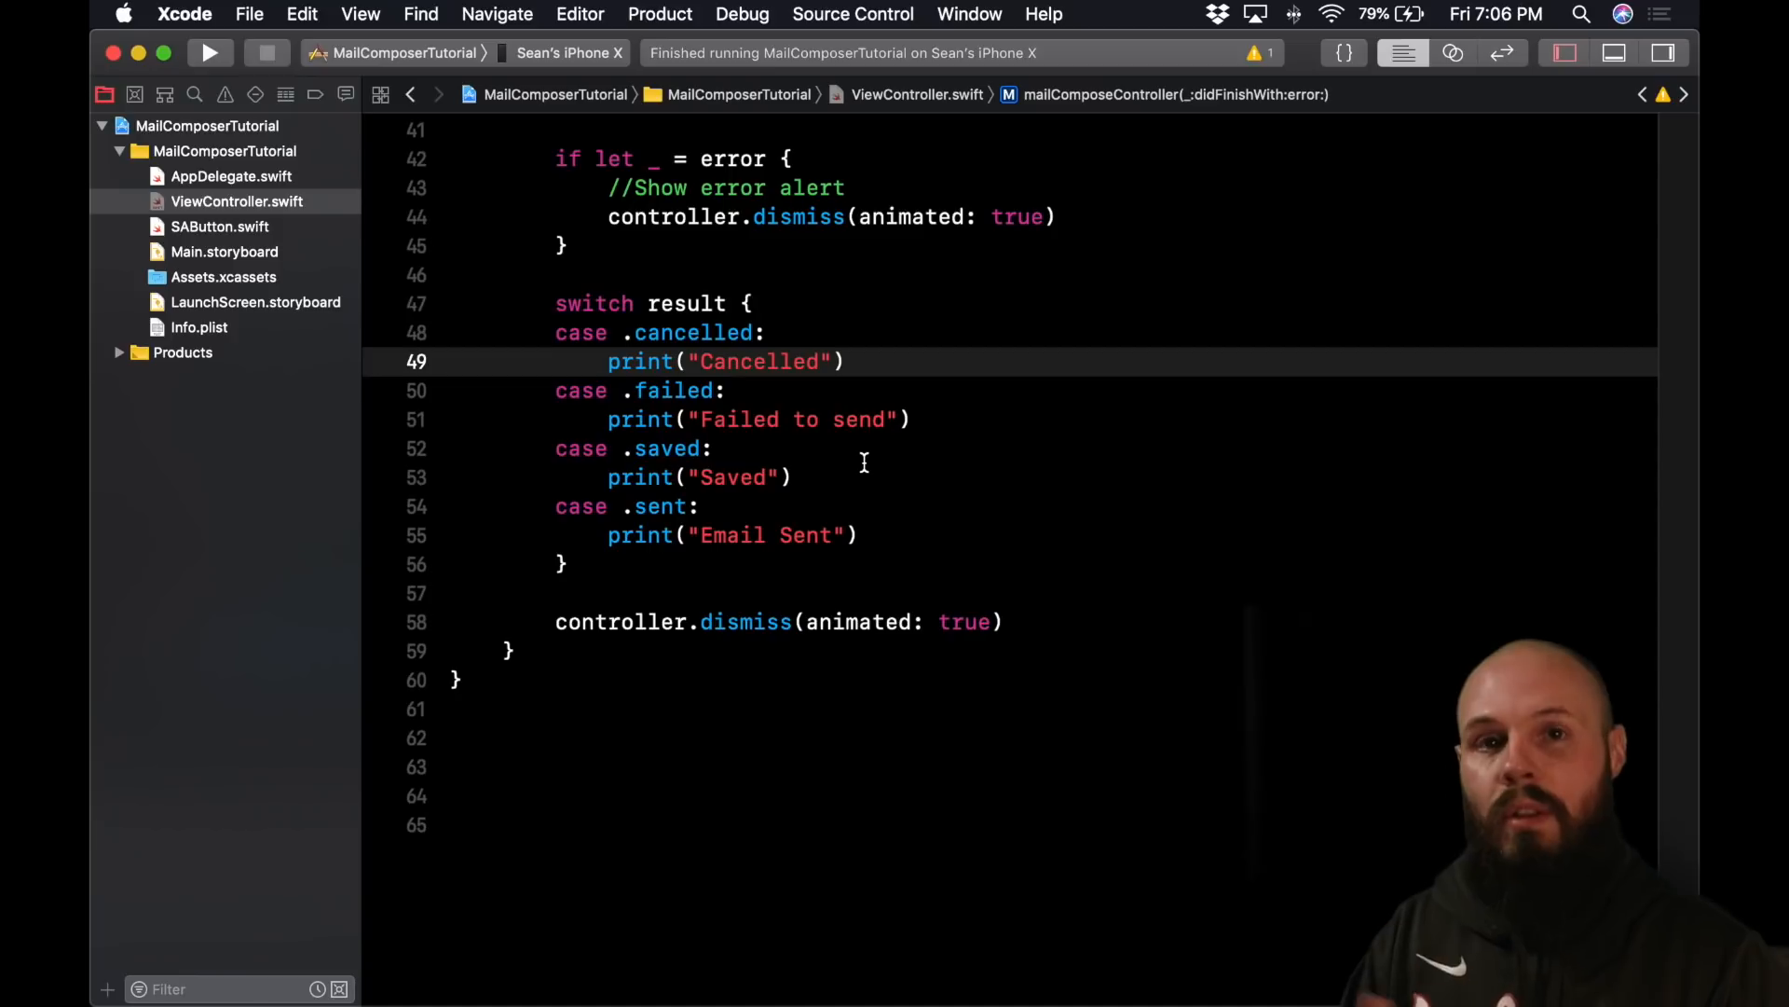
- Add controller.dismiss after the switch and run the app on the iPhone
{"action": "scroll", "scroll_direction": "up", "scroll_amount": 3}
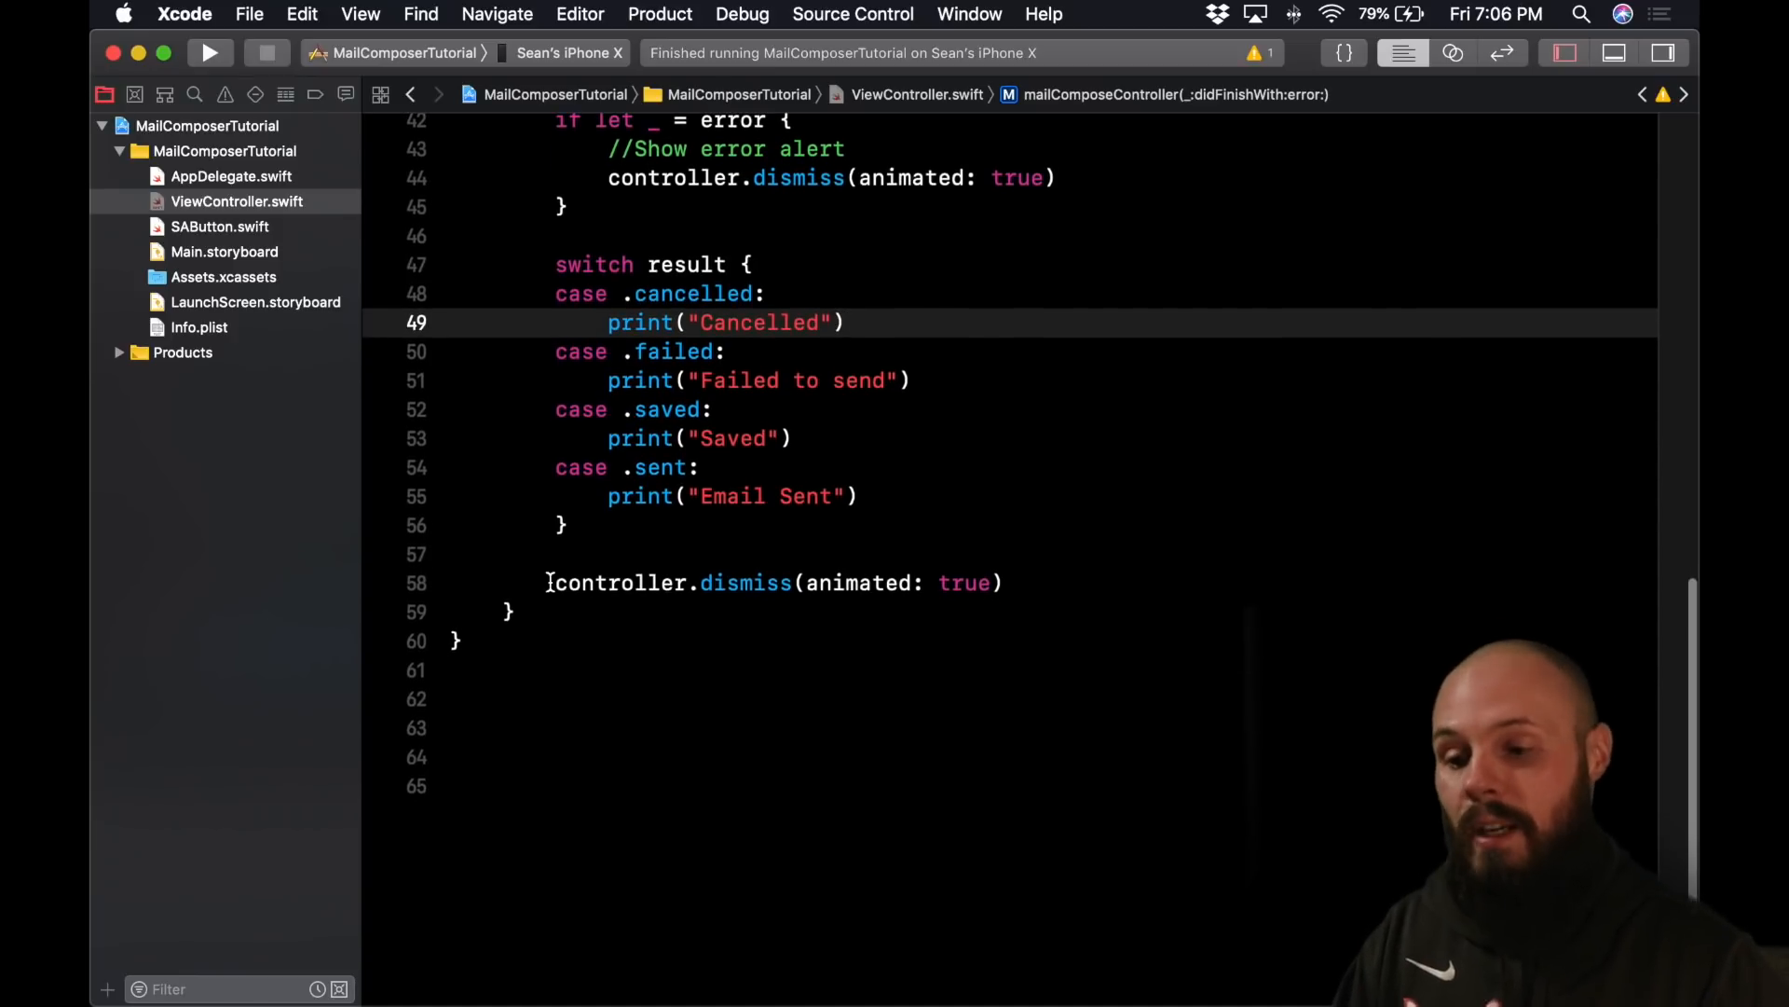
{"action": "scroll", "scroll_direction": "up", "scroll_amount": 3}
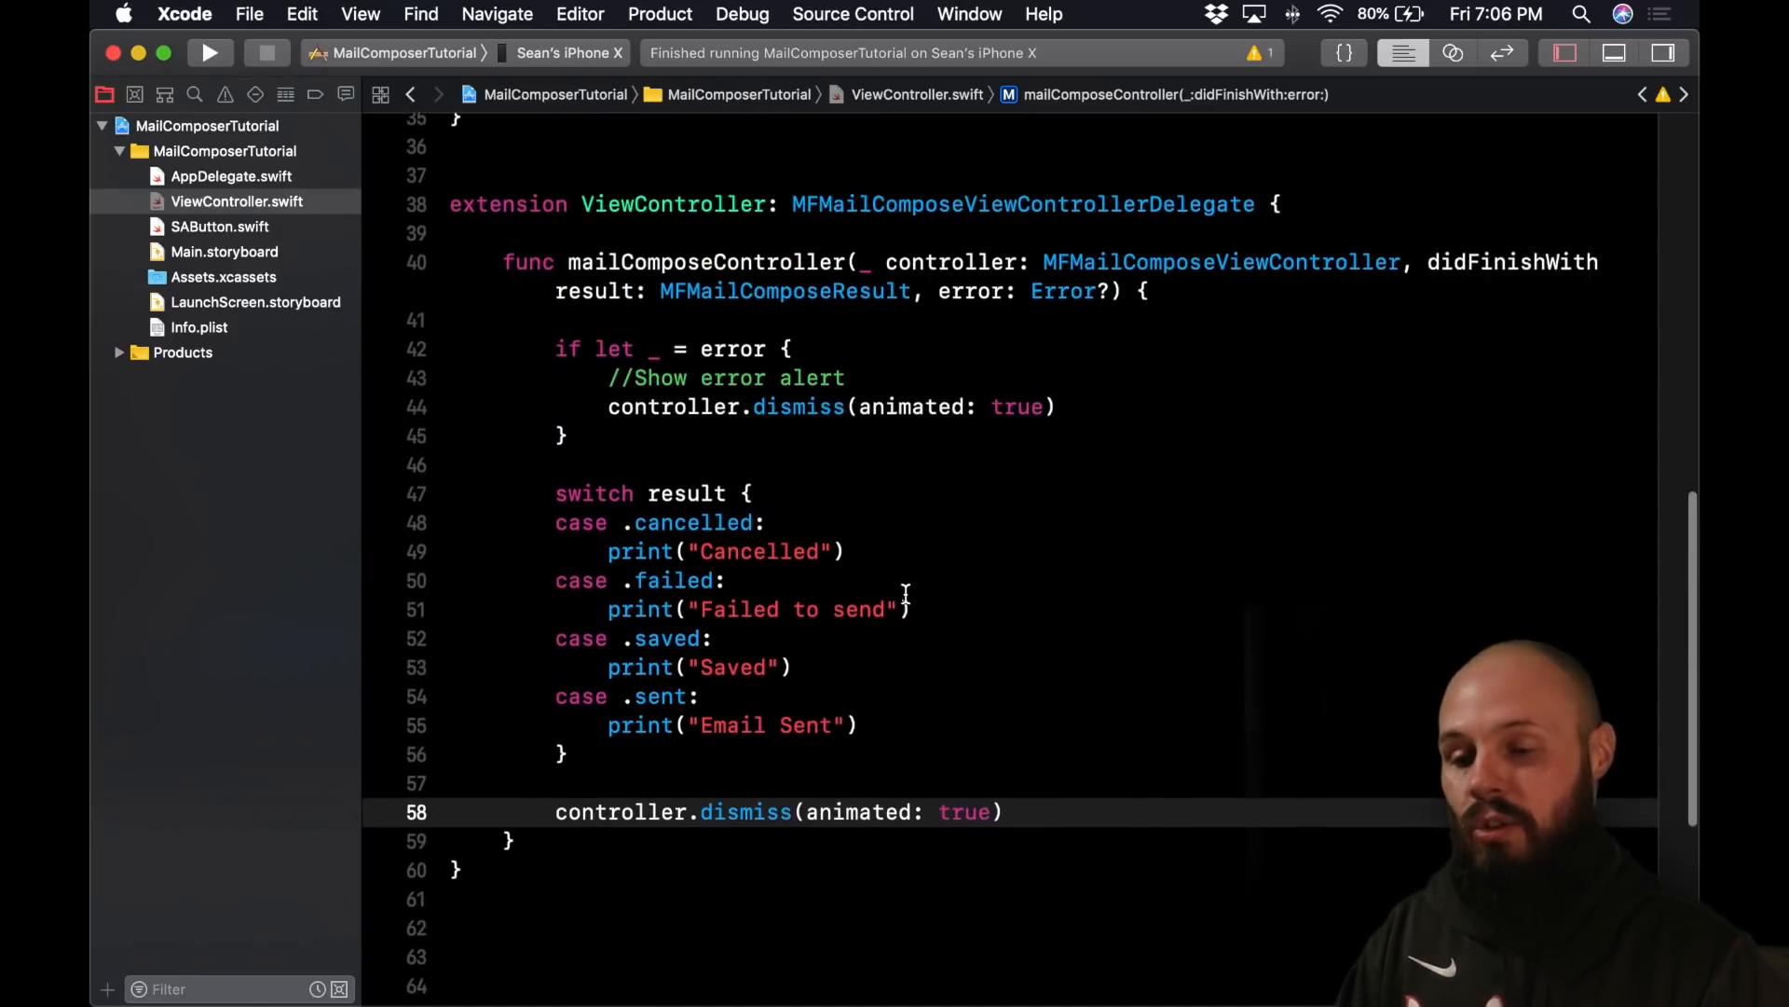
{"action": "scroll", "scroll_direction": "up", "scroll_amount": 3}
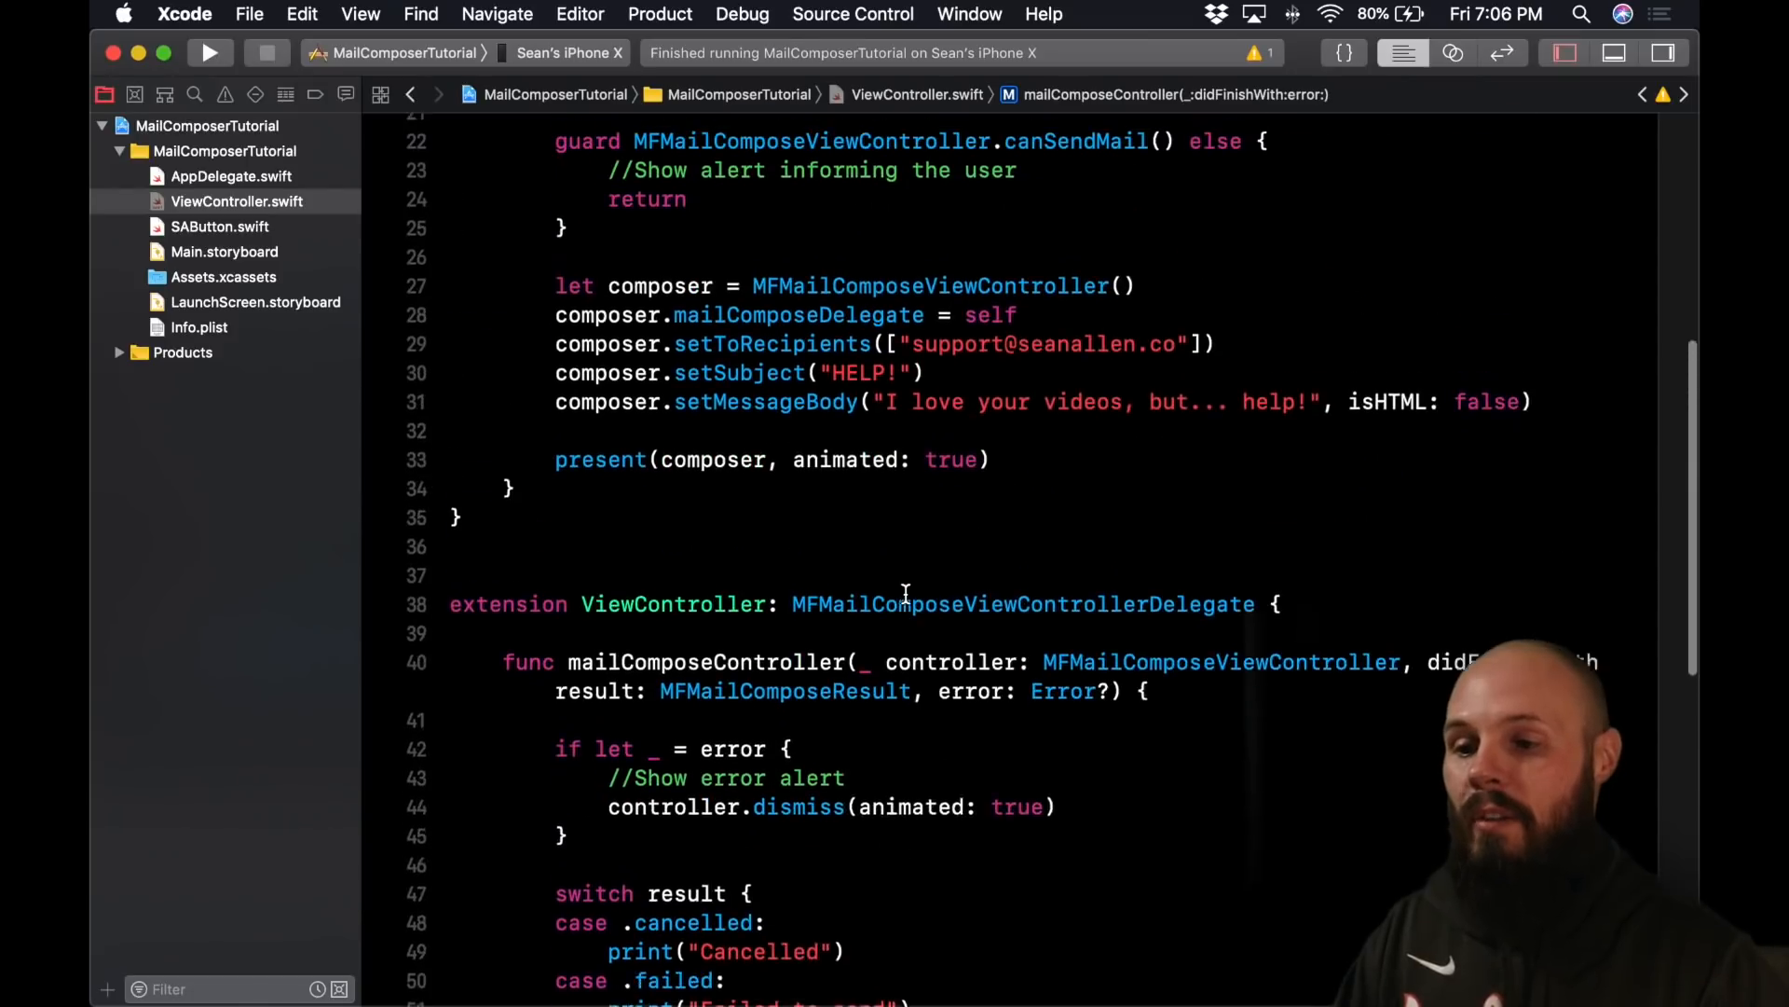
{"action": "scroll", "scroll_direction": "up", "scroll_amount": 3}
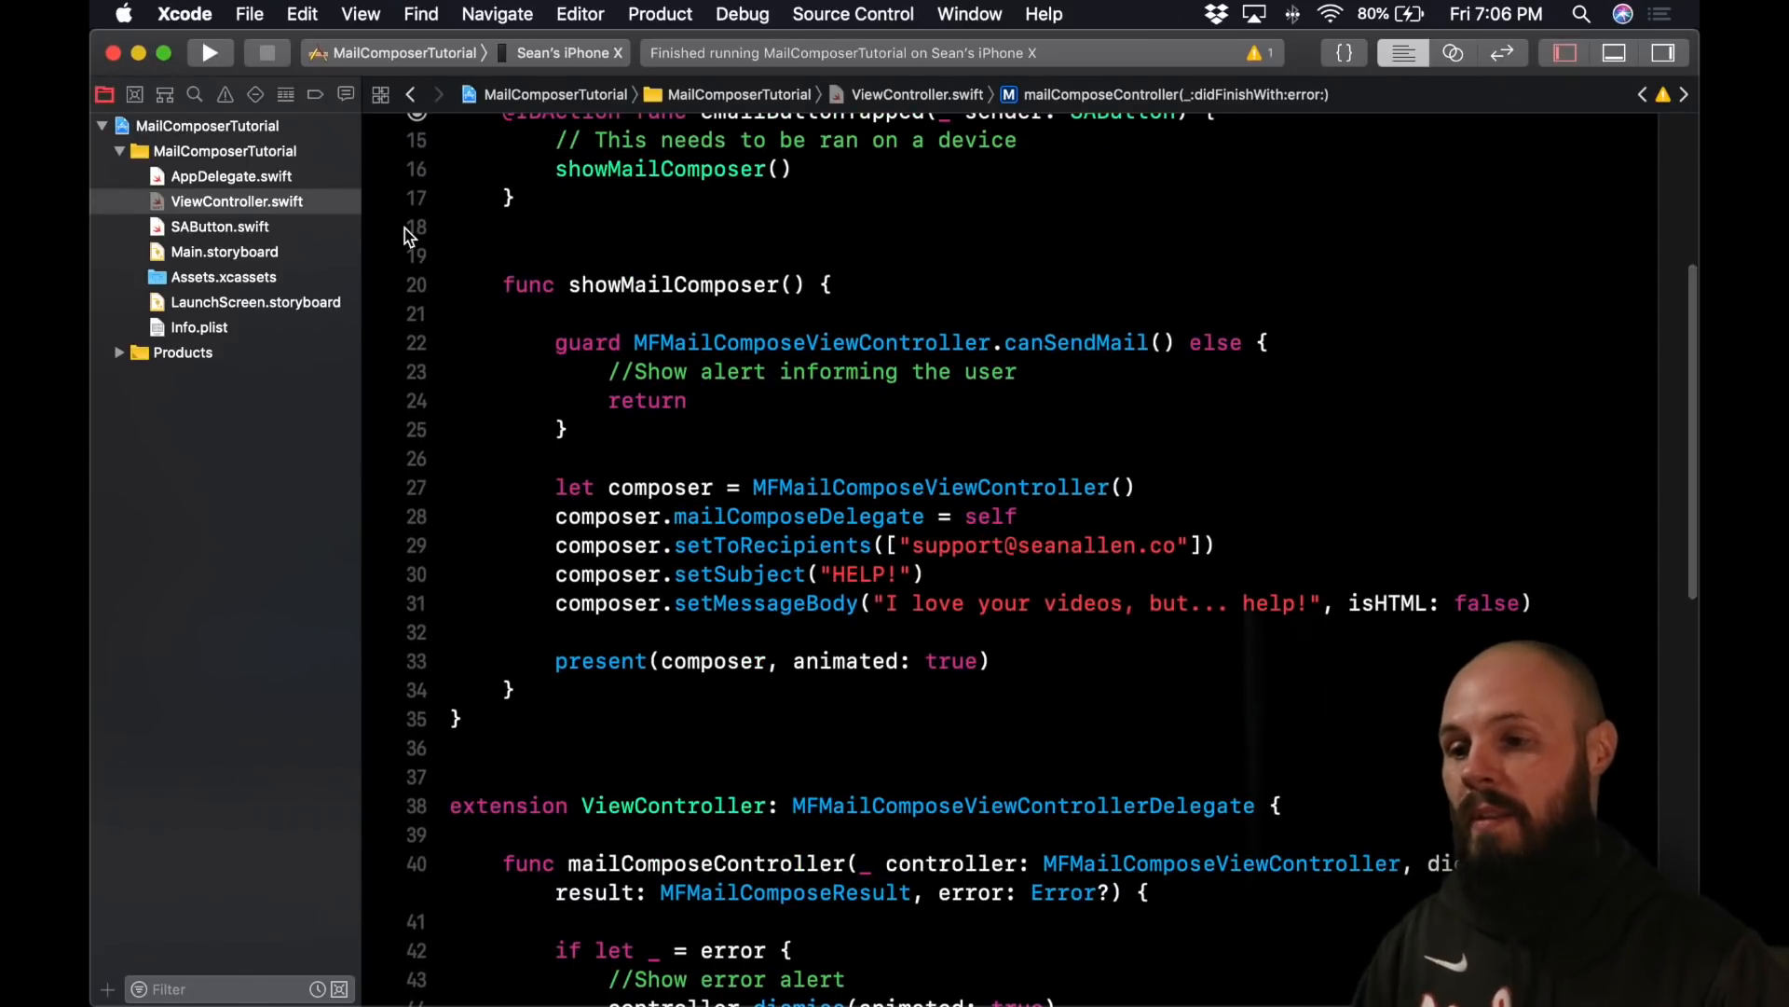
{"action": "left_click", "coordinate": [211, 52]}
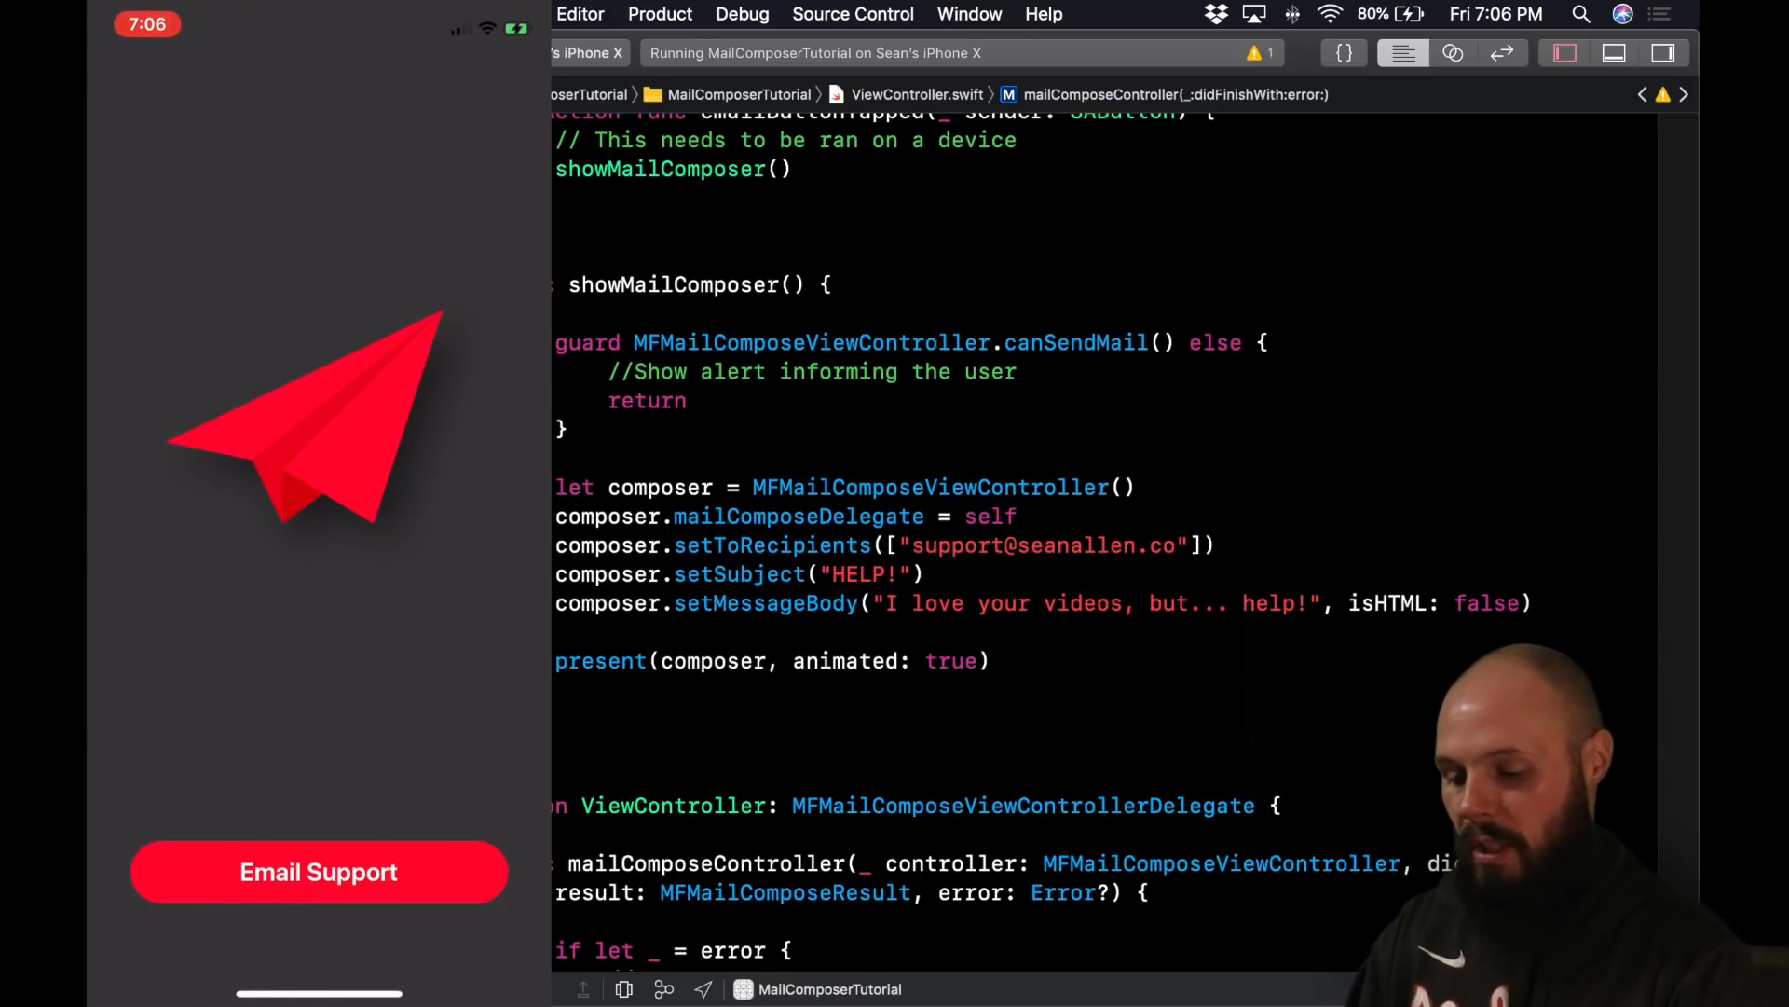
- On the iPhone start a HELP! email, cancel and delete the draft so the console logs Cancelled
{"action": "left_click", "coordinate": [319, 873]}
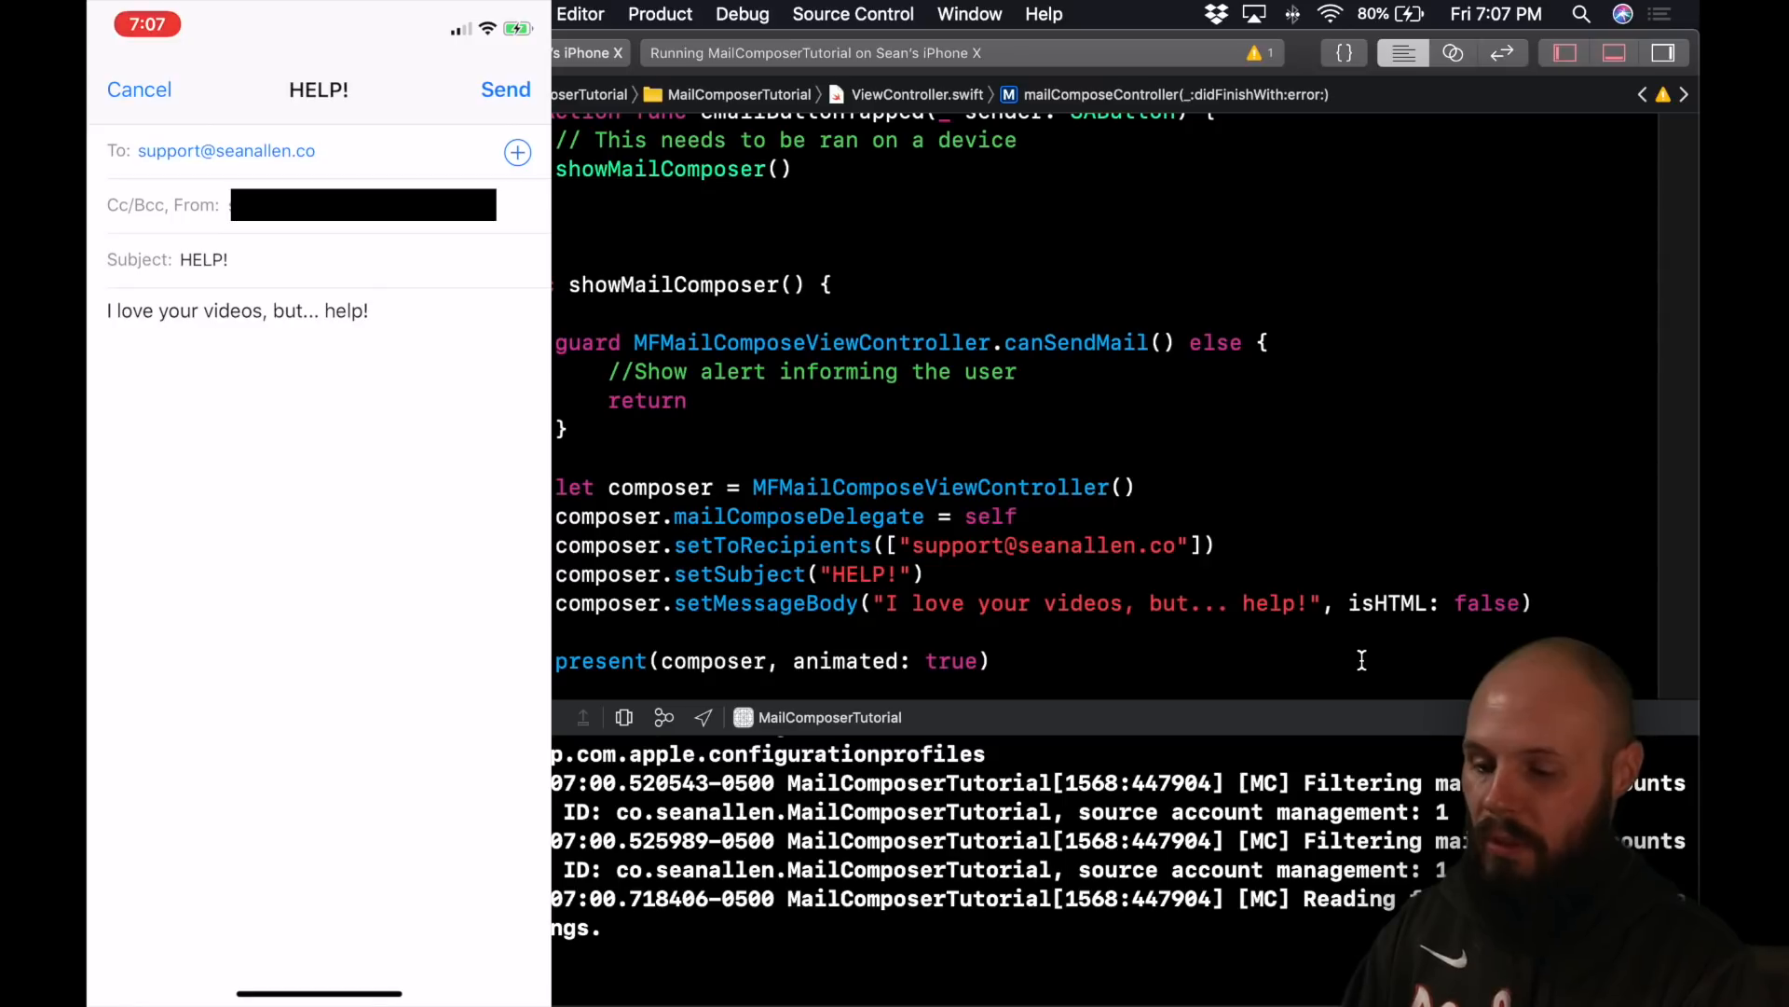
{"action": "left_click", "coordinate": [140, 90]}
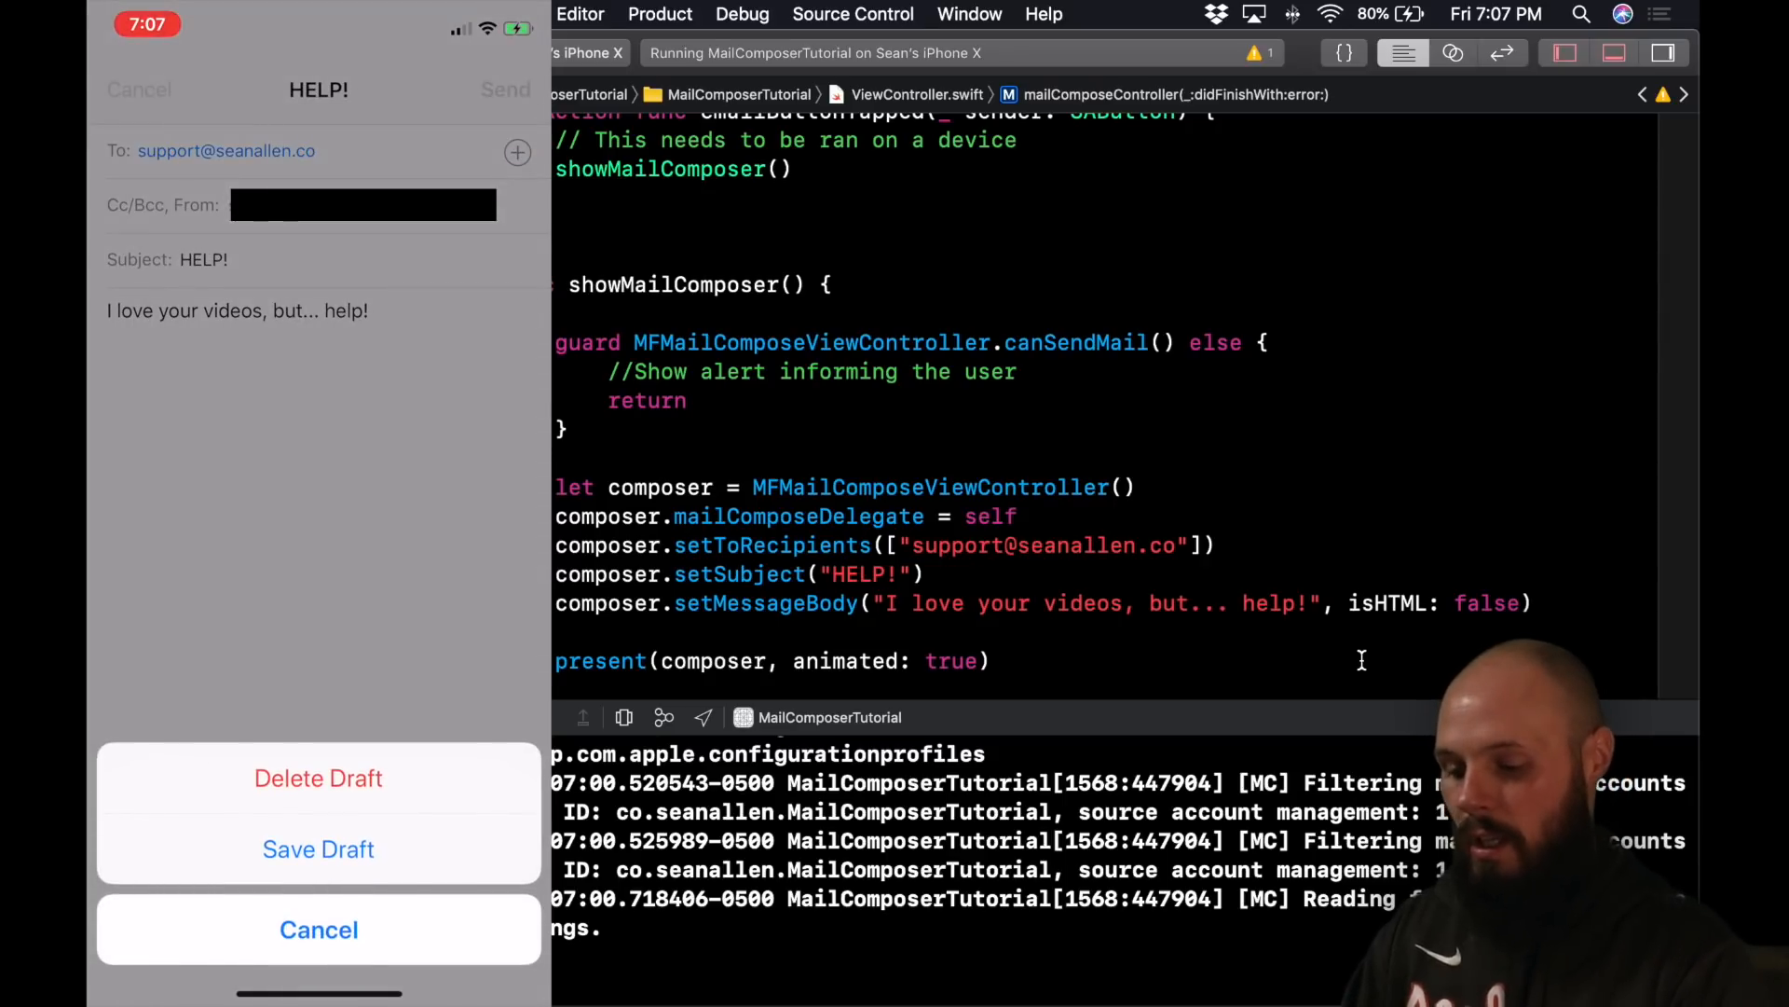
{"action": "left_click", "coordinate": [318, 777]}
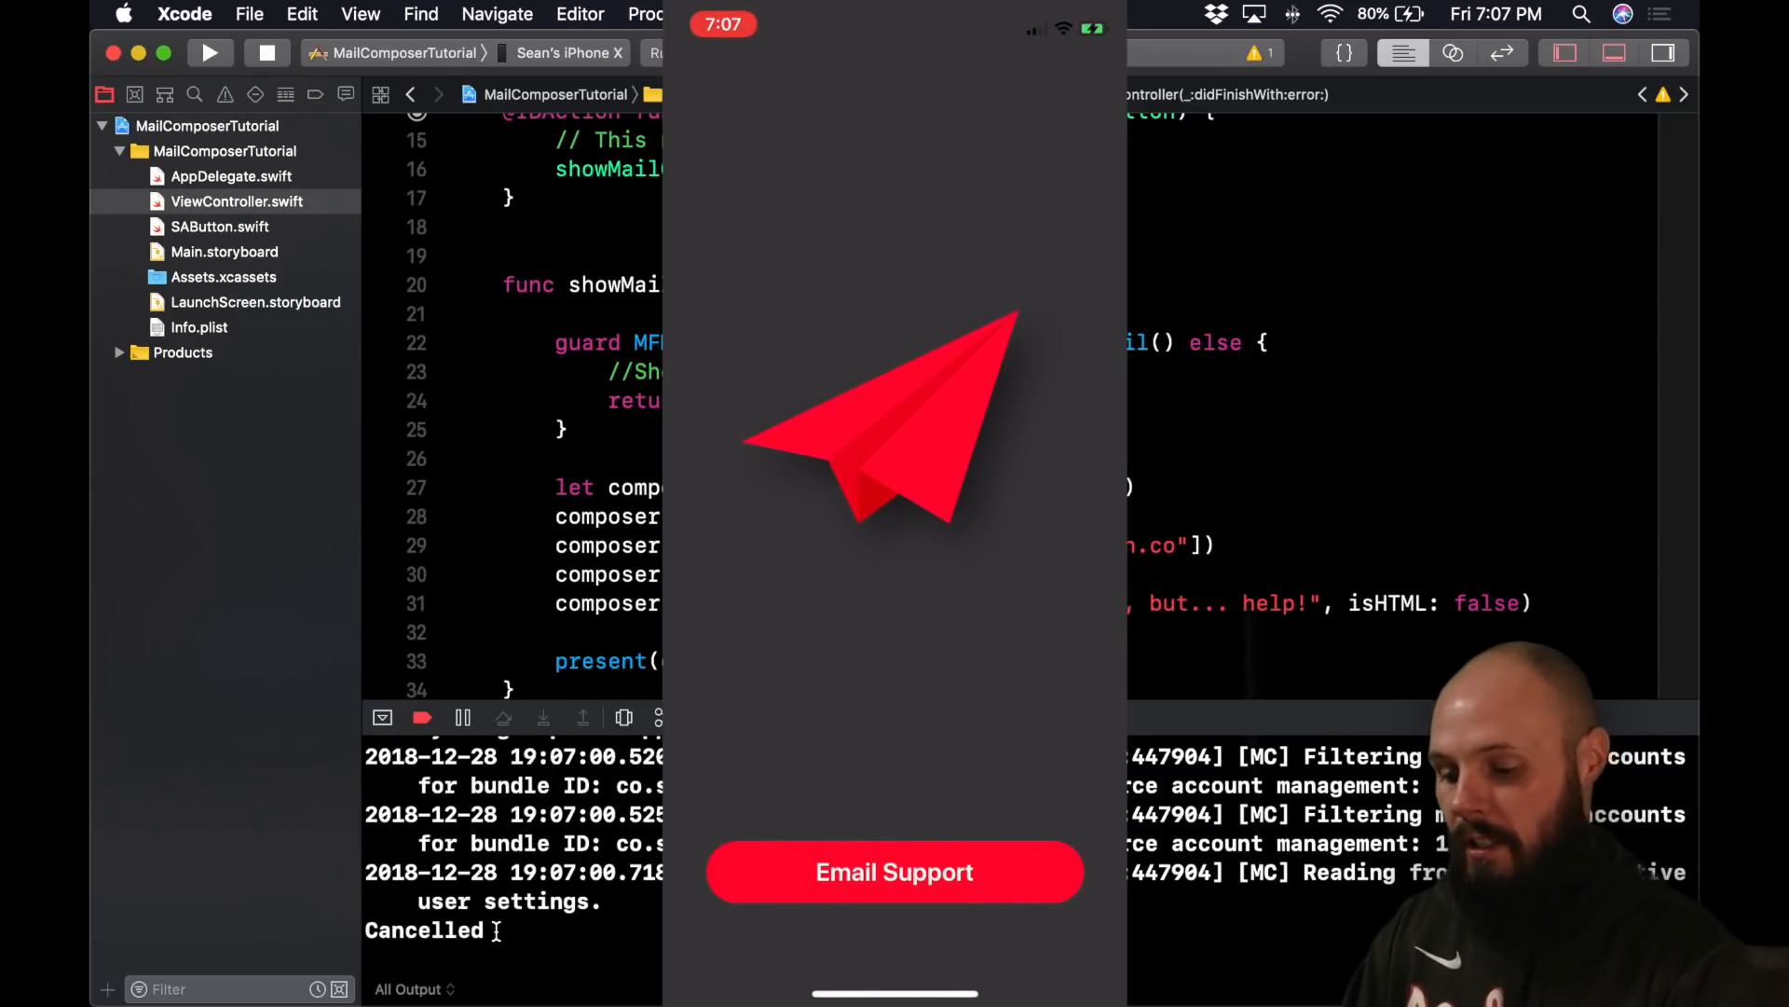
- Start another HELP! email and send it so the console logs Email Sent
{"action": "left_click", "coordinate": [894, 870]}
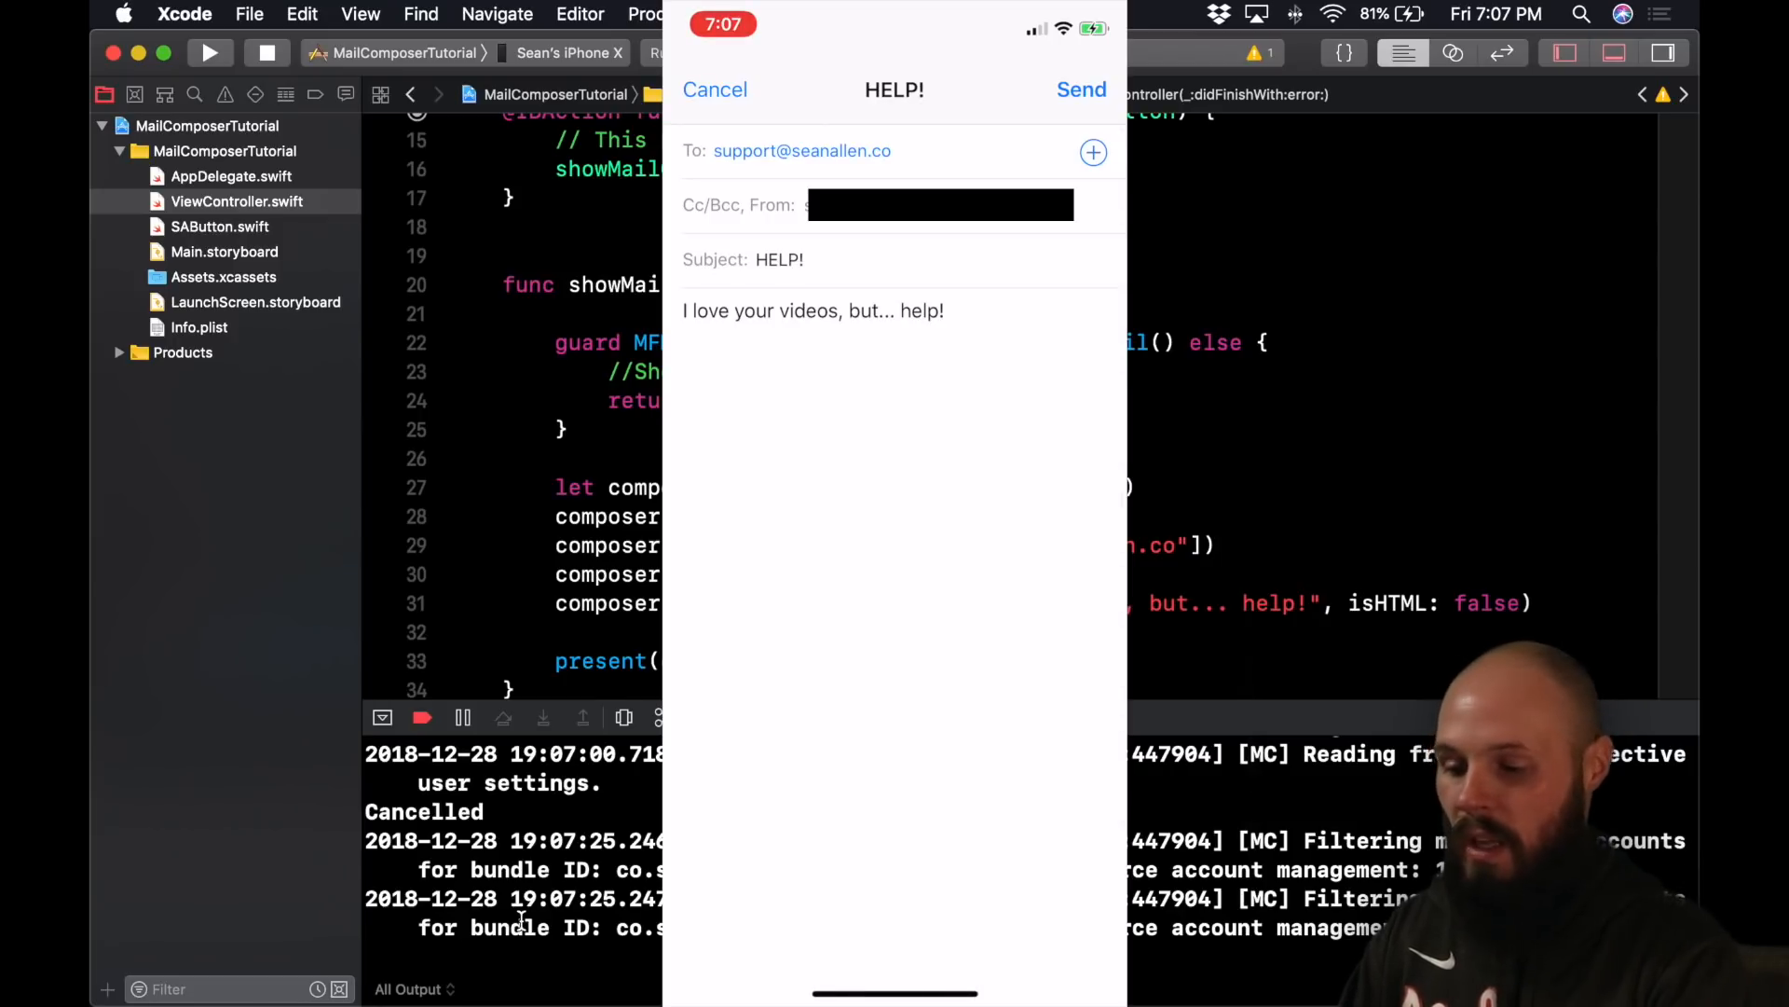
{"action": "left_click", "coordinate": [1081, 90]}
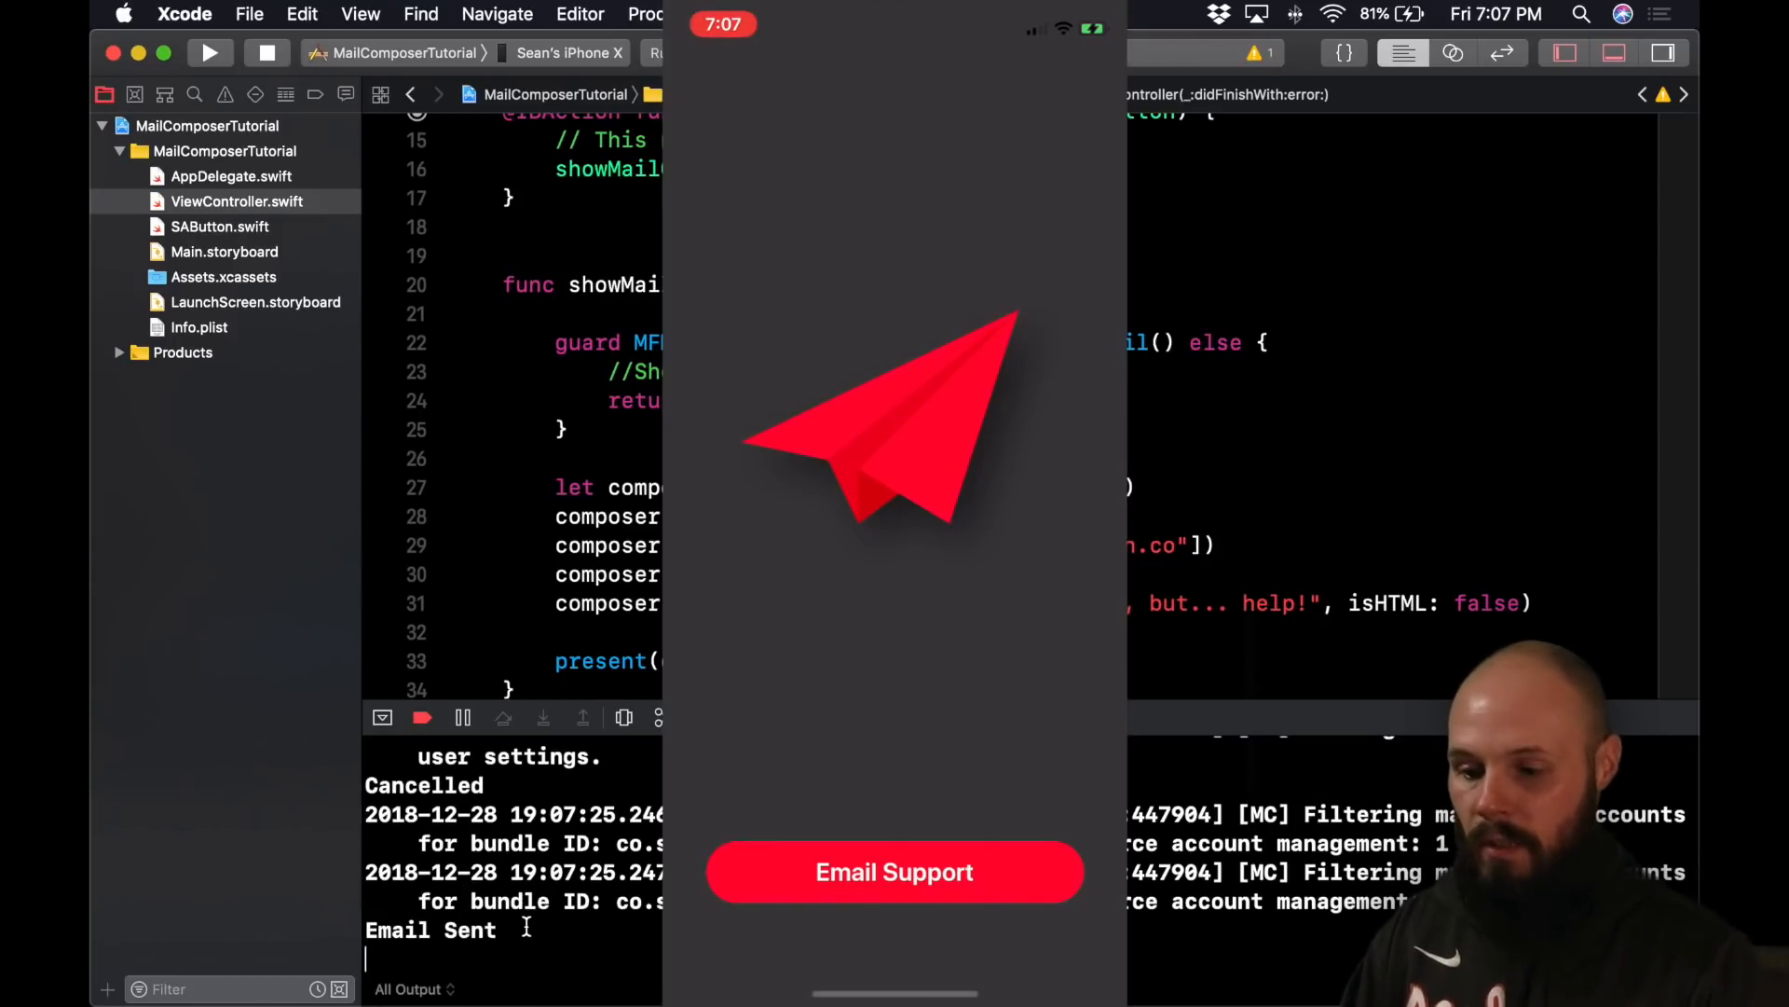
{"action": "scroll", "scroll_direction": "down", "scroll_amount": 3}
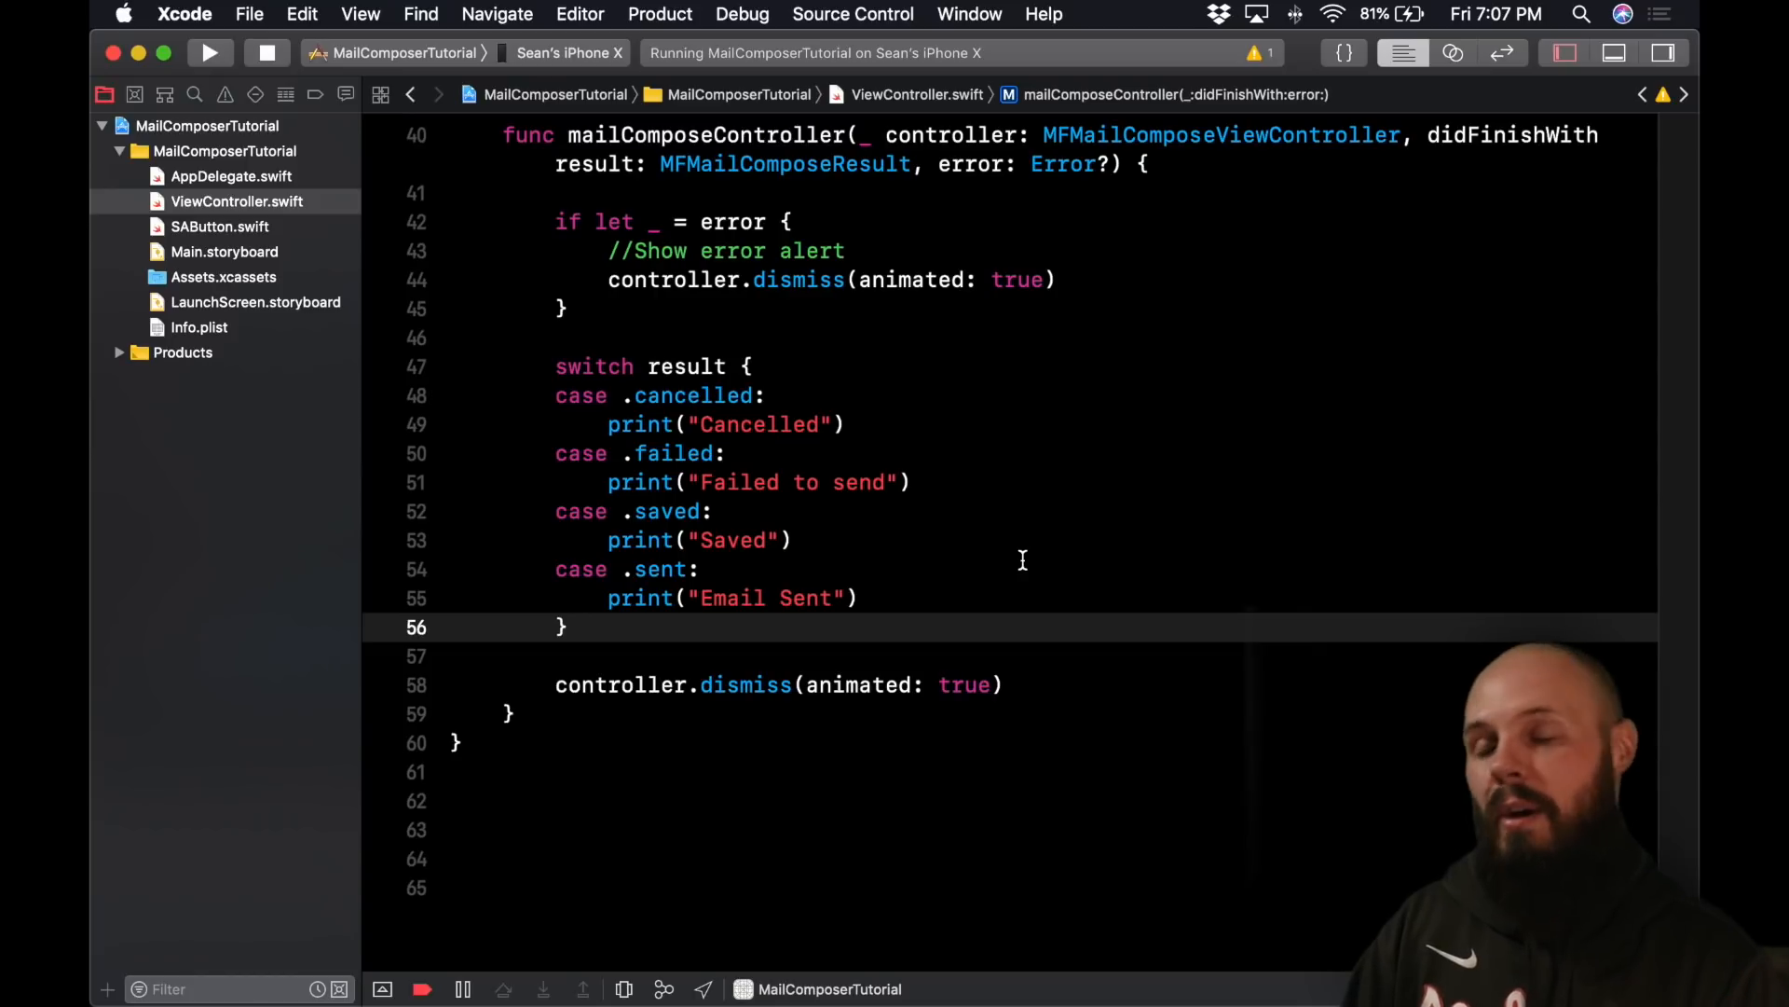
{"action": "left_click", "coordinate": [567, 627]}
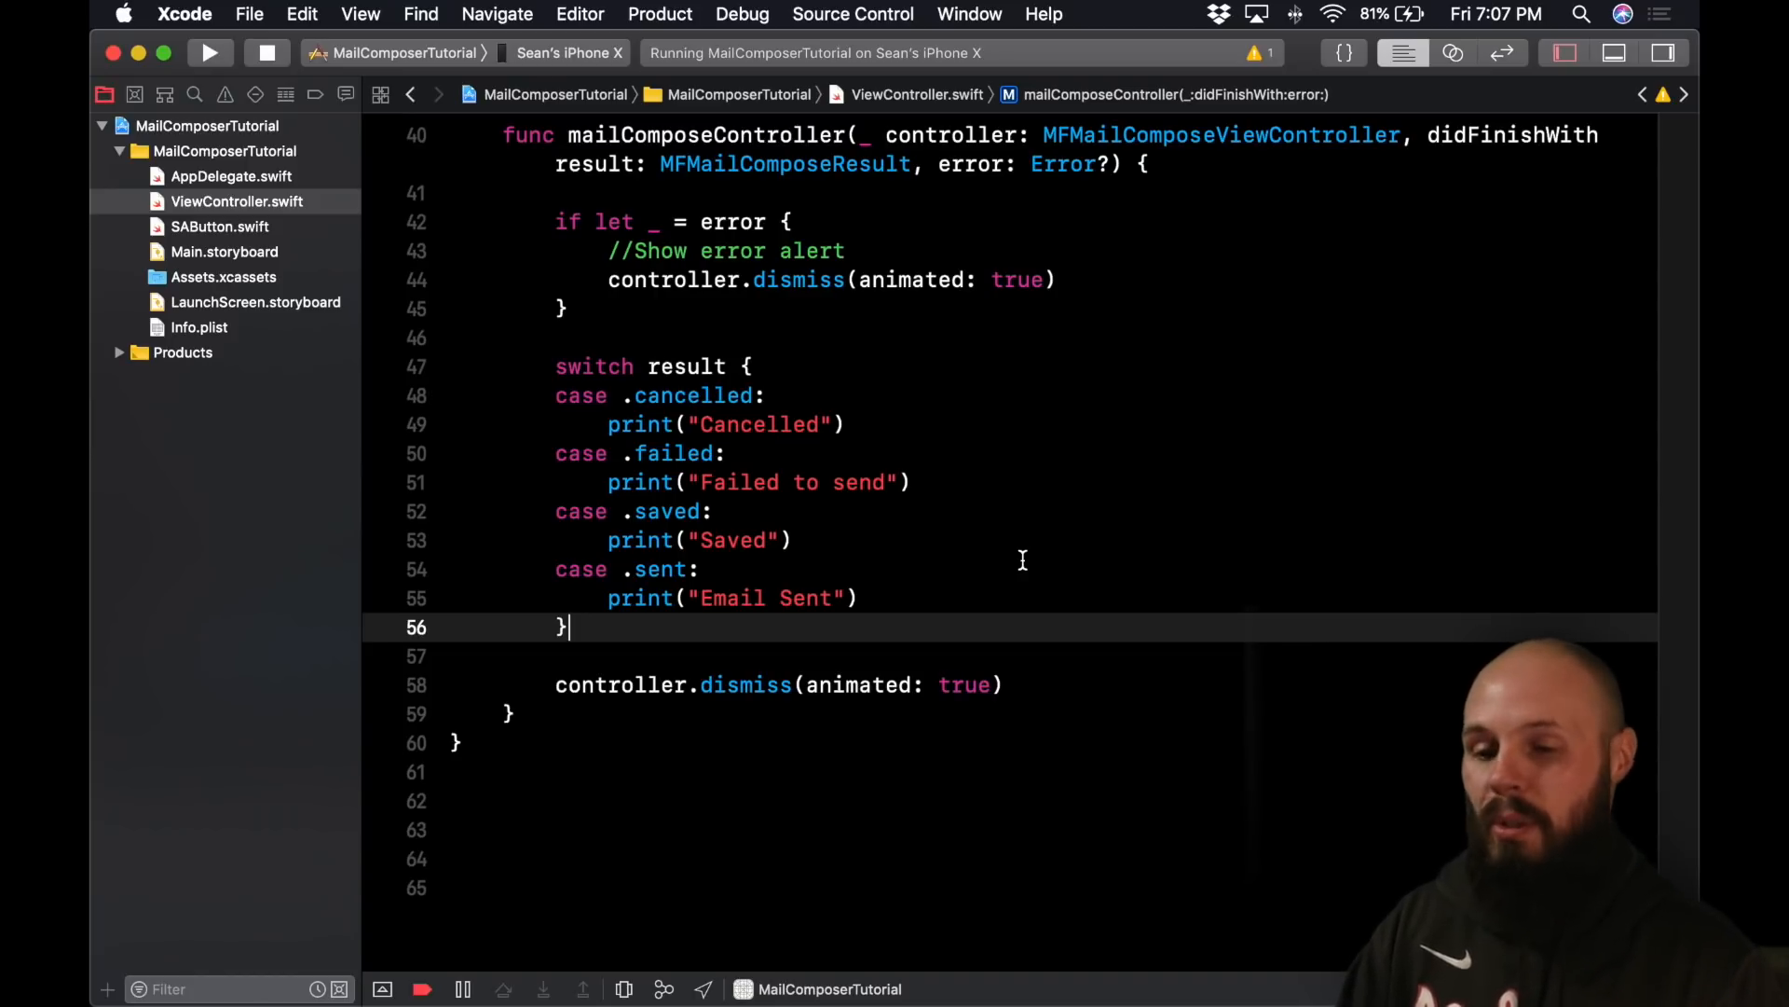